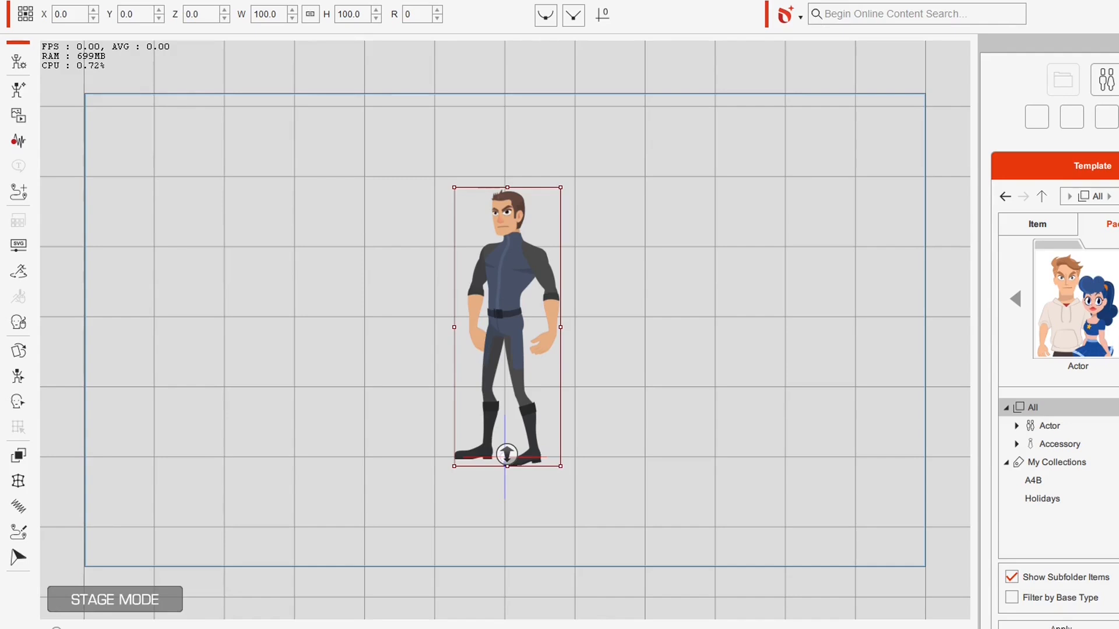
mouse_move(545, 287)
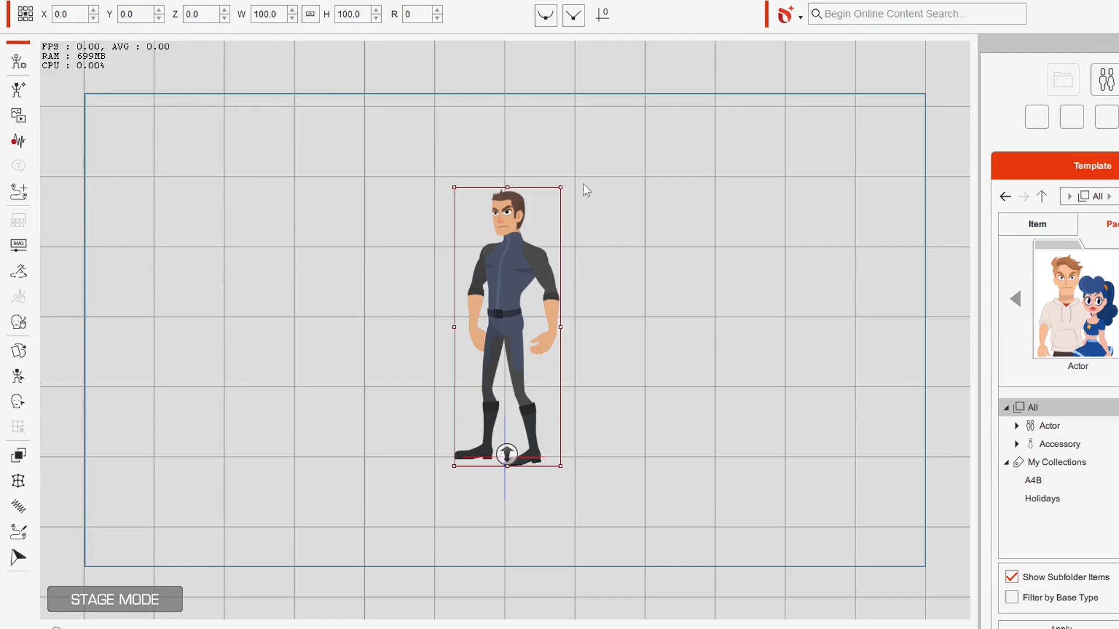
mouse_move(239, 462)
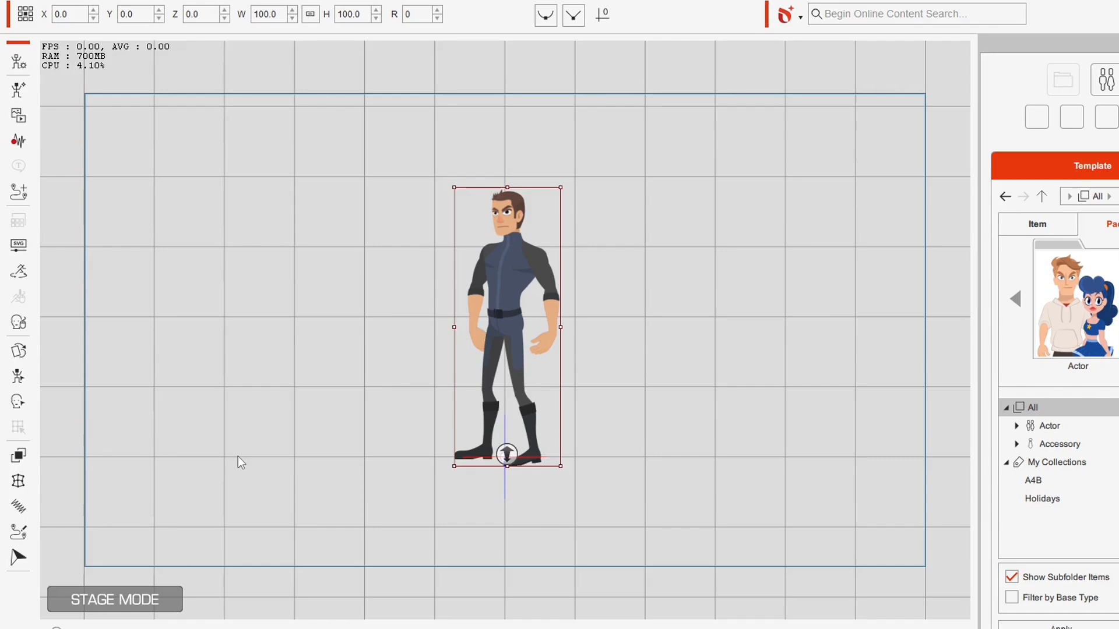
mouse_move(362, 400)
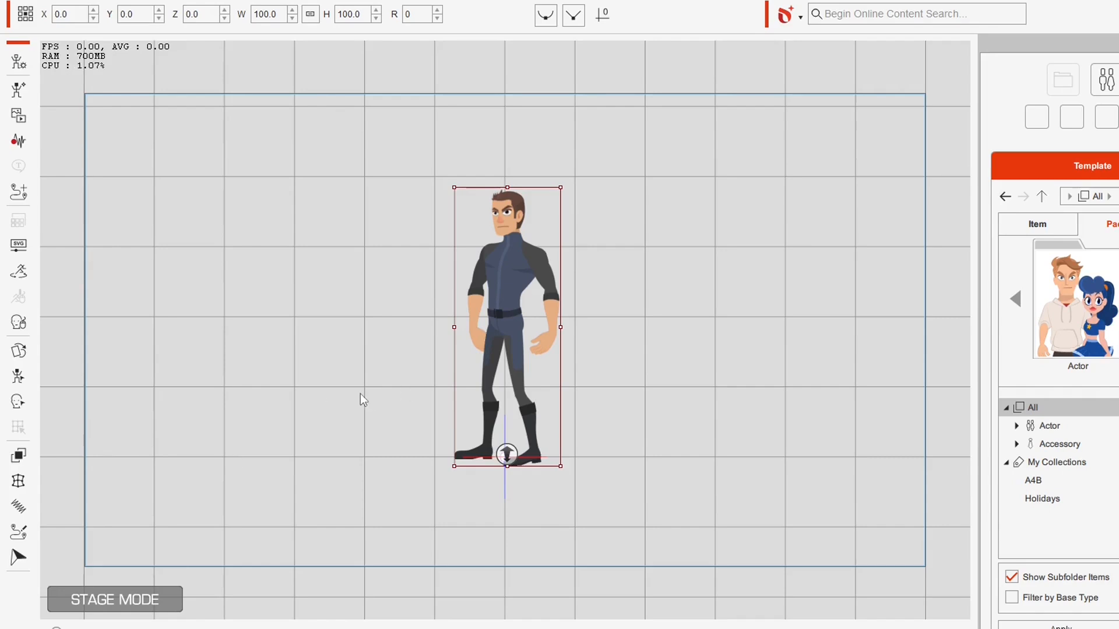
mouse_move(429, 172)
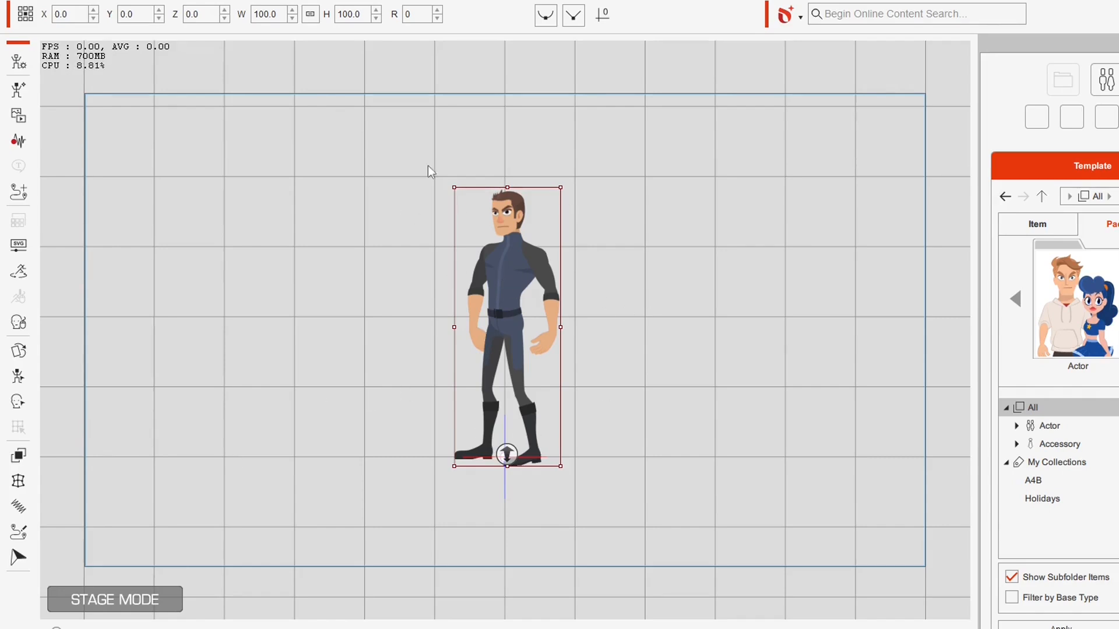
mouse_move(641, 166)
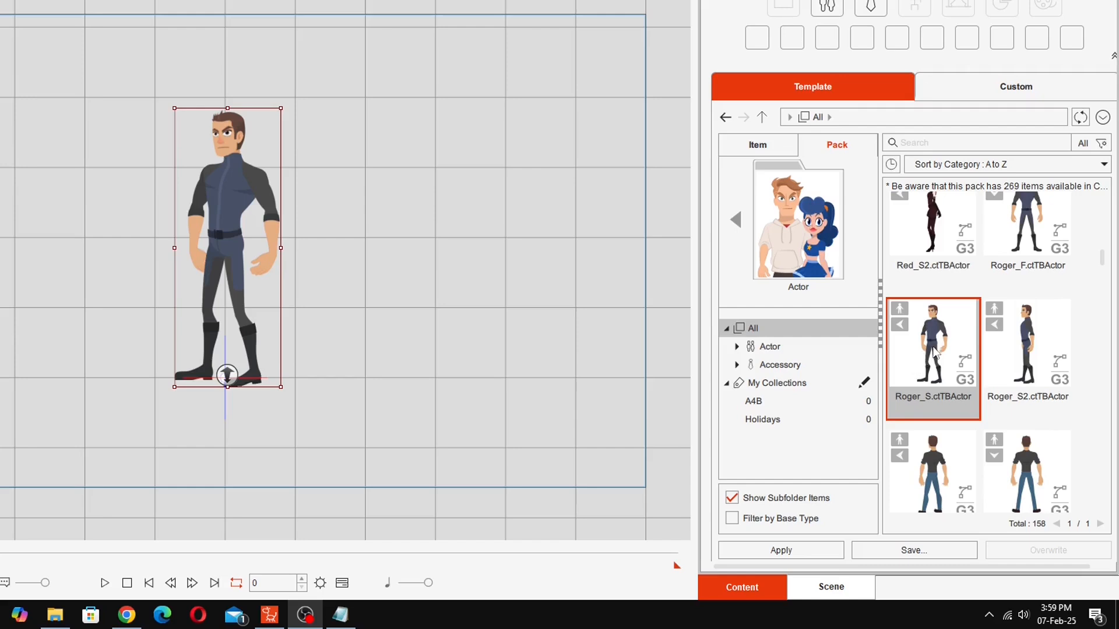
mouse_move(371, 204)
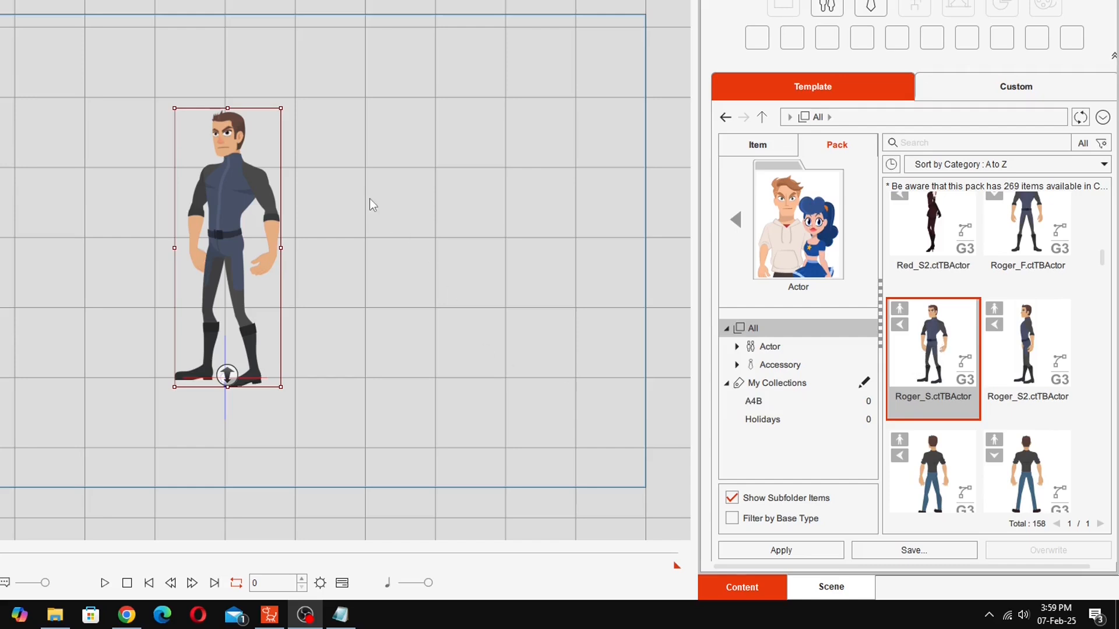
mouse_move(324, 213)
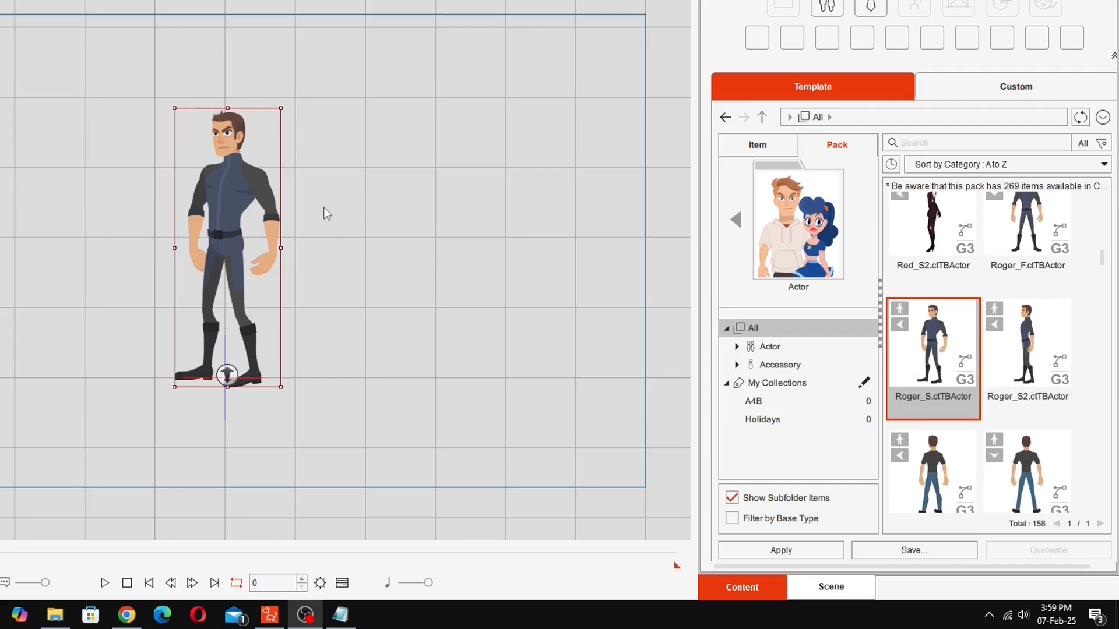
mouse_move(737, 220)
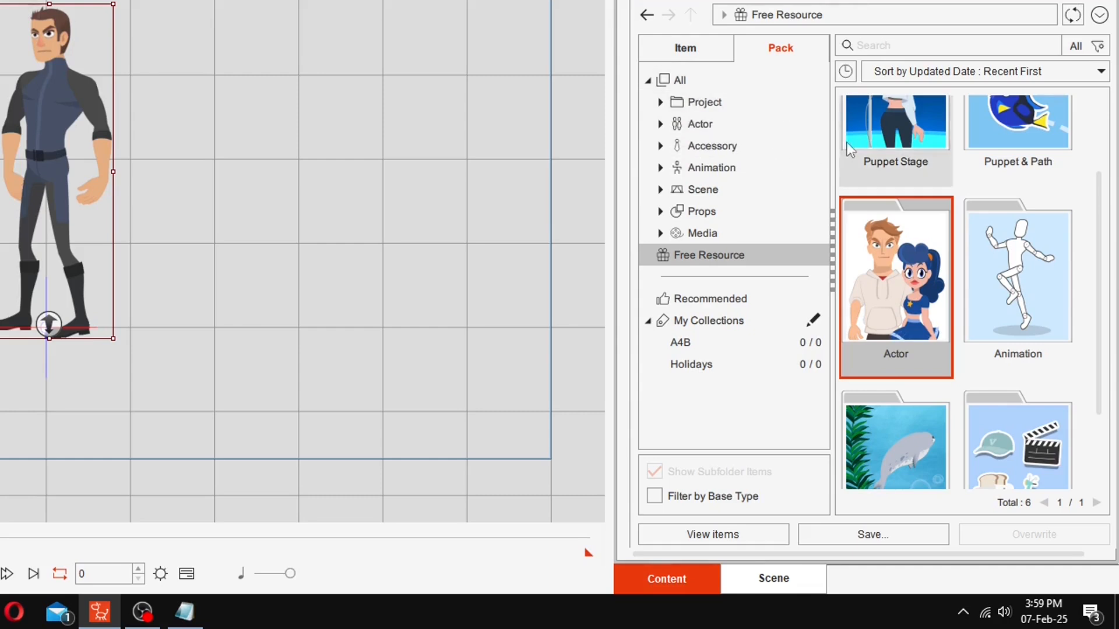
Show the library's Animation packs and scroll down to G3 Human motions - Mission Moves.
left_click(710, 167)
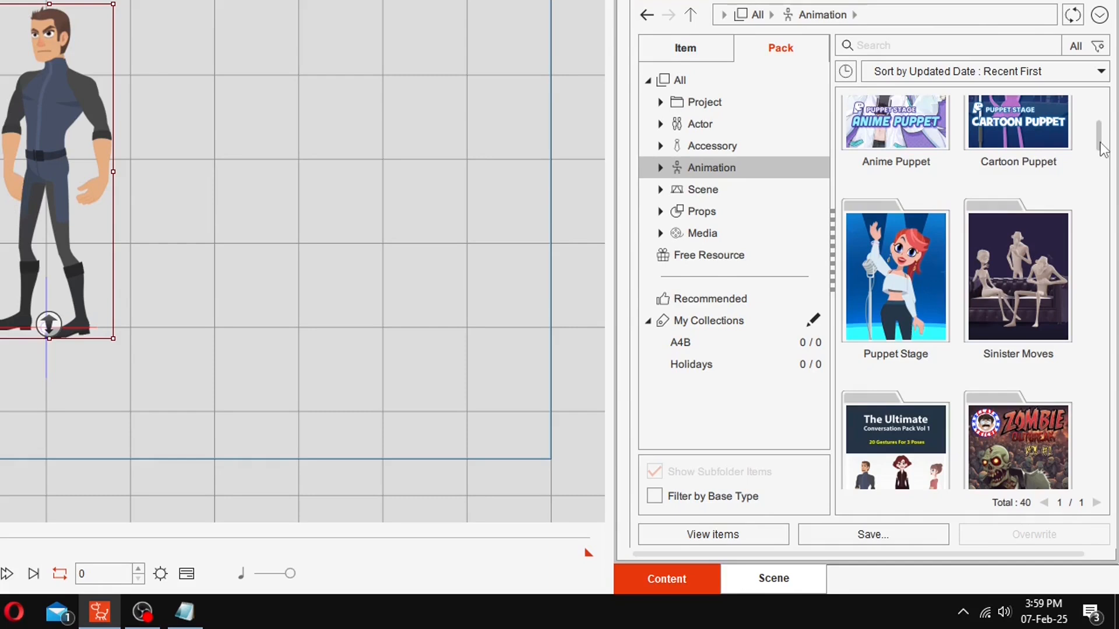
scroll("down", 3)
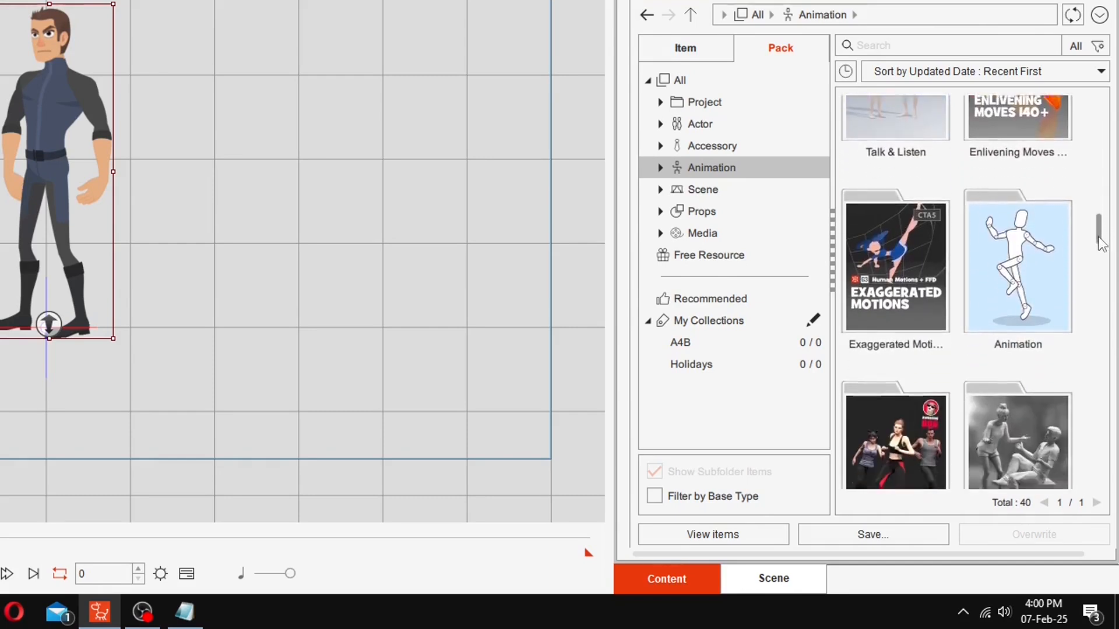
scroll("down", 3)
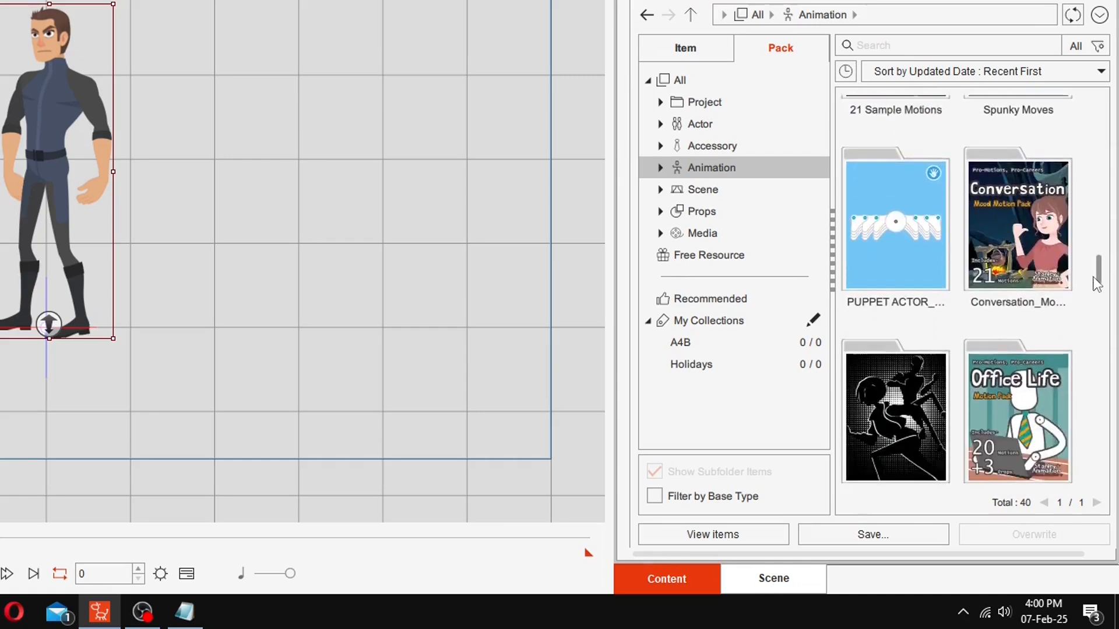
scroll("down", 3)
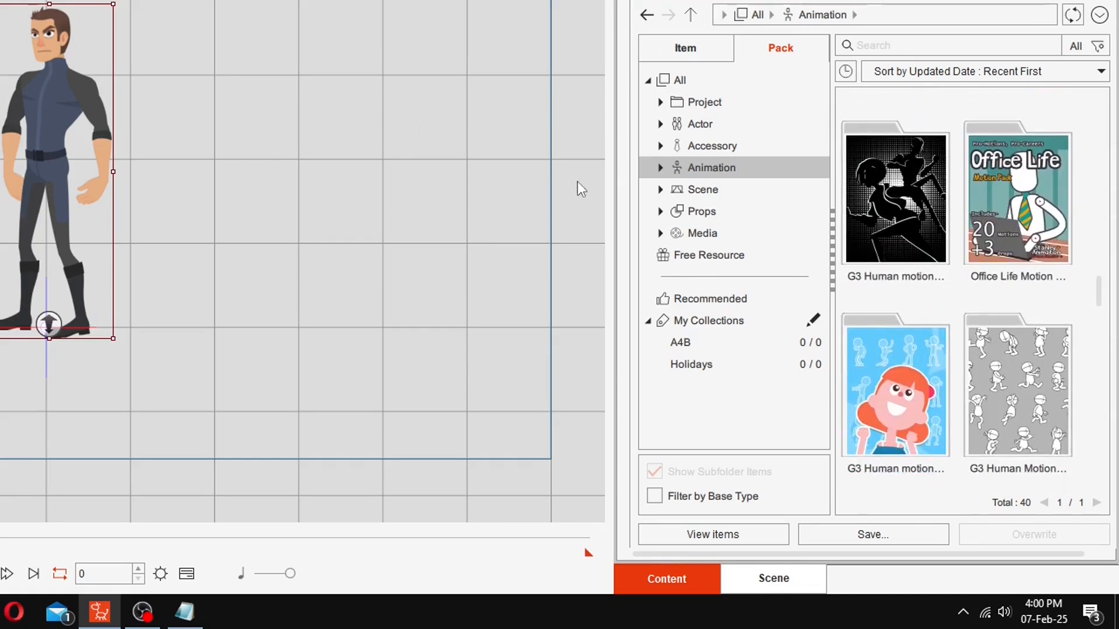
mouse_move(895, 207)
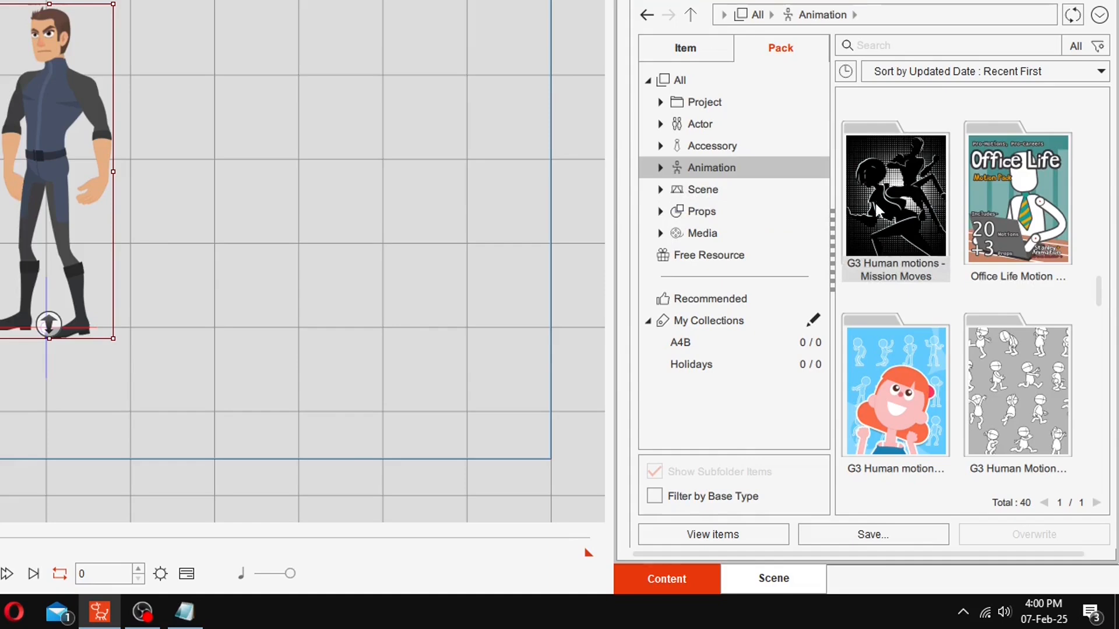
mouse_move(868, 172)
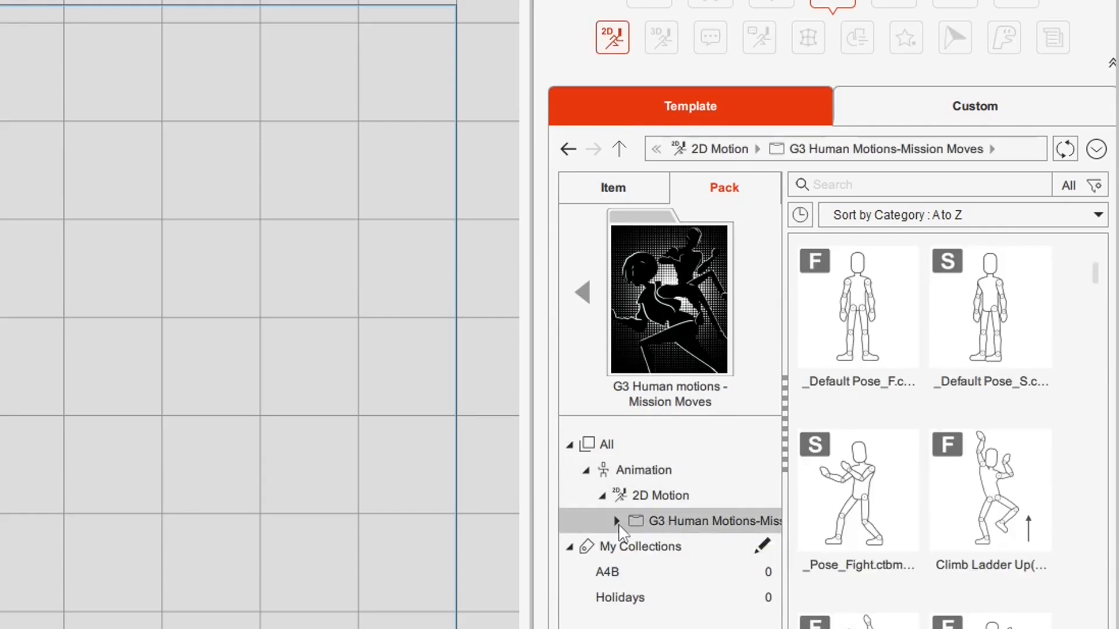
Open the Mission Moves Stunt folder and select Run_Jump Forward_01.ctbmotion.
left_click(617, 521)
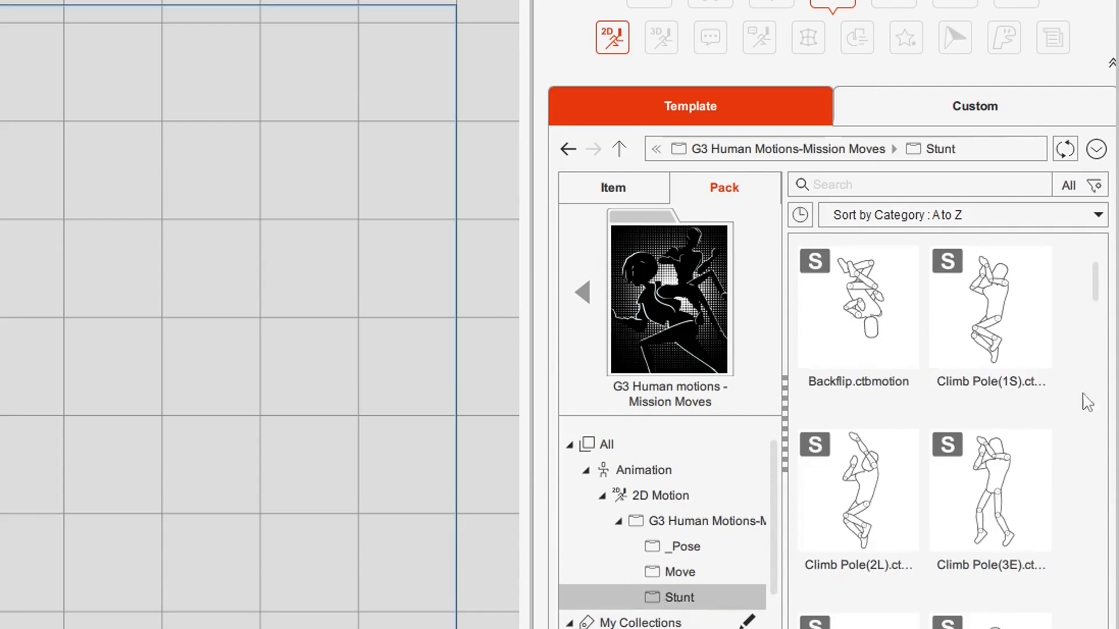
scroll("down", 3)
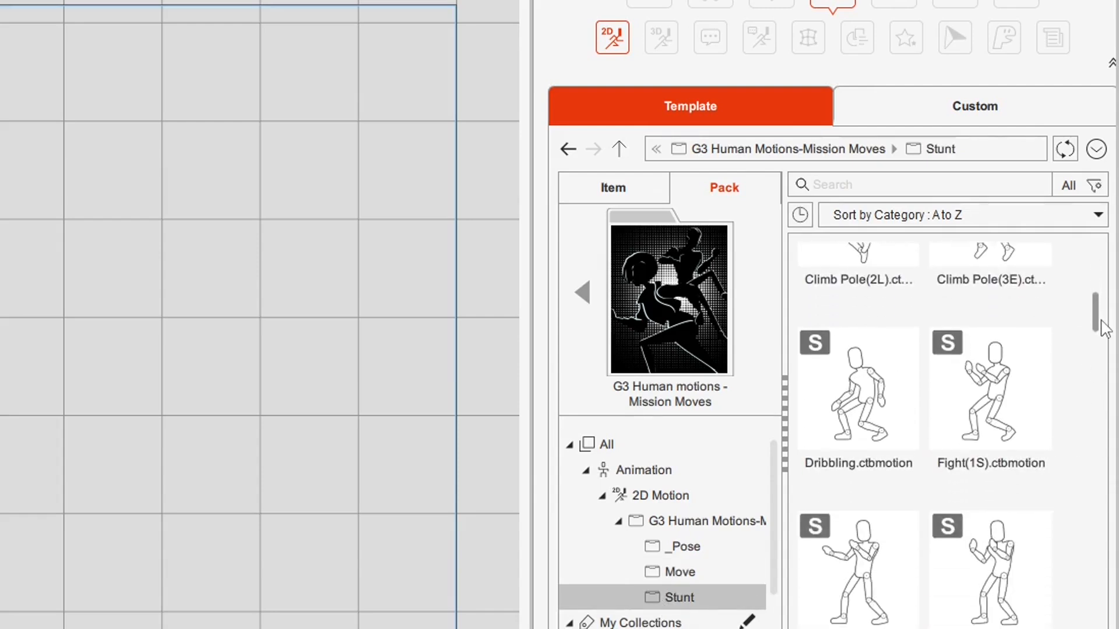
scroll("down", 3)
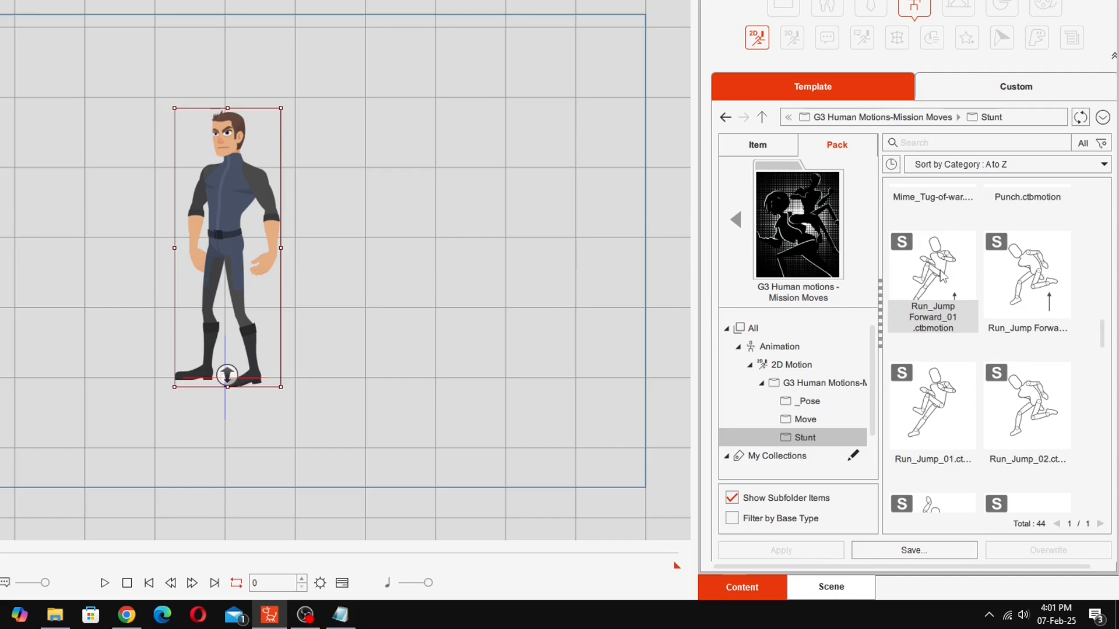
left_click(932, 266)
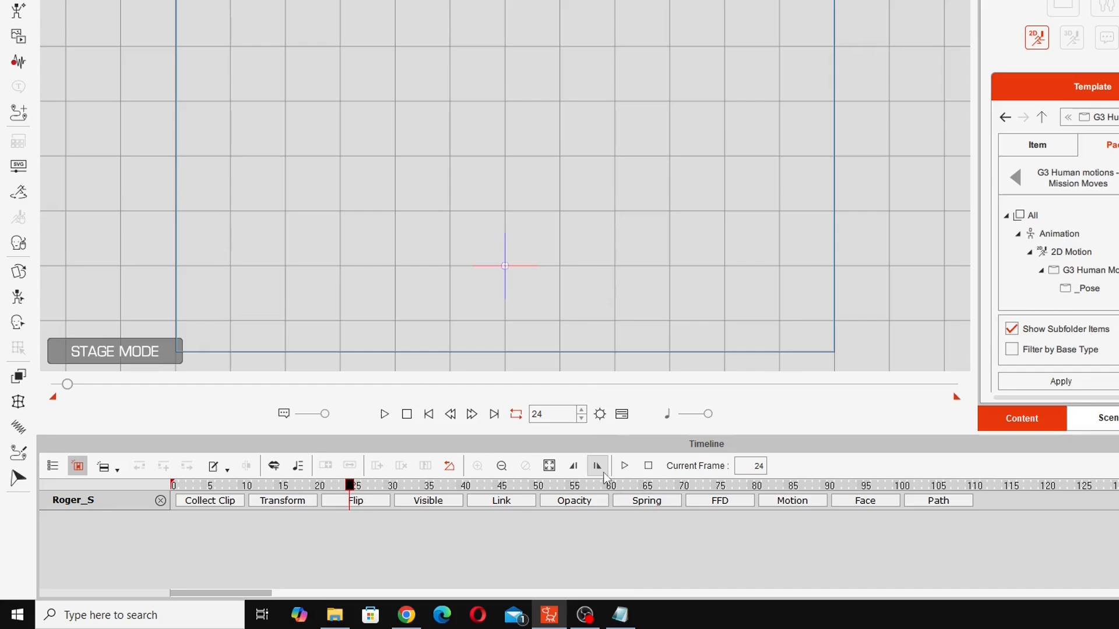
mouse_move(937, 406)
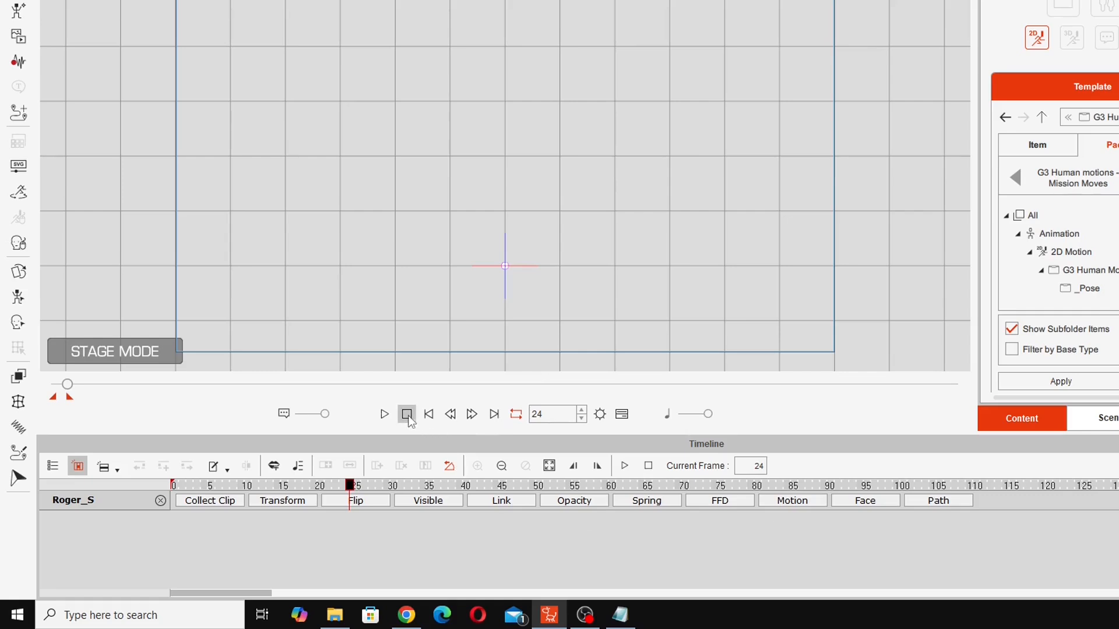
Stop playback of Roger_S's applied run motion.
left_click(407, 414)
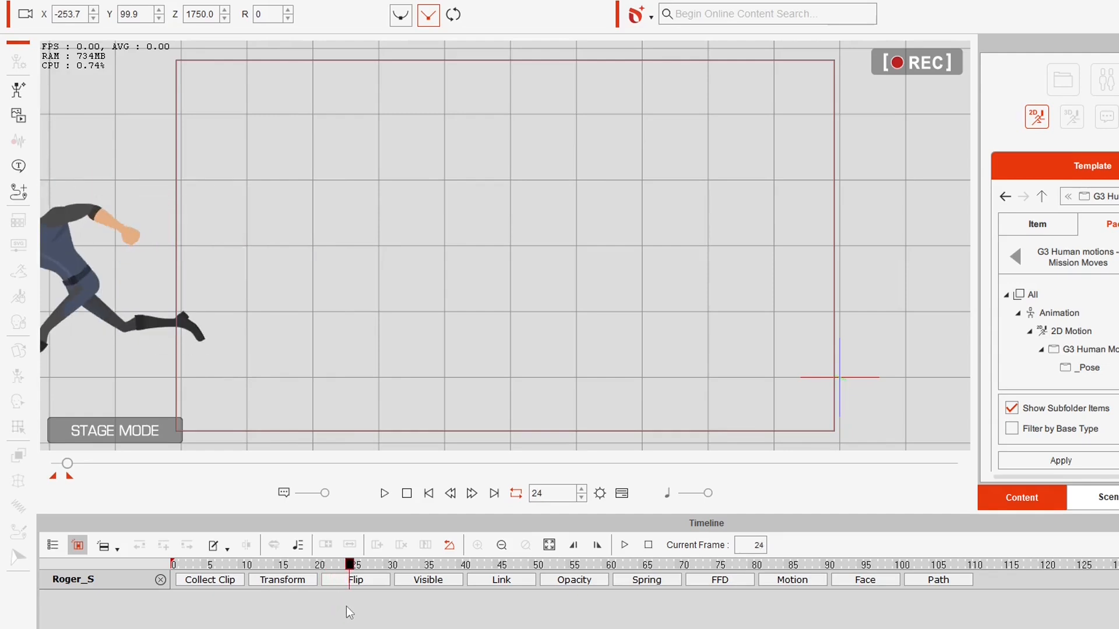
Expand the Motion track and inspect the jump poses at frames 0, 4 and 9.
left_click(319, 565)
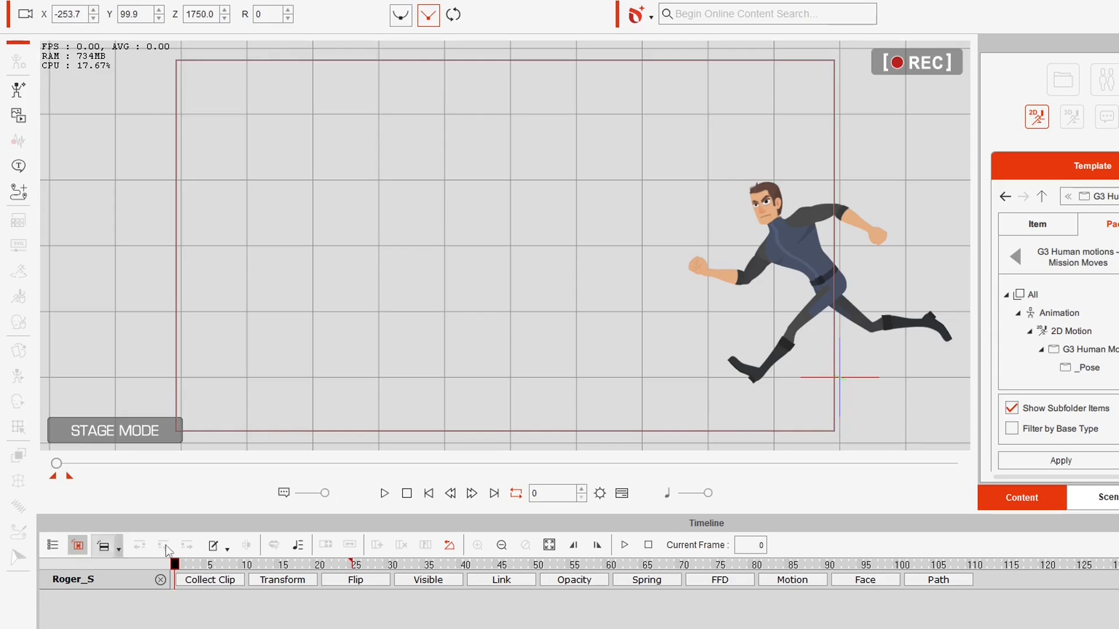
mouse_move(220, 613)
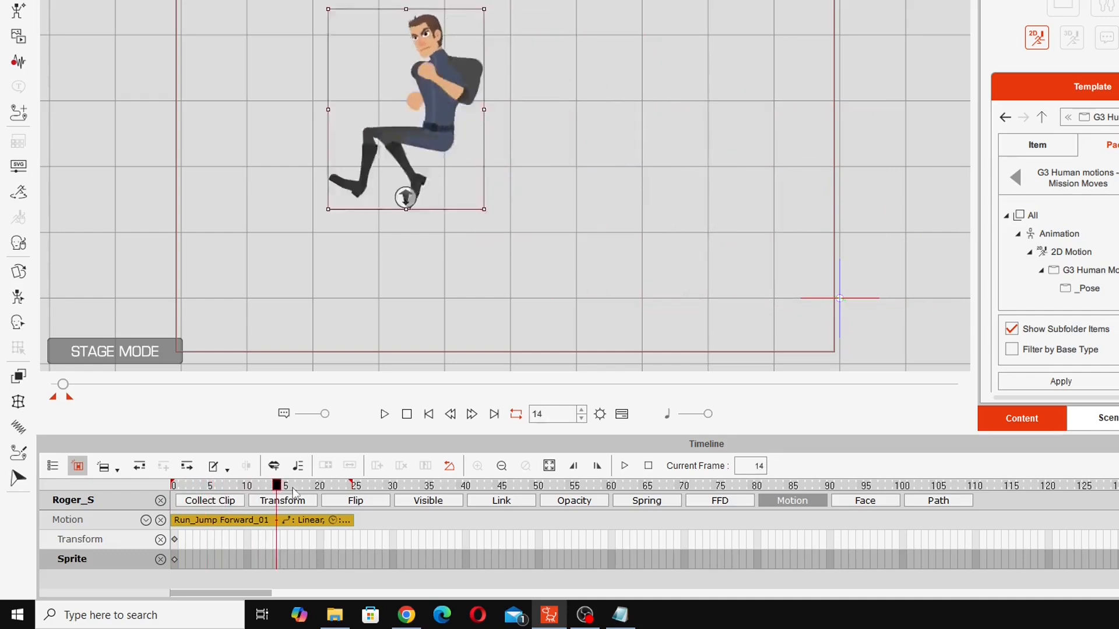
left_click(427, 414)
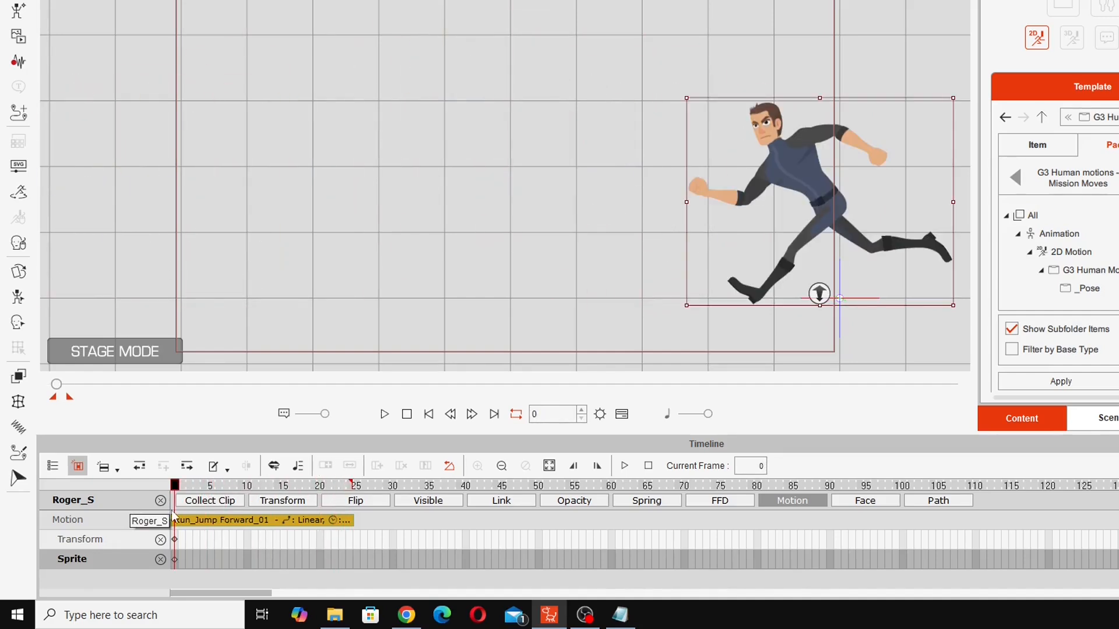
left_click(203, 485)
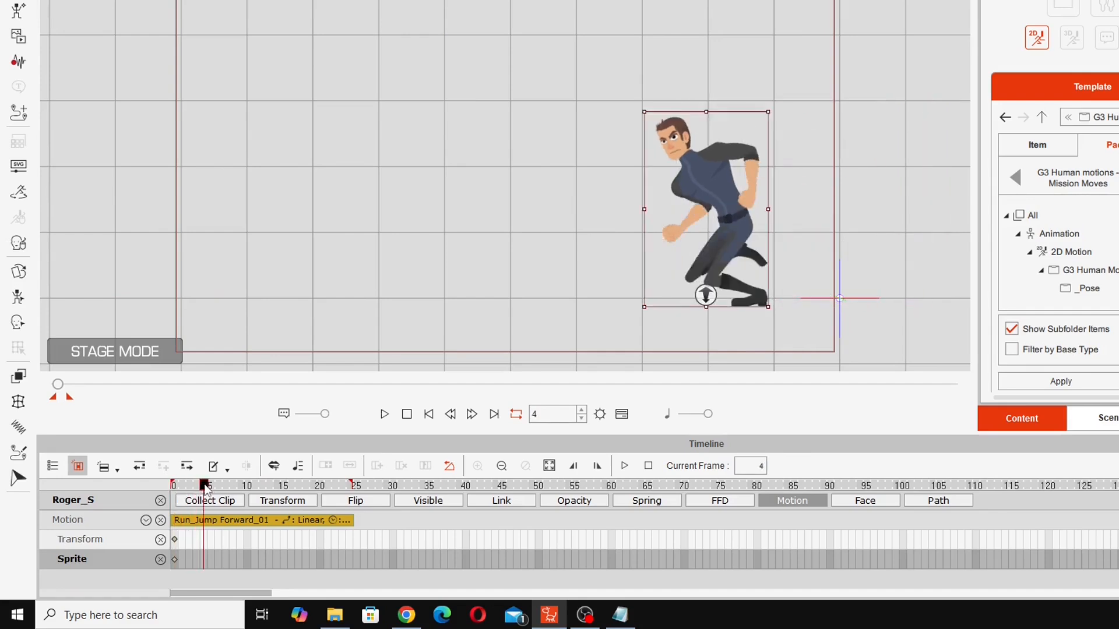
left_click(255, 486)
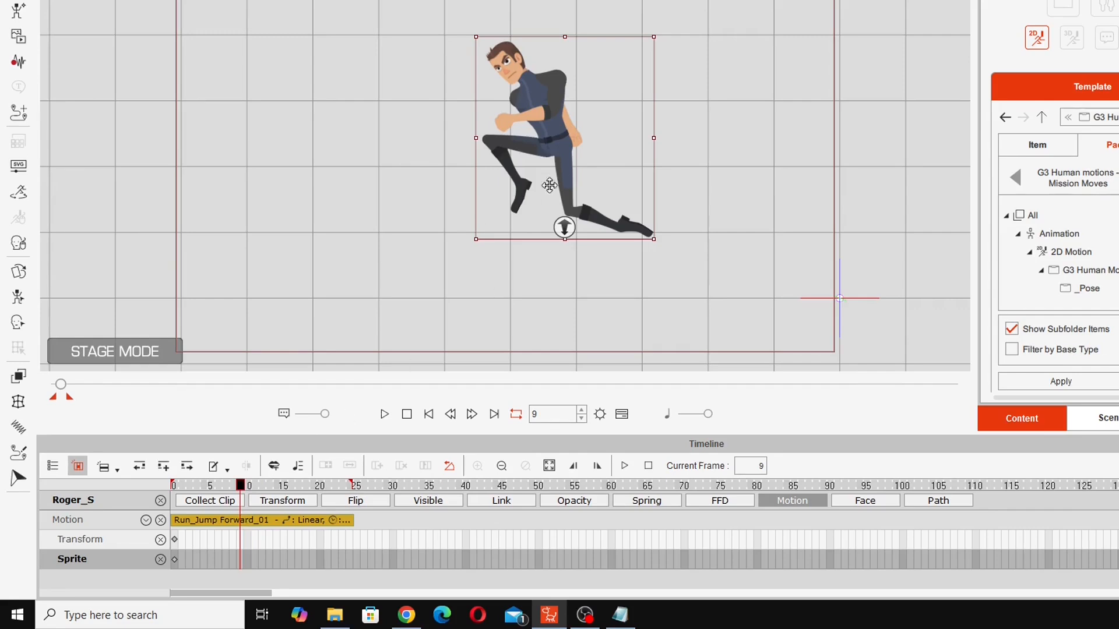
mouse_move(574, 172)
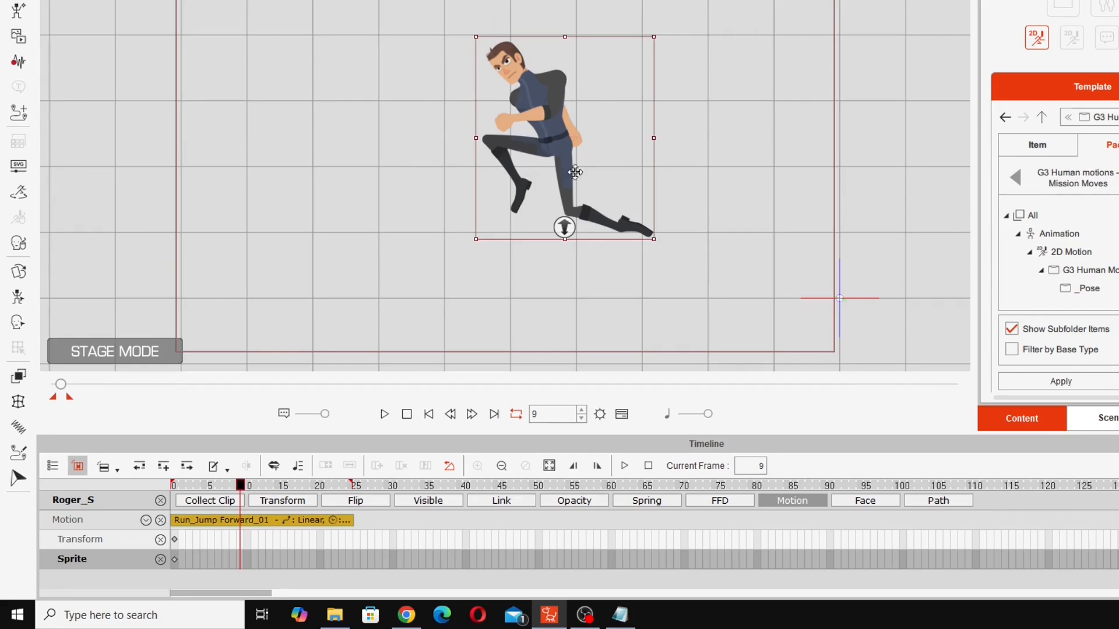
mouse_move(584, 175)
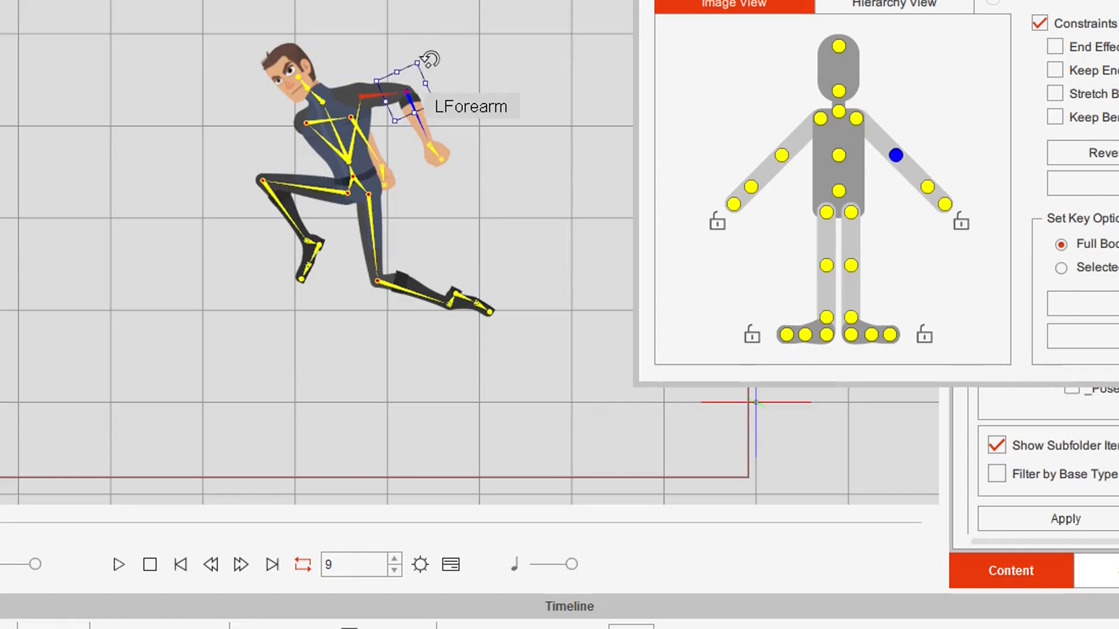
At frame 9, bend the left forearm and straighten the leg downward.
left_click_drag(428, 57, 350, 82)
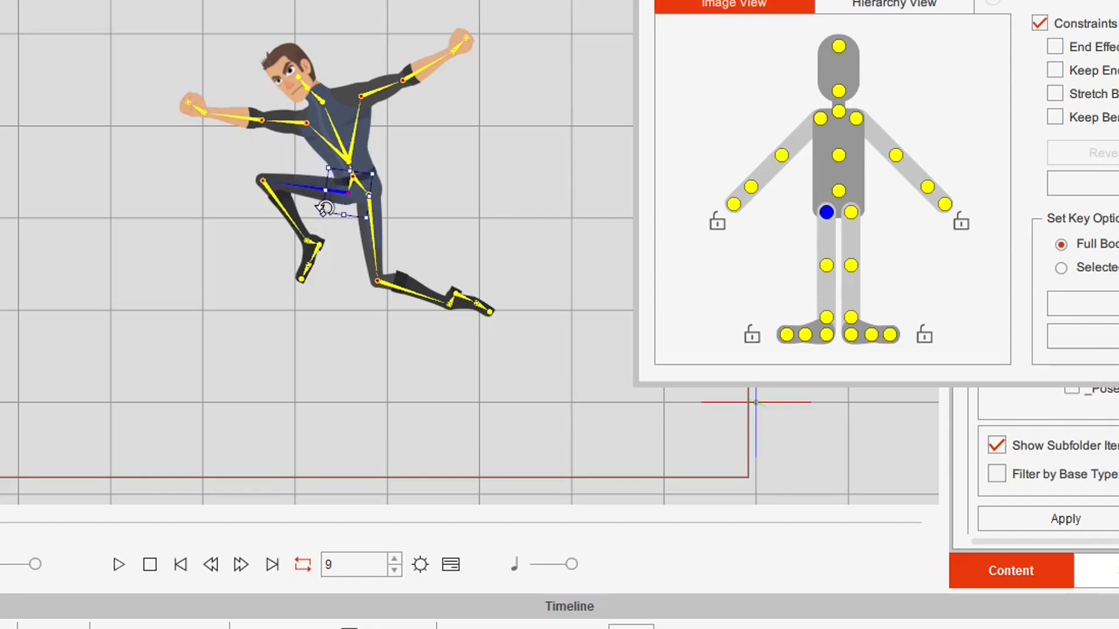
left_click_drag(335, 186, 339, 257)
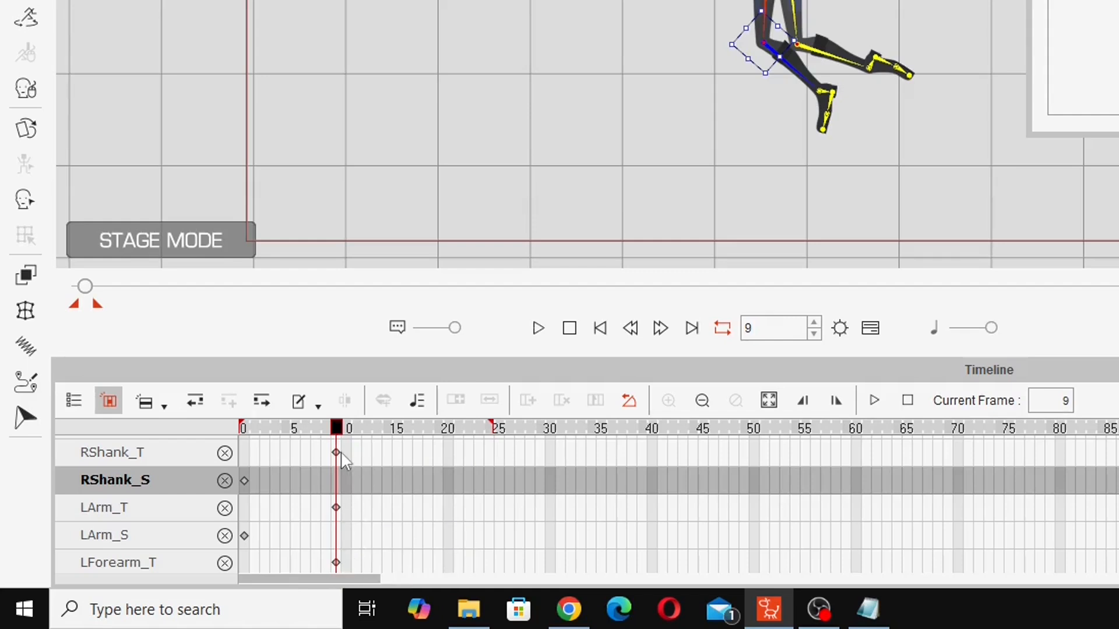
mouse_move(731, 22)
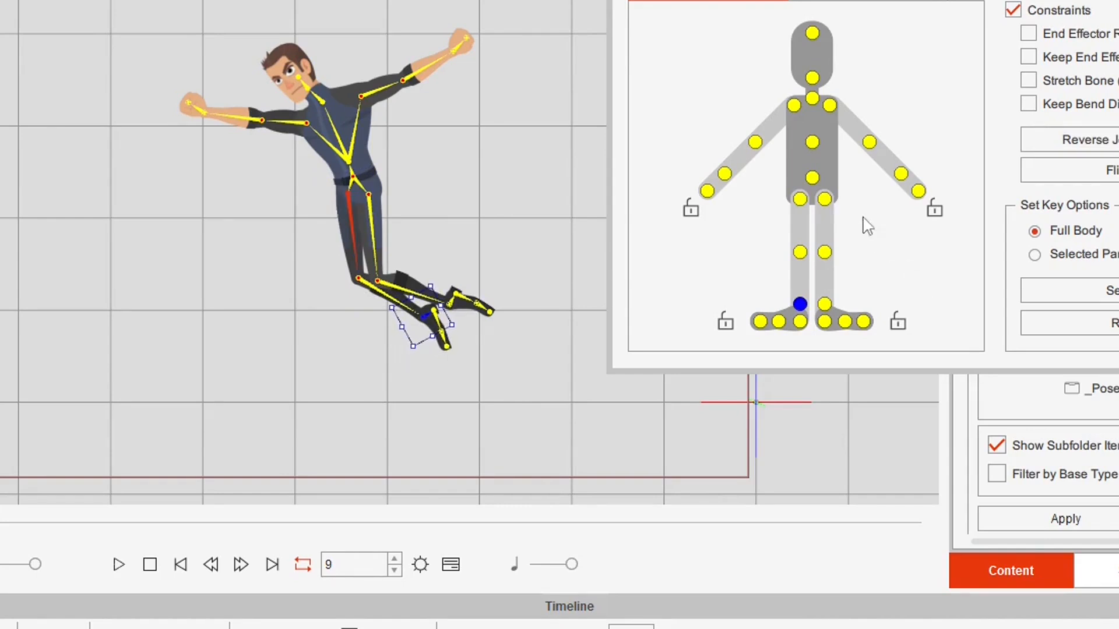
mouse_move(420, 142)
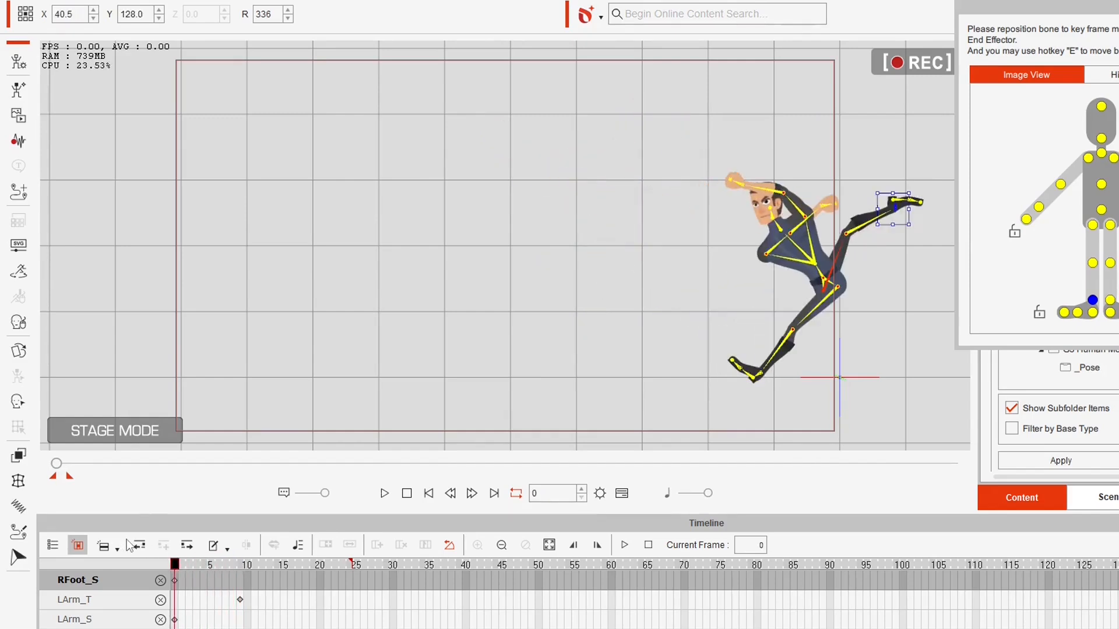
left_click(228, 564)
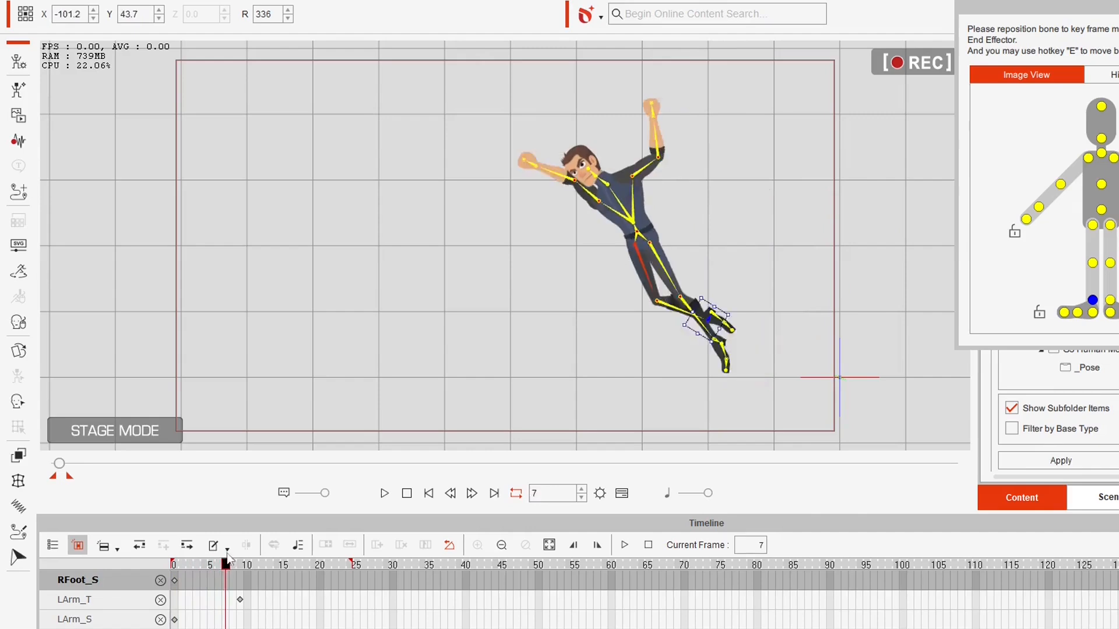
left_click(327, 565)
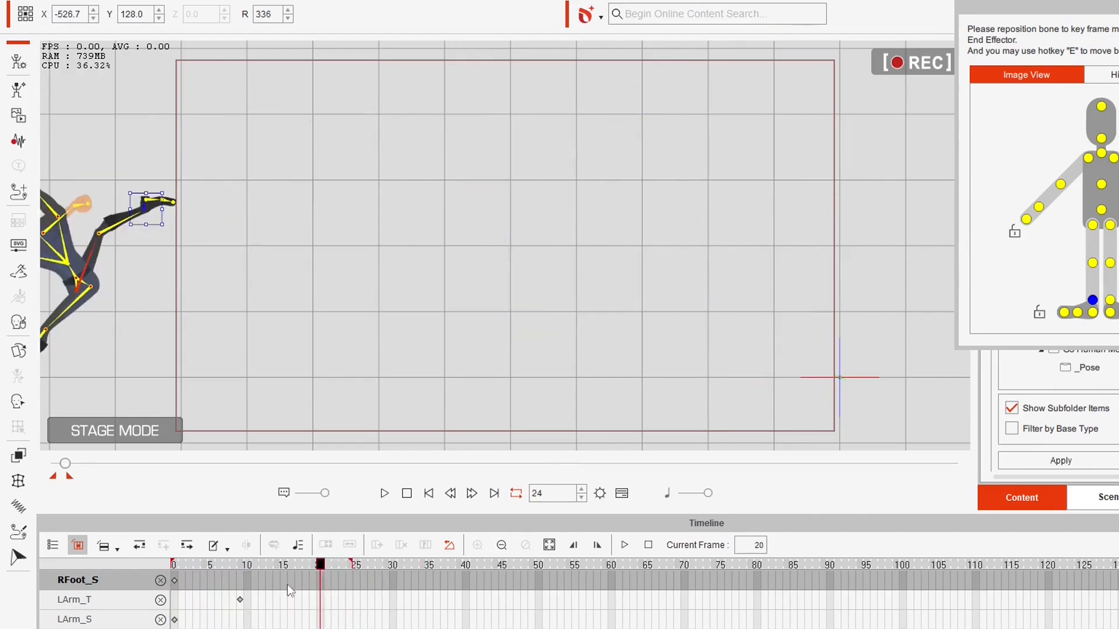
left_click(306, 565)
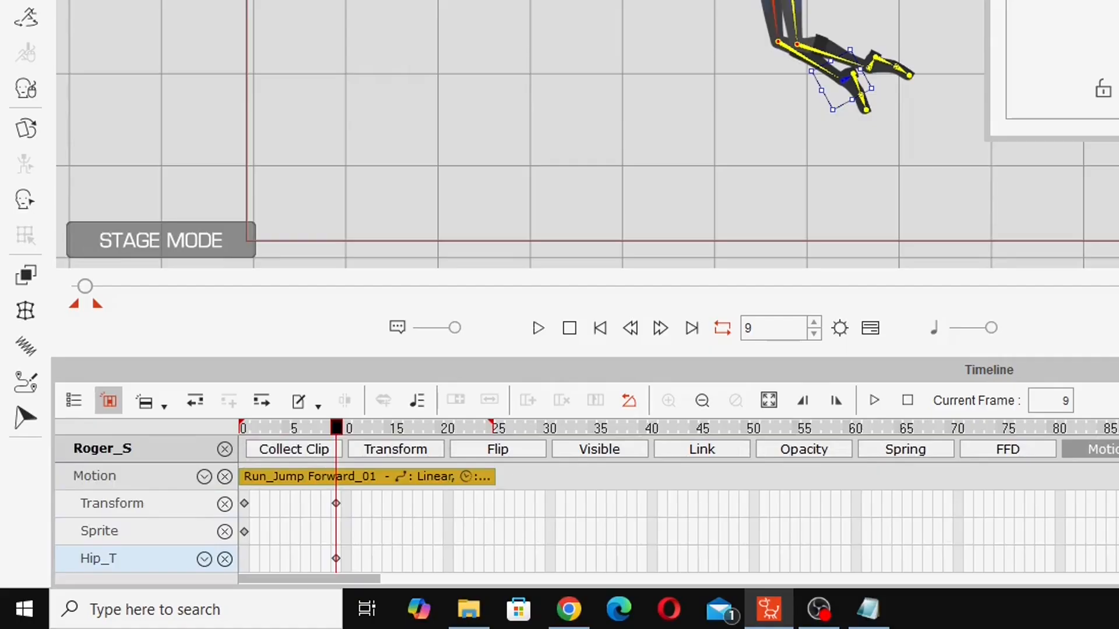
mouse_move(436, 476)
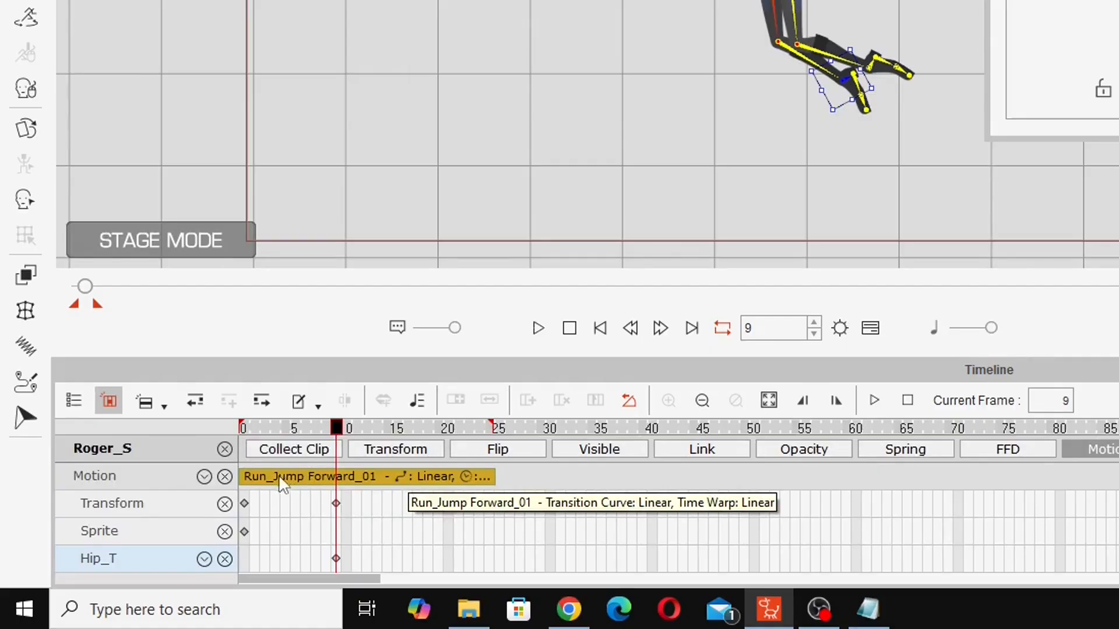
mouse_move(595, 552)
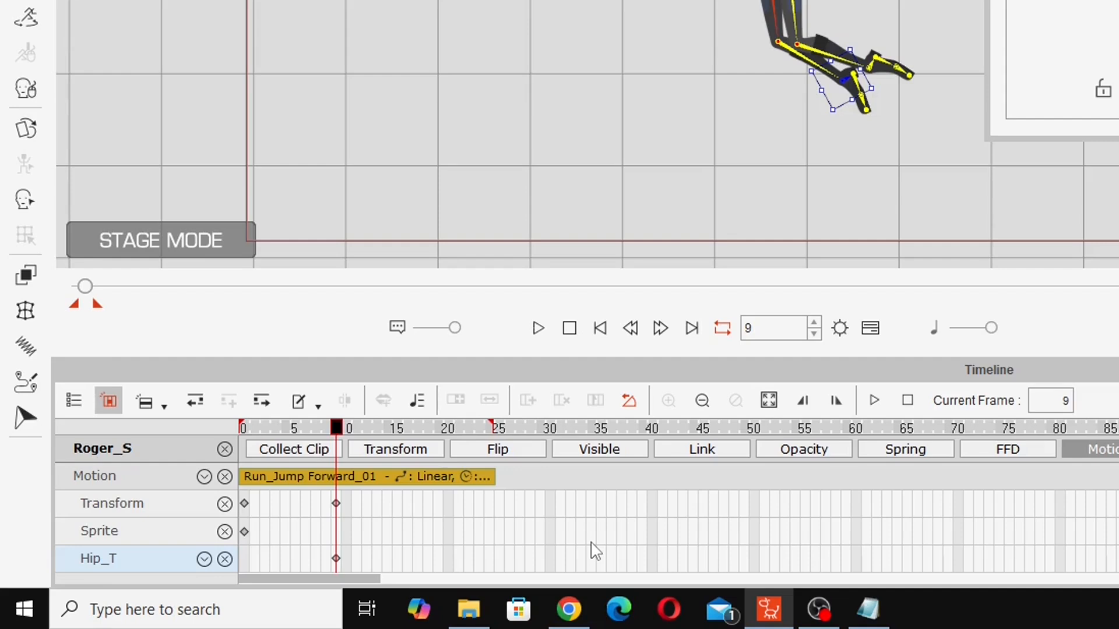
mouse_move(389, 517)
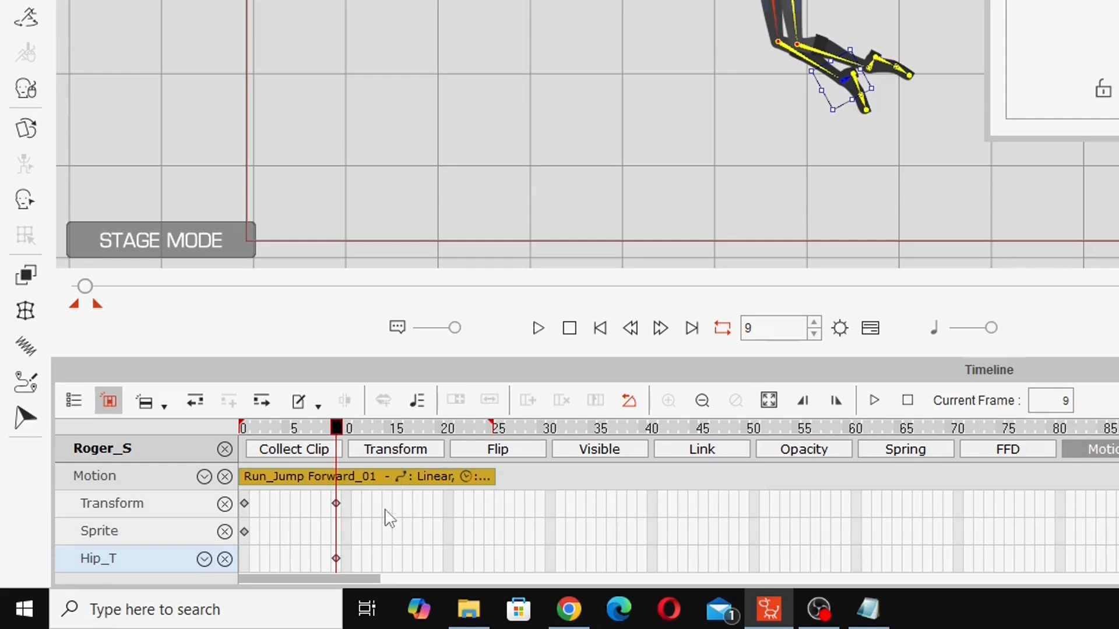
Review frames 6 and 8, reset the actor's pose, and return to frame 6.
left_click(305, 429)
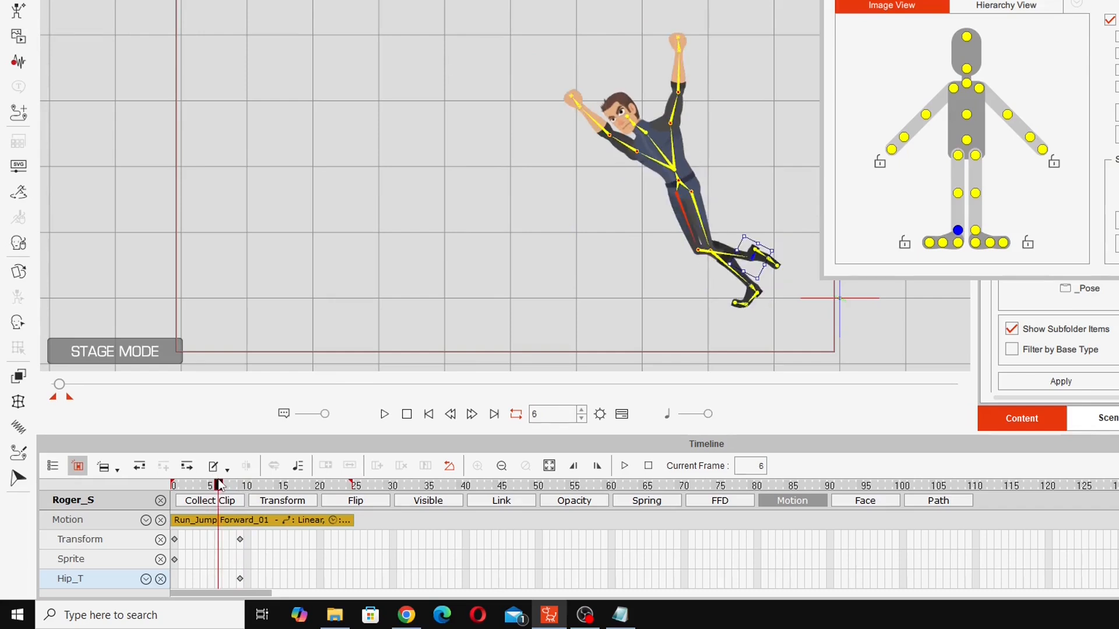
left_click(239, 486)
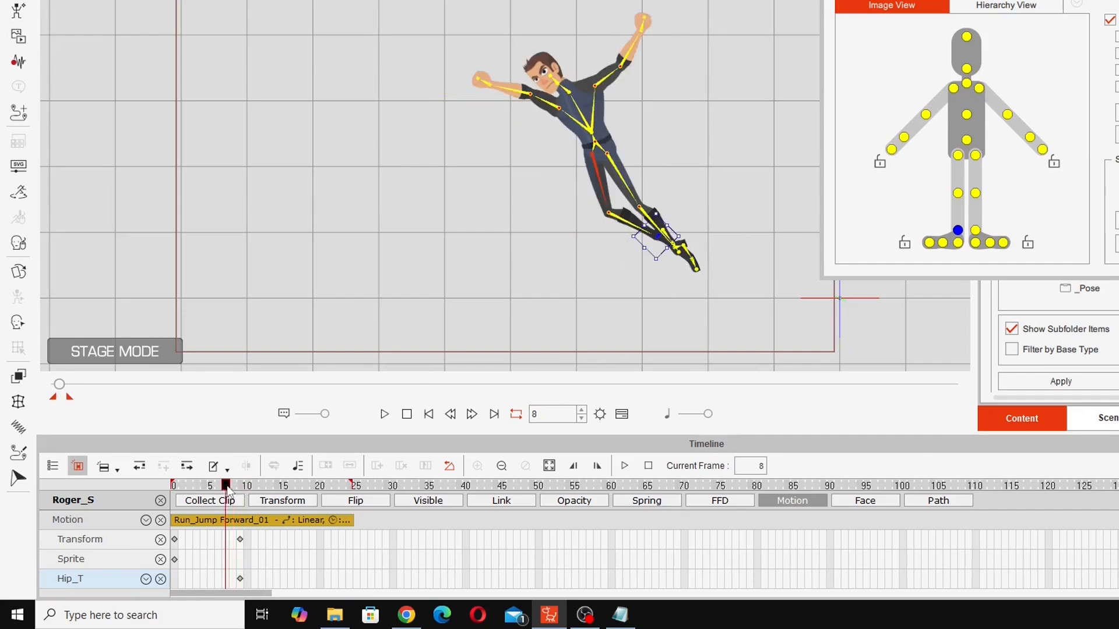
left_click(212, 485)
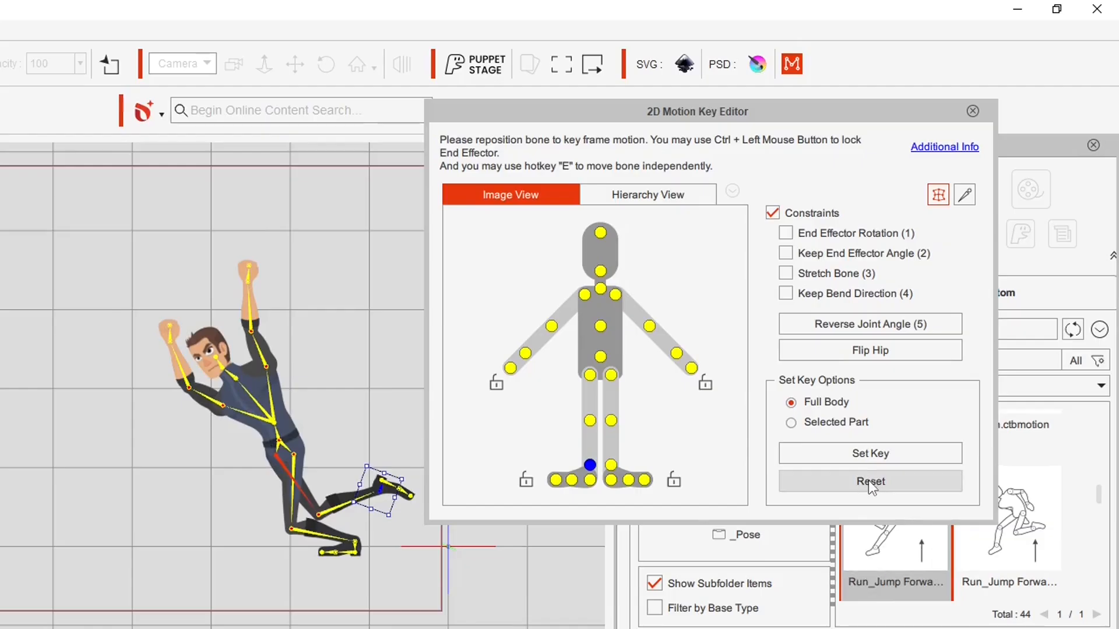
left_click(869, 481)
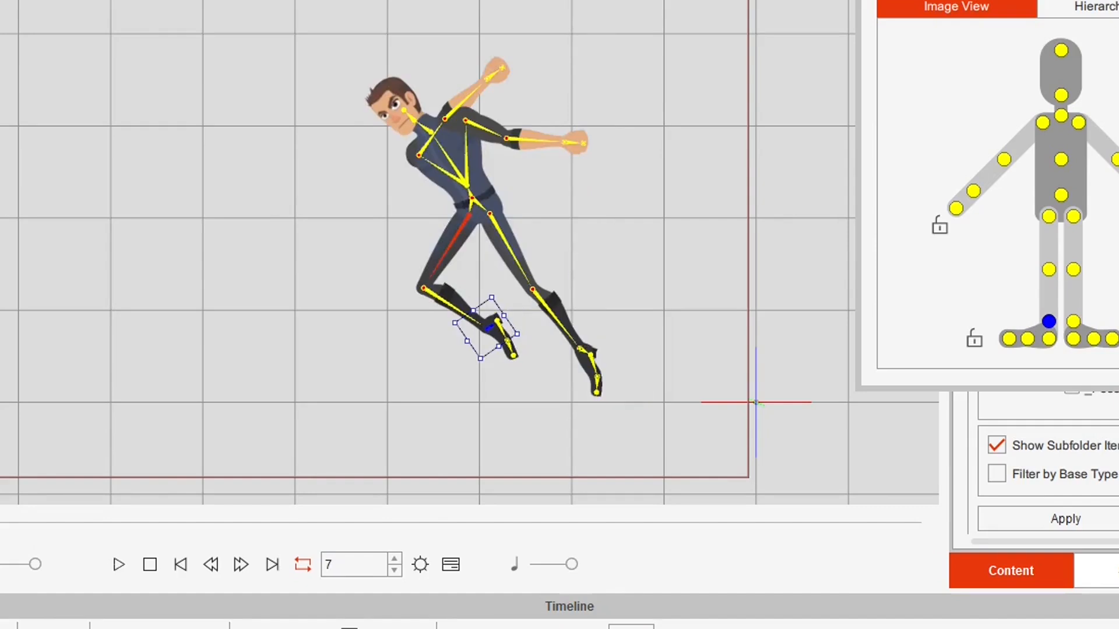
left_click(241, 565)
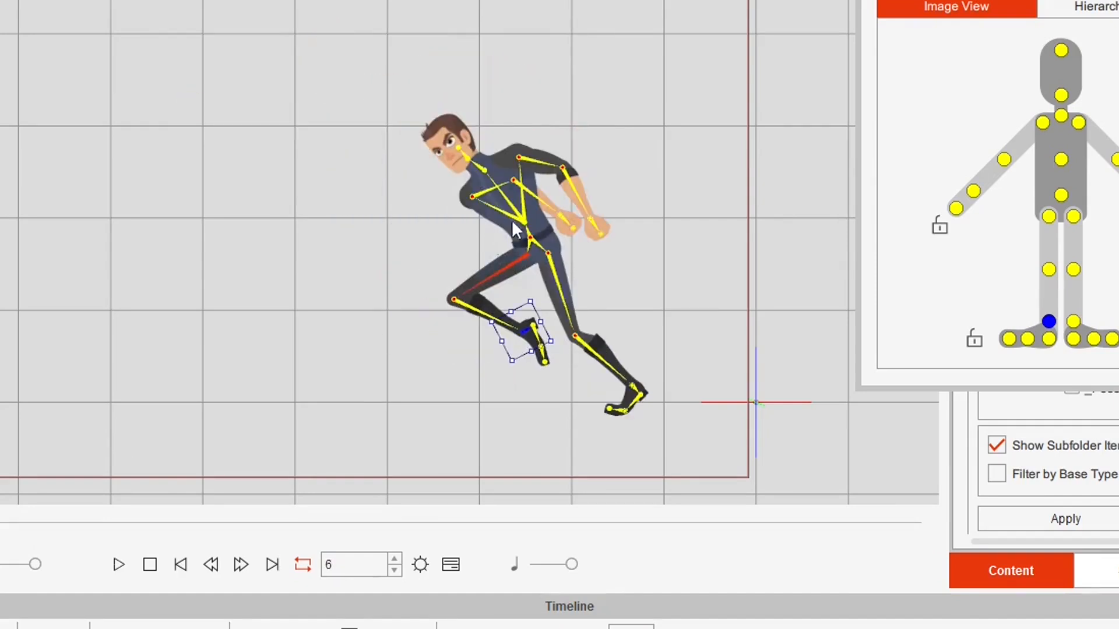
mouse_move(350, 395)
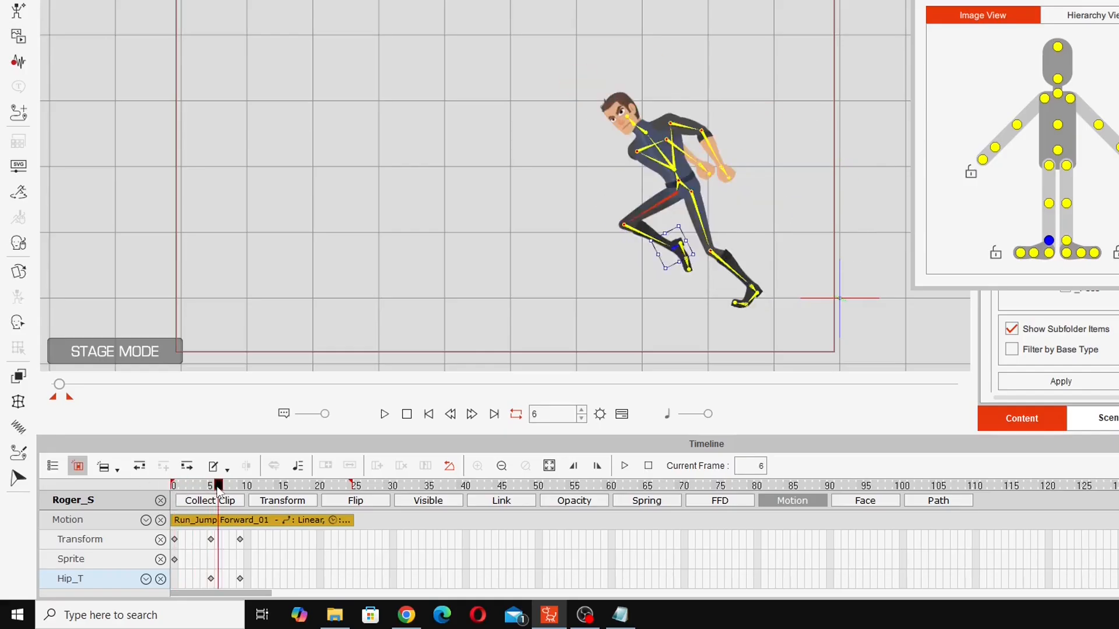
Pose the actor into a tucked position at frame 14.
left_click(298, 486)
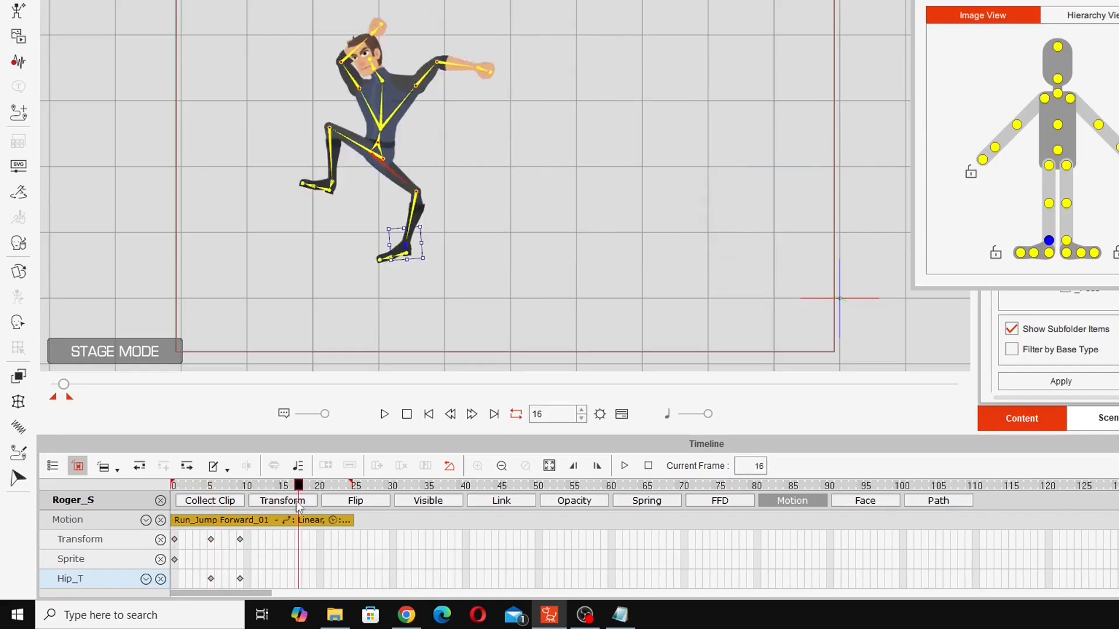
left_click(421, 486)
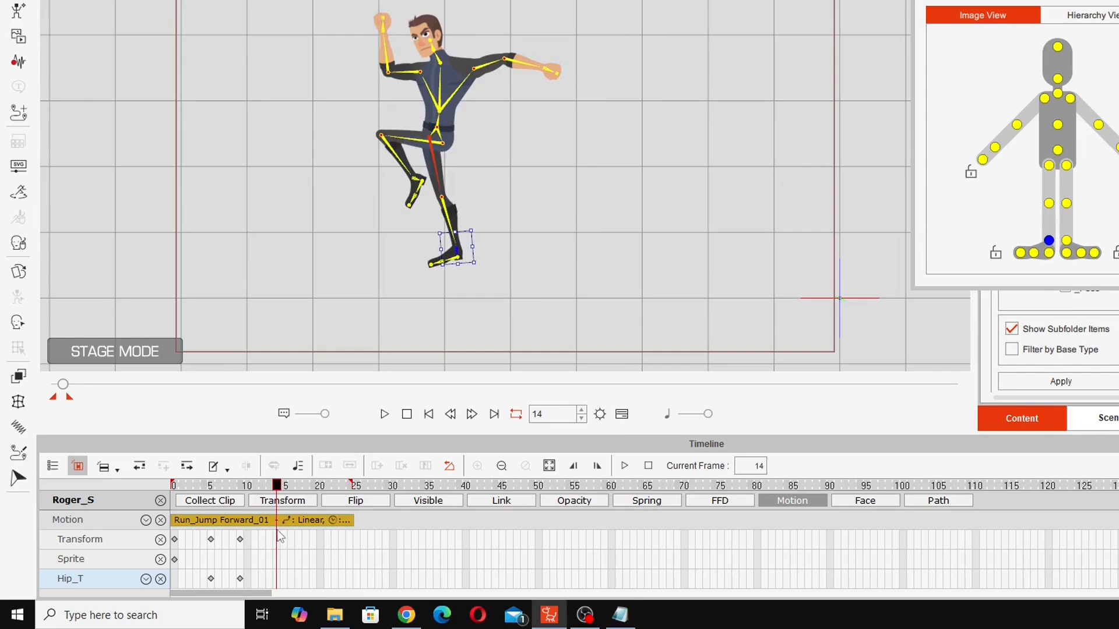
left_click(240, 486)
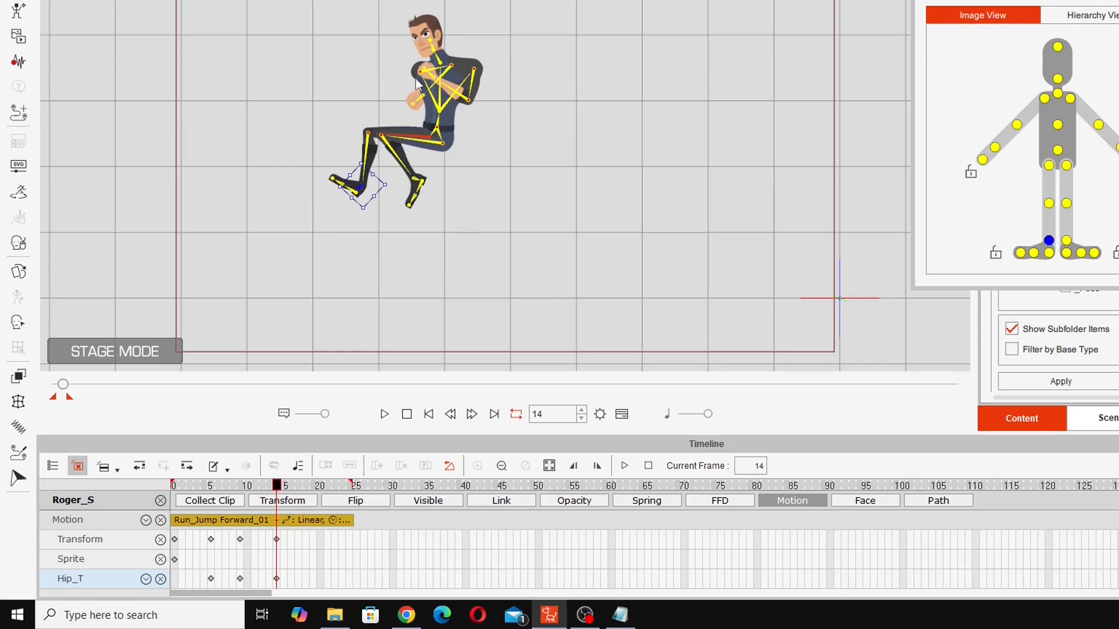
mouse_move(278, 519)
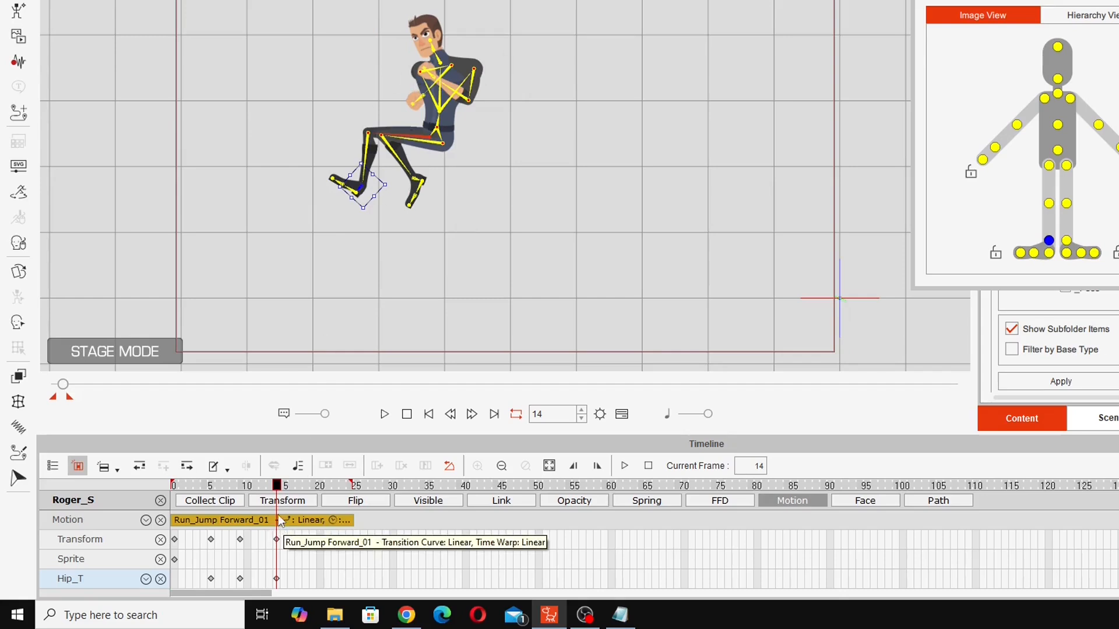
mouse_move(285, 493)
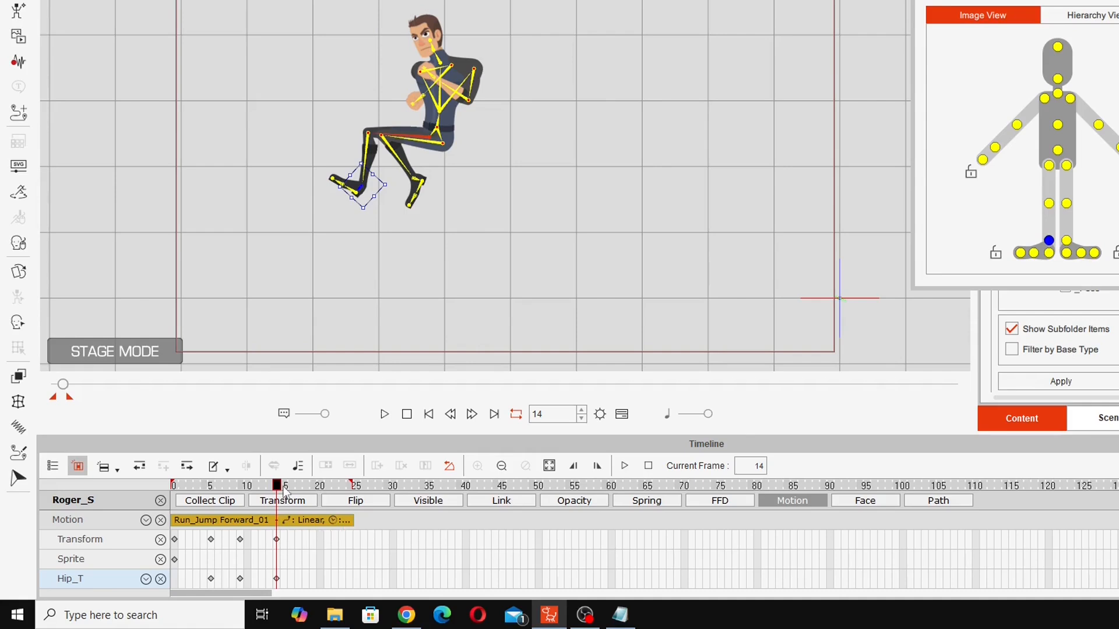
Scrub through frames 22, 17 and 5, then return to the frame 14 tuck.
left_click(311, 486)
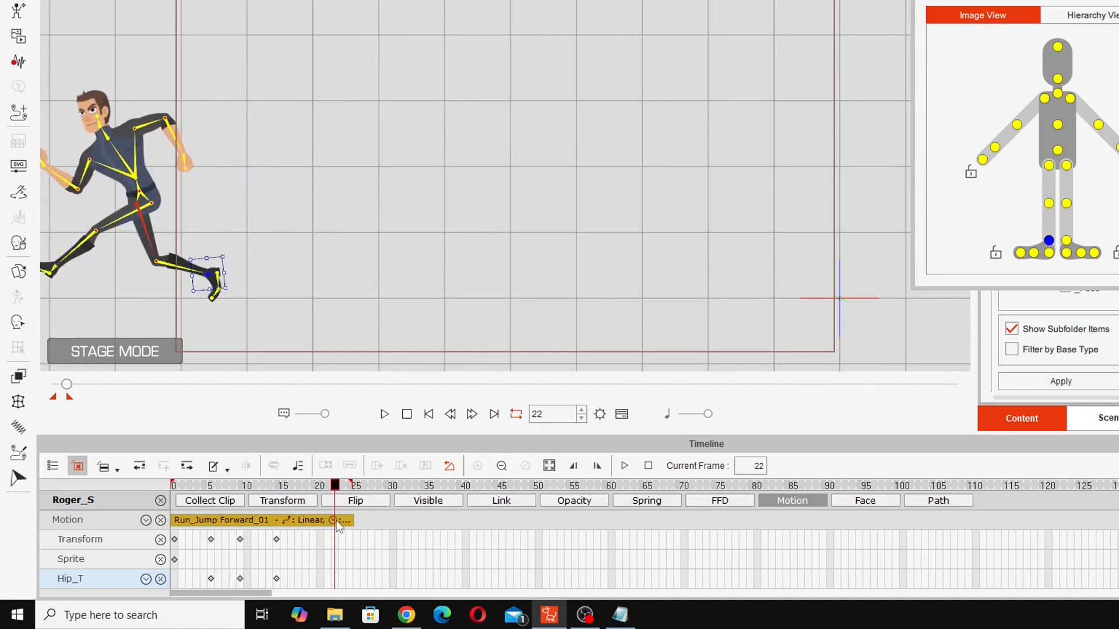
left_click(298, 485)
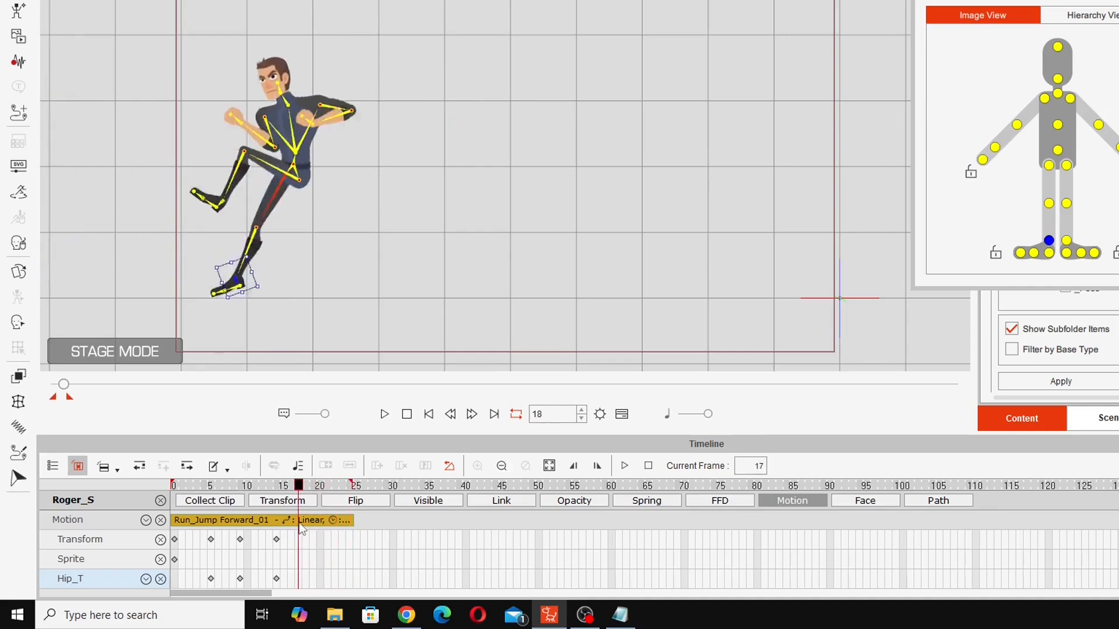
left_click(320, 486)
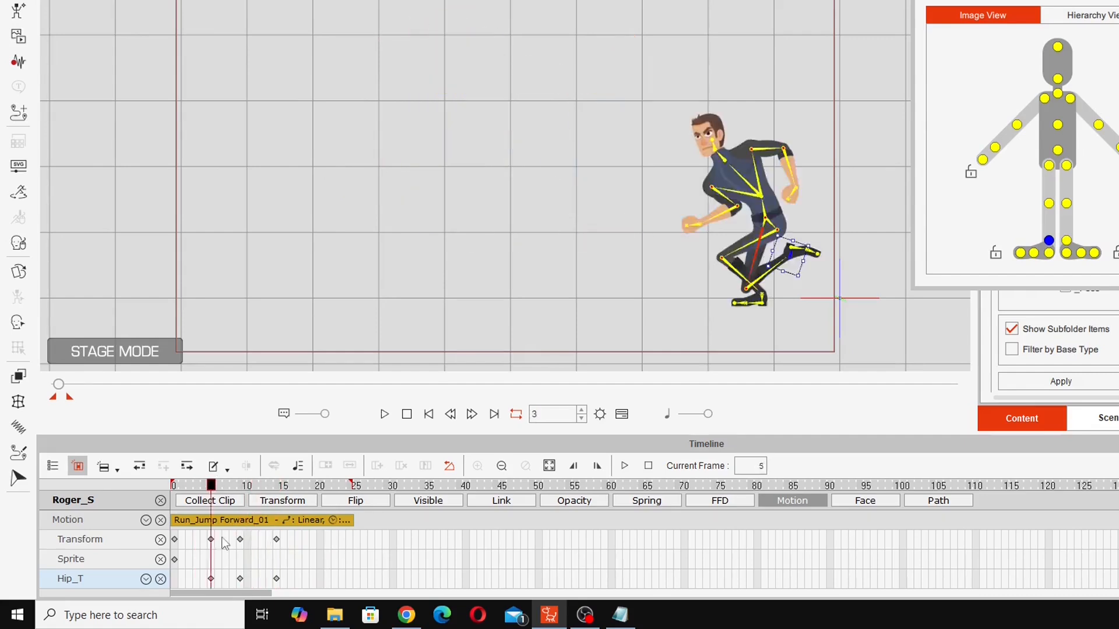
left_click(268, 486)
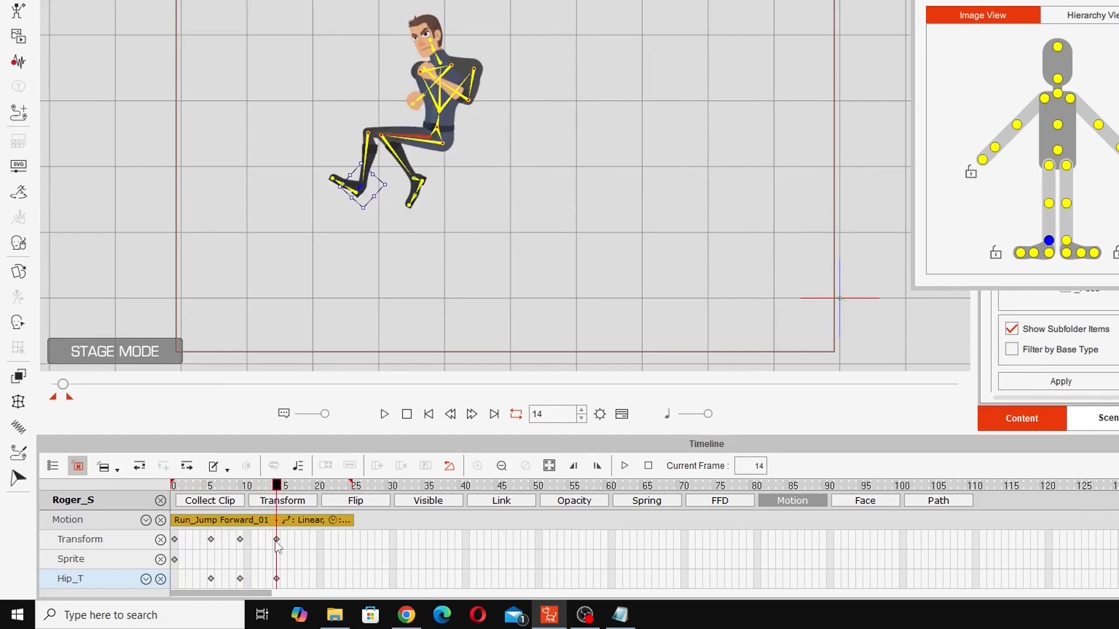
mouse_move(164, 10)
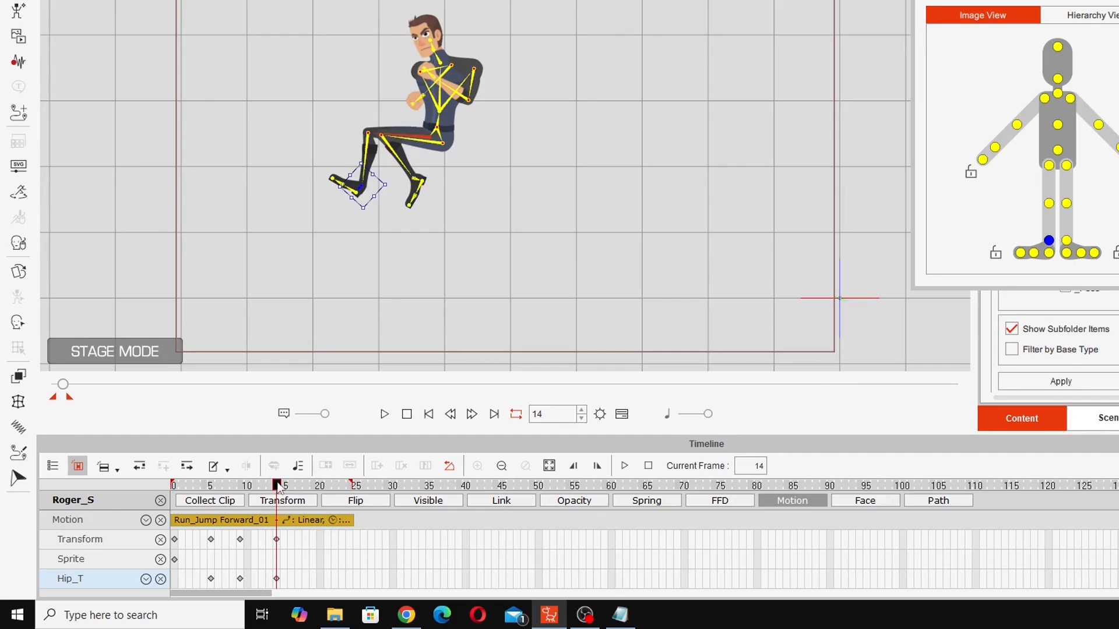
left_click(277, 486)
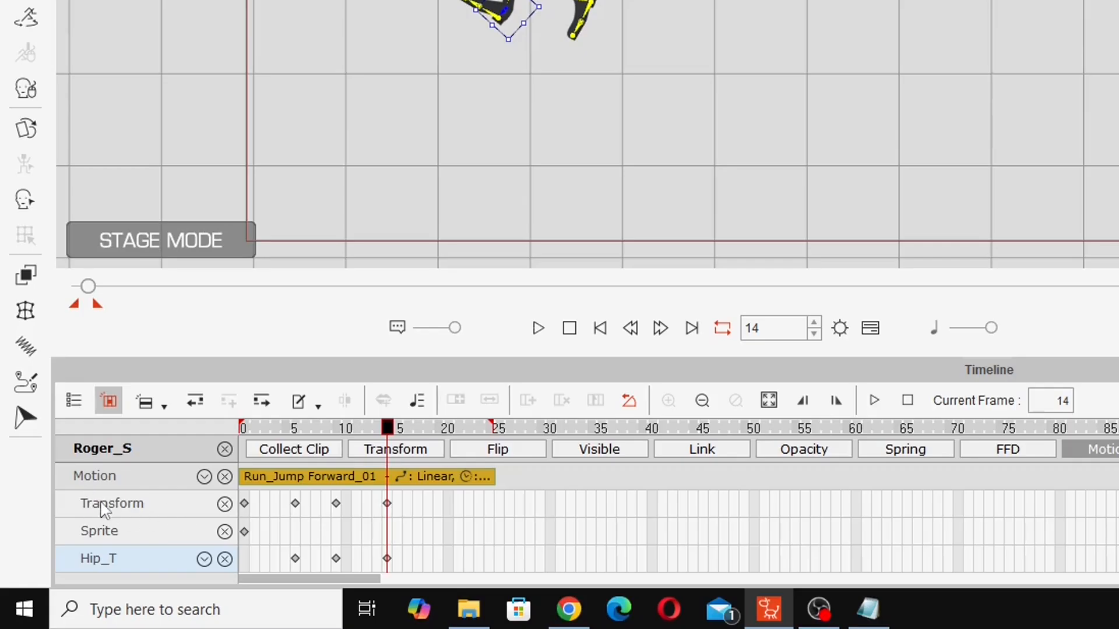
mouse_move(105, 486)
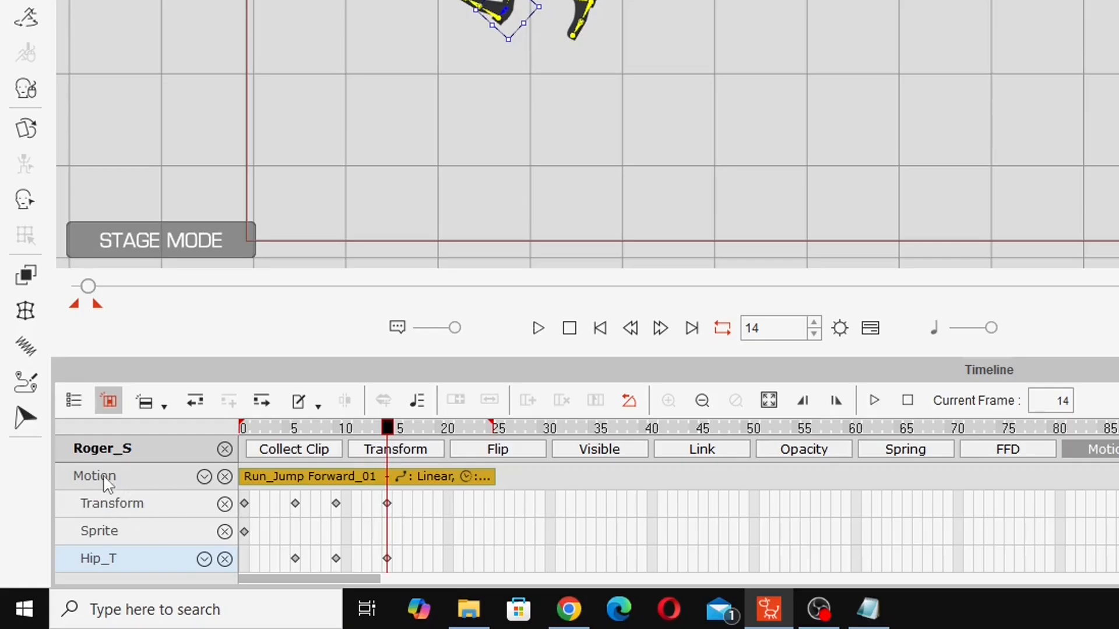
Shift the tucked-pose keys on the Transform track from frame 14 to frame 17.
left_click(112, 503)
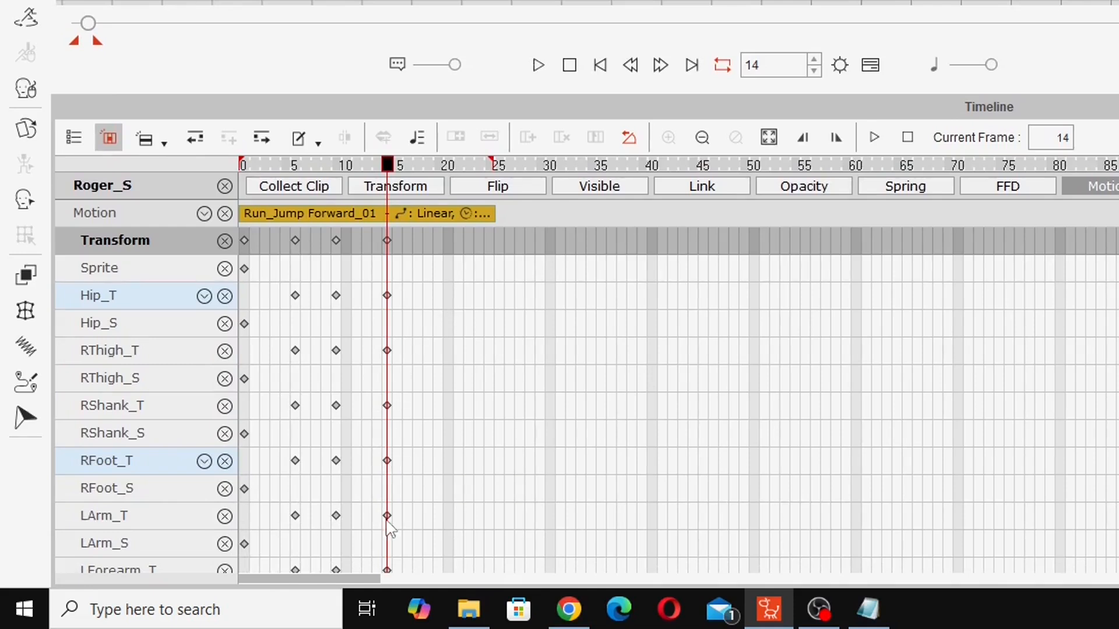
mouse_move(392, 246)
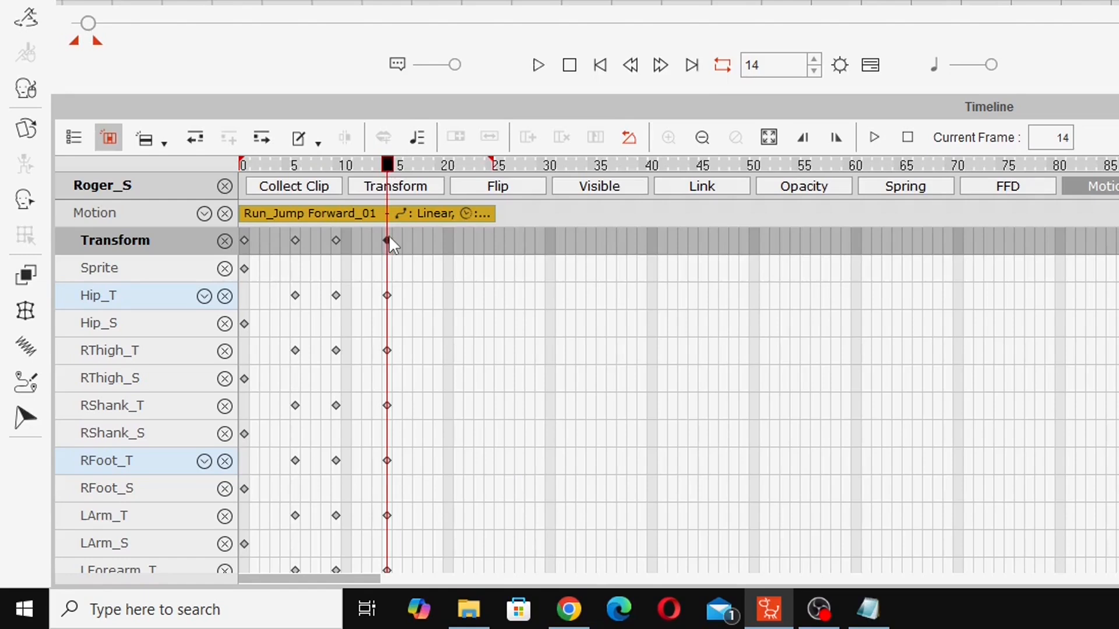
mouse_move(419, 244)
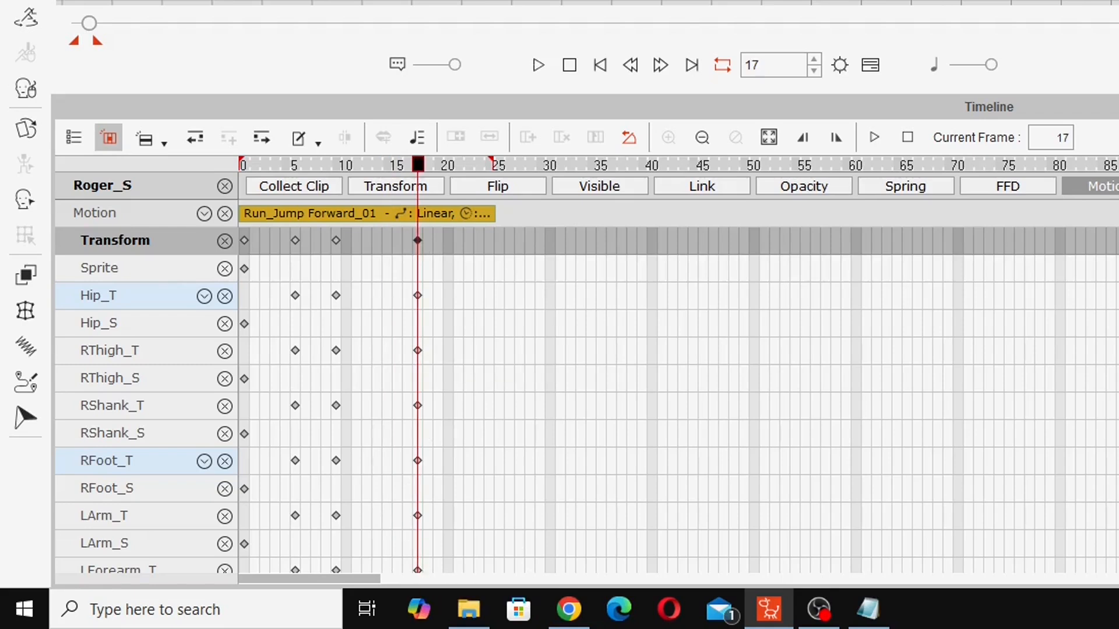
scroll("down", 3)
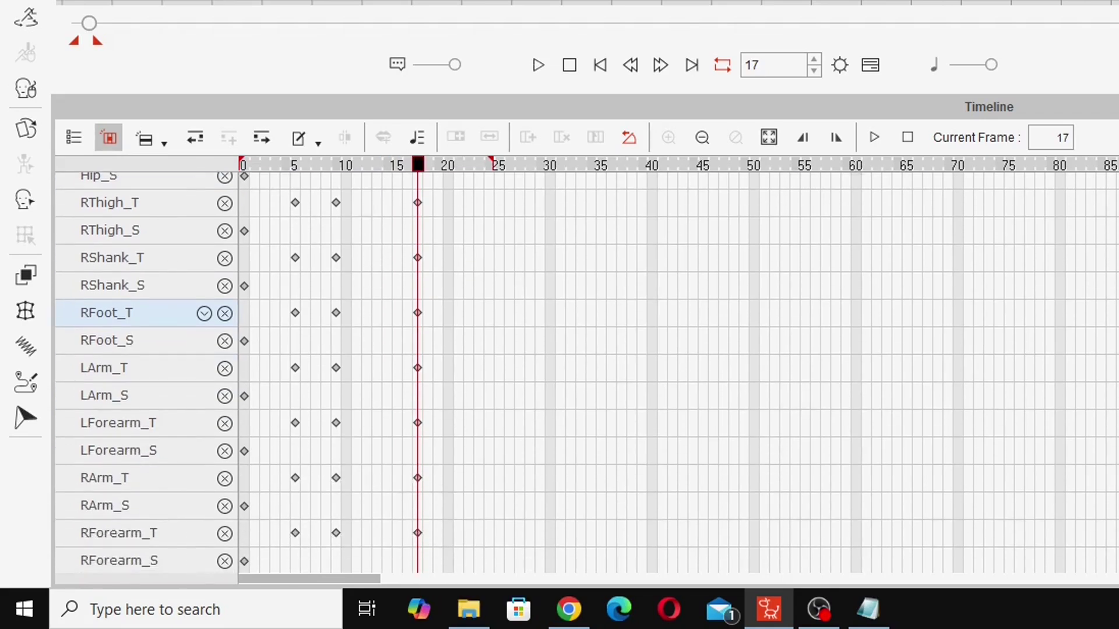
scroll("up", 3)
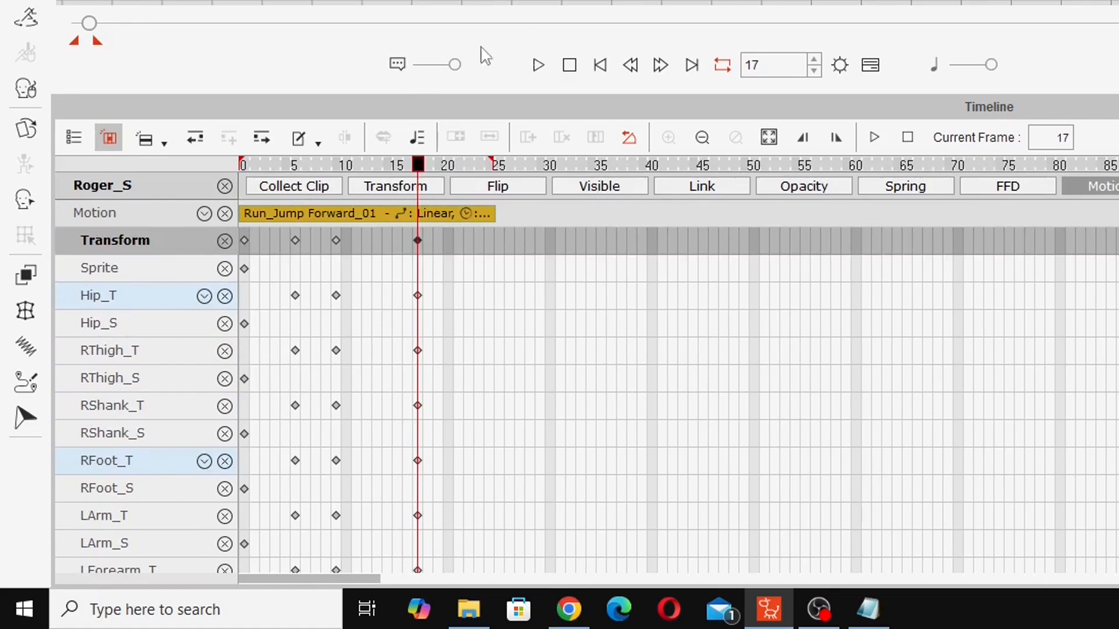
mouse_move(328, 242)
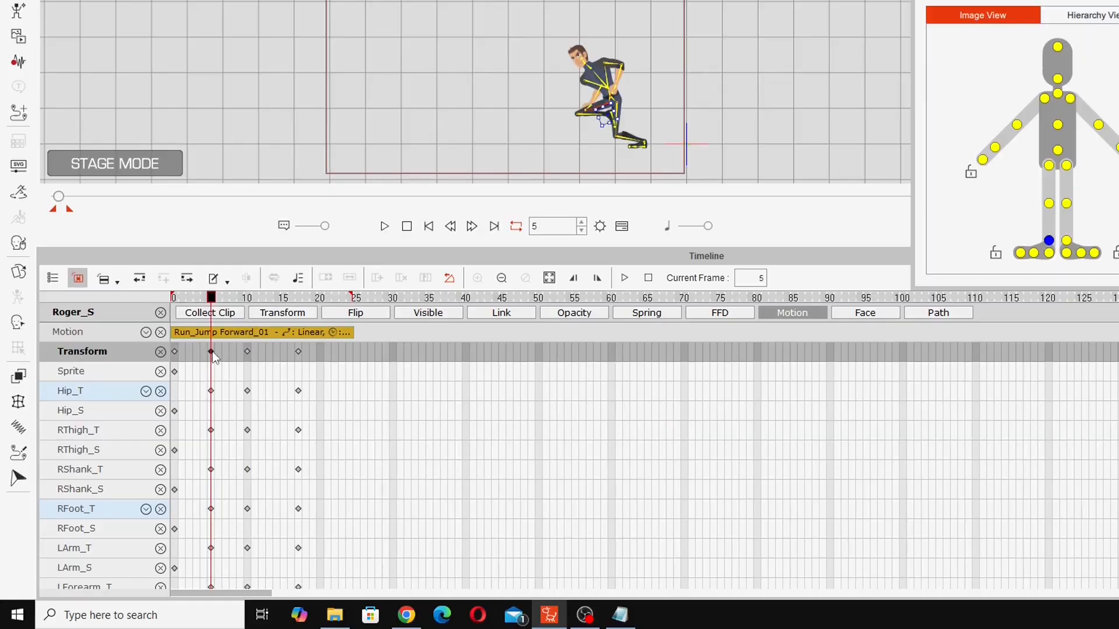
left_click(204, 297)
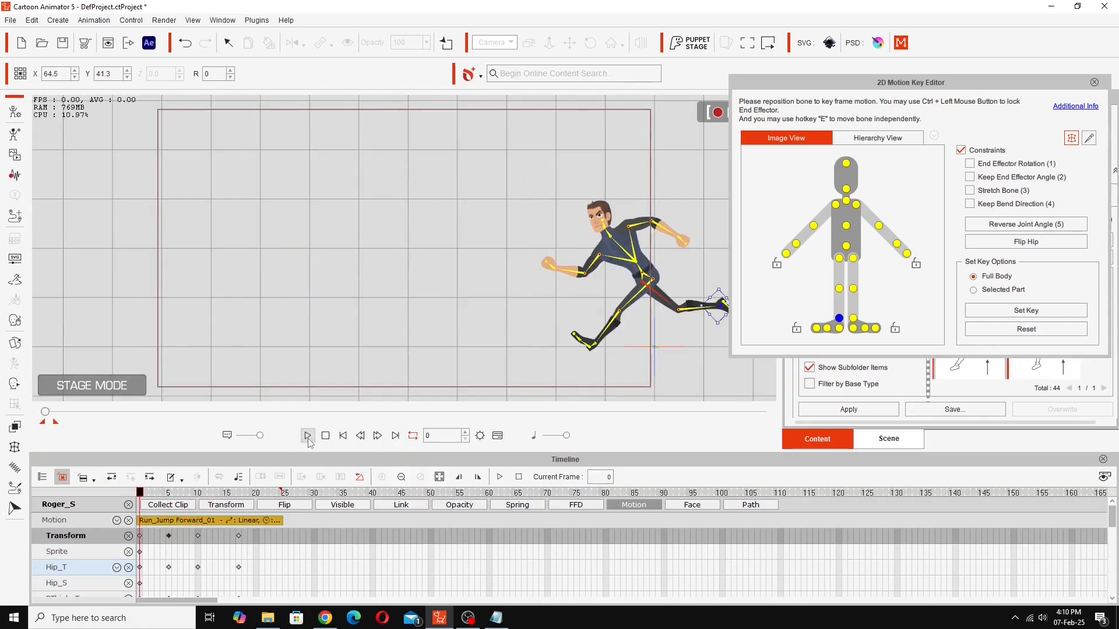
Play the jump and step to frame 6 to add an arm pose key.
left_click(307, 435)
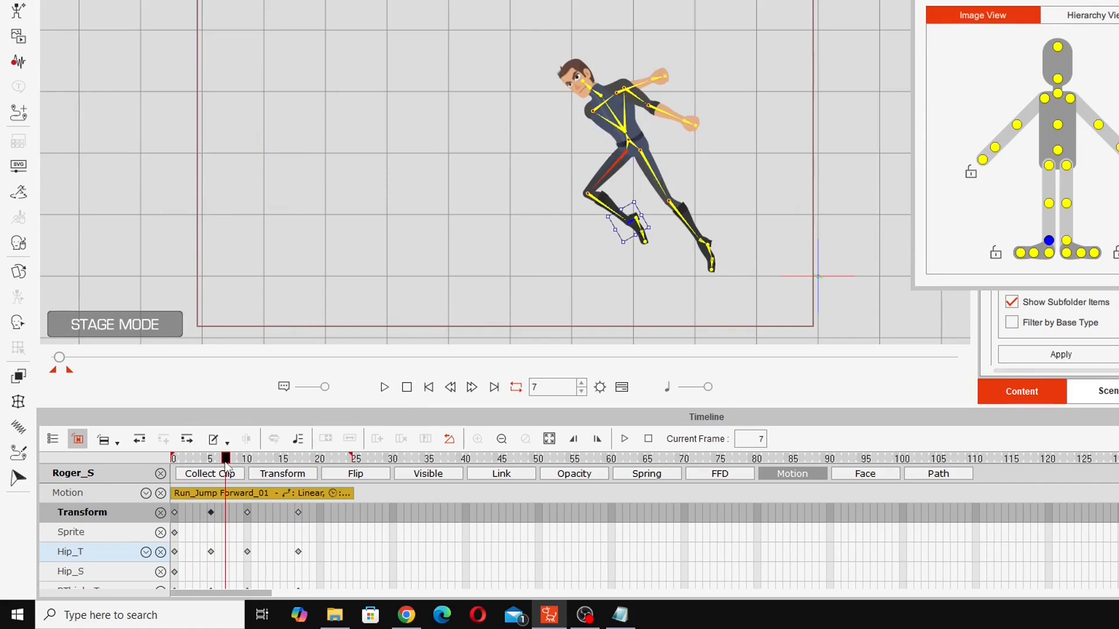
left_click(494, 387)
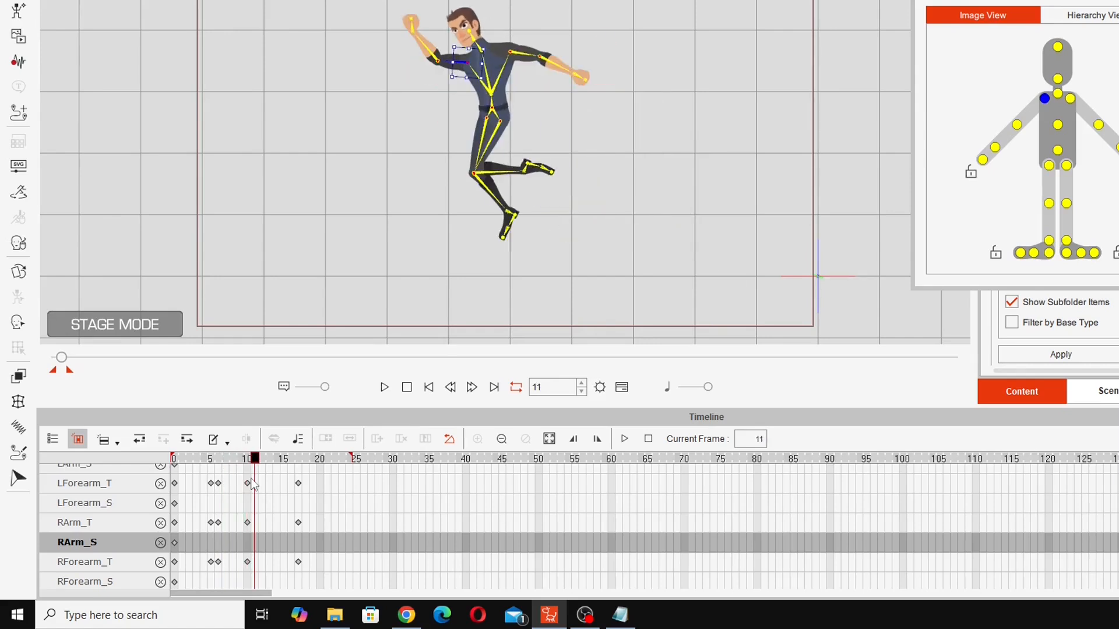
At frame 11, rotate the torso to key a twisting mid-jump pose, then check later frames.
left_click(277, 459)
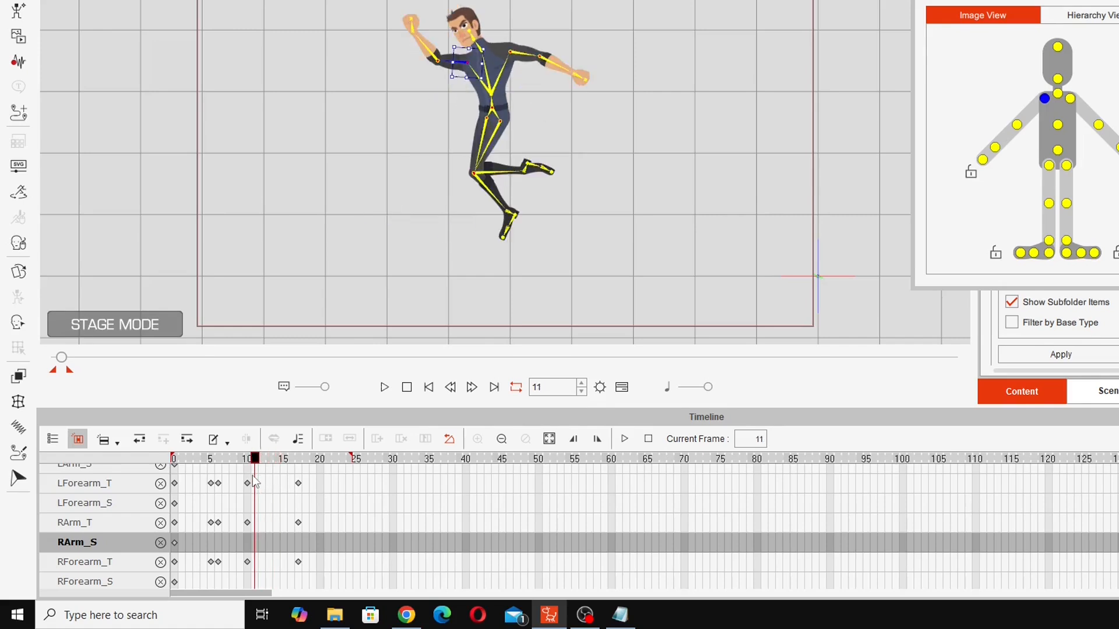
left_click(269, 458)
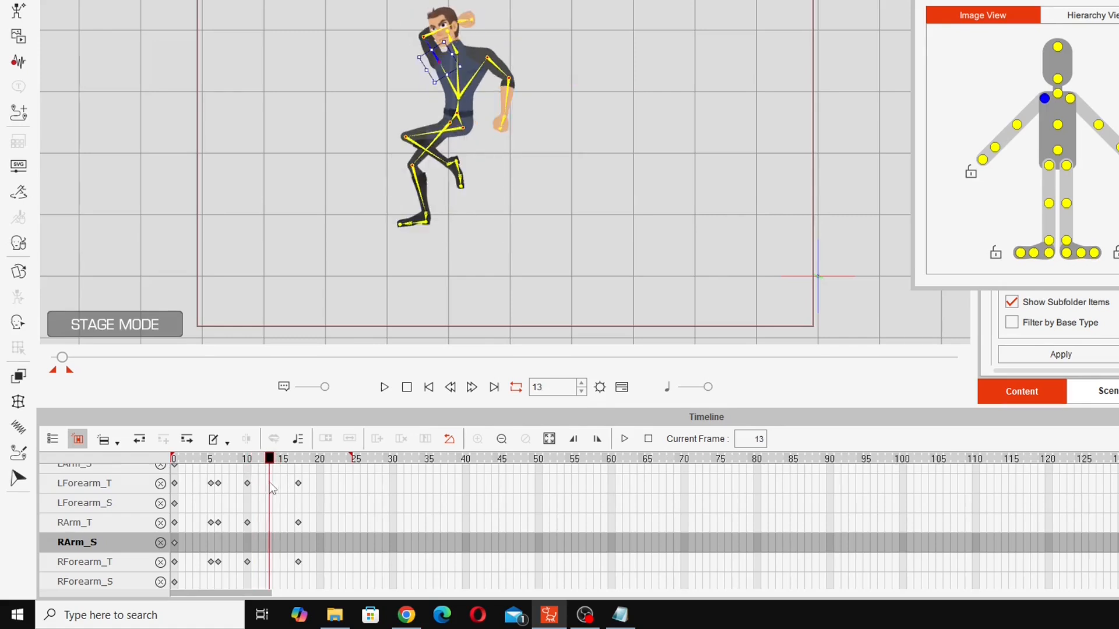
left_click(254, 458)
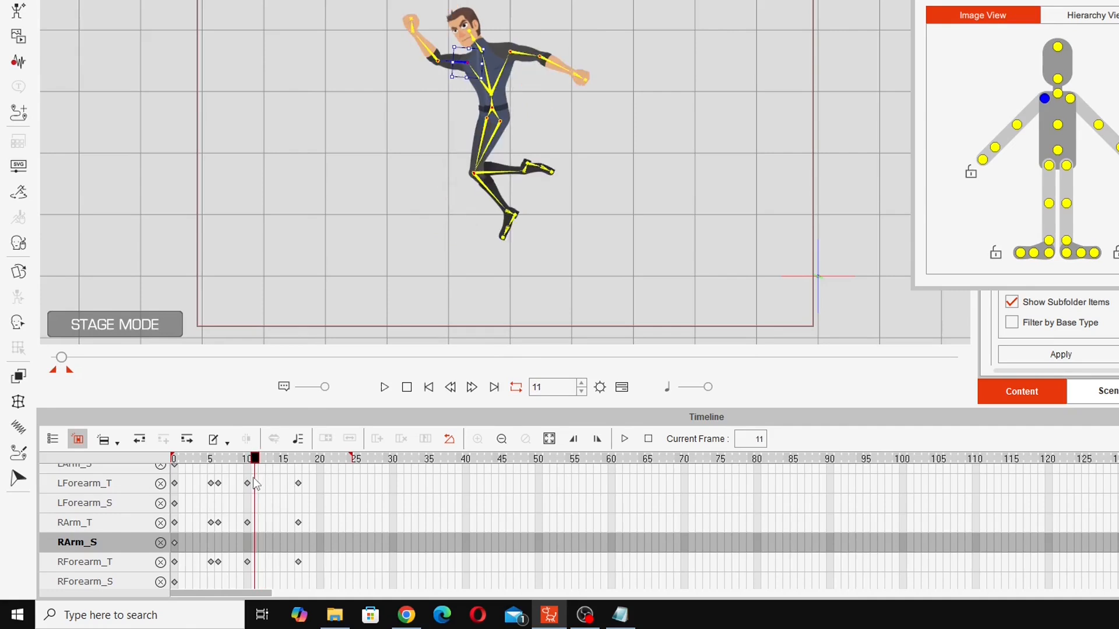
mouse_move(451, 84)
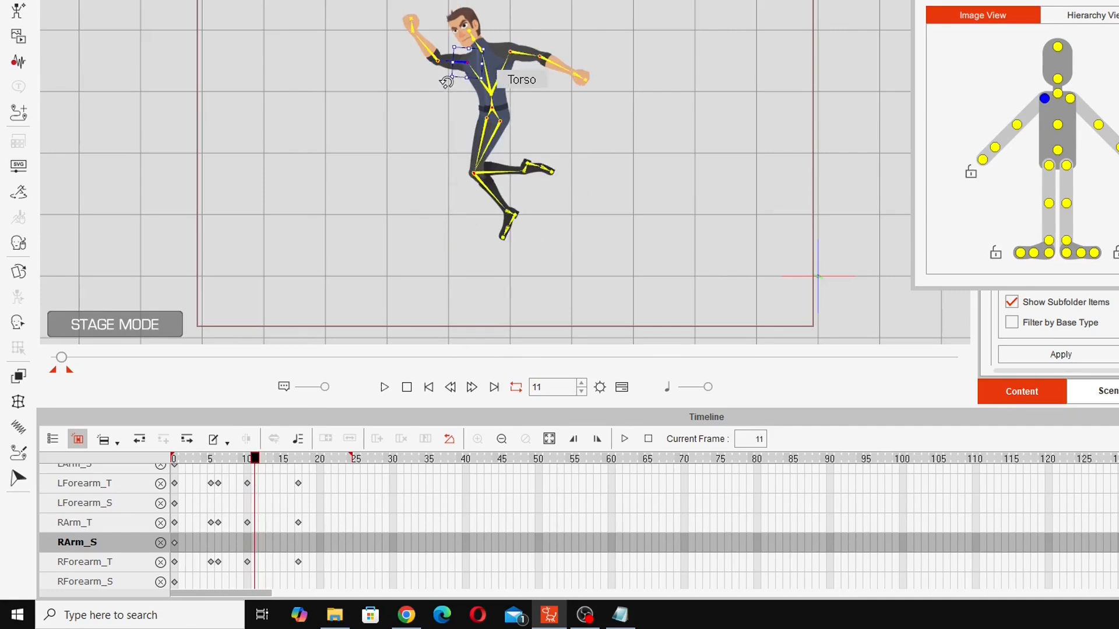
left_click_drag(442, 79, 471, 132)
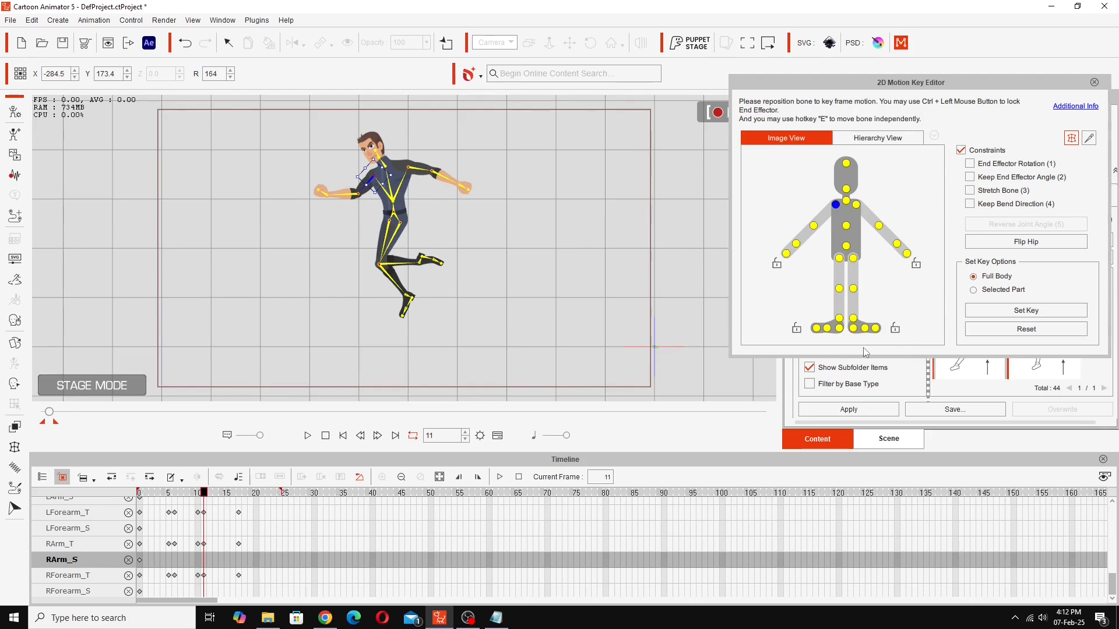
mouse_move(204, 507)
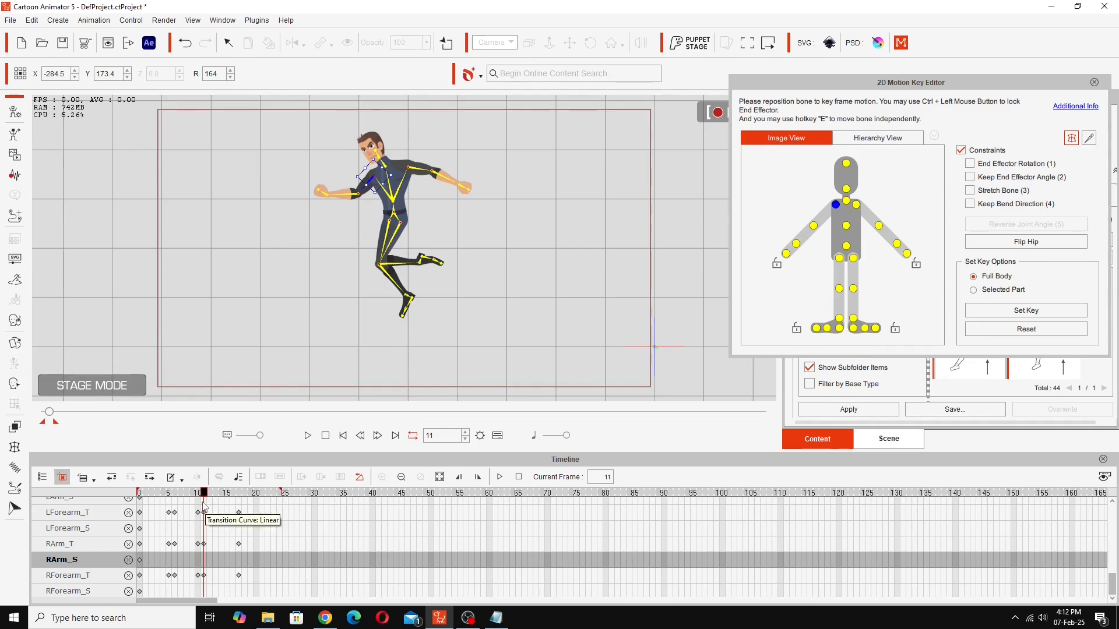
mouse_move(544, 277)
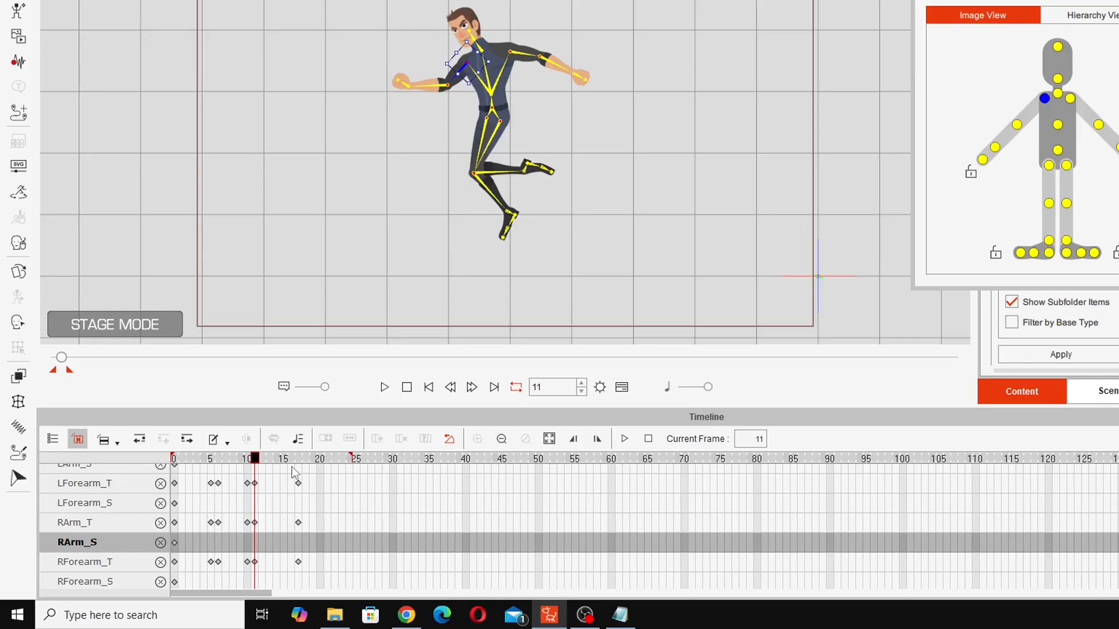
mouse_move(271, 477)
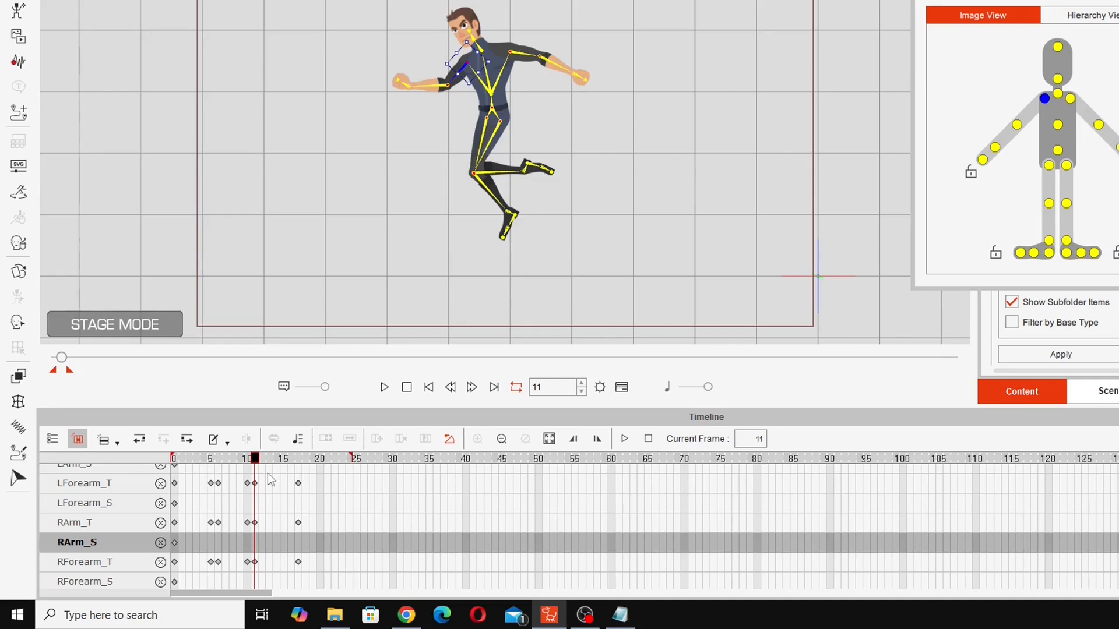
left_click(299, 459)
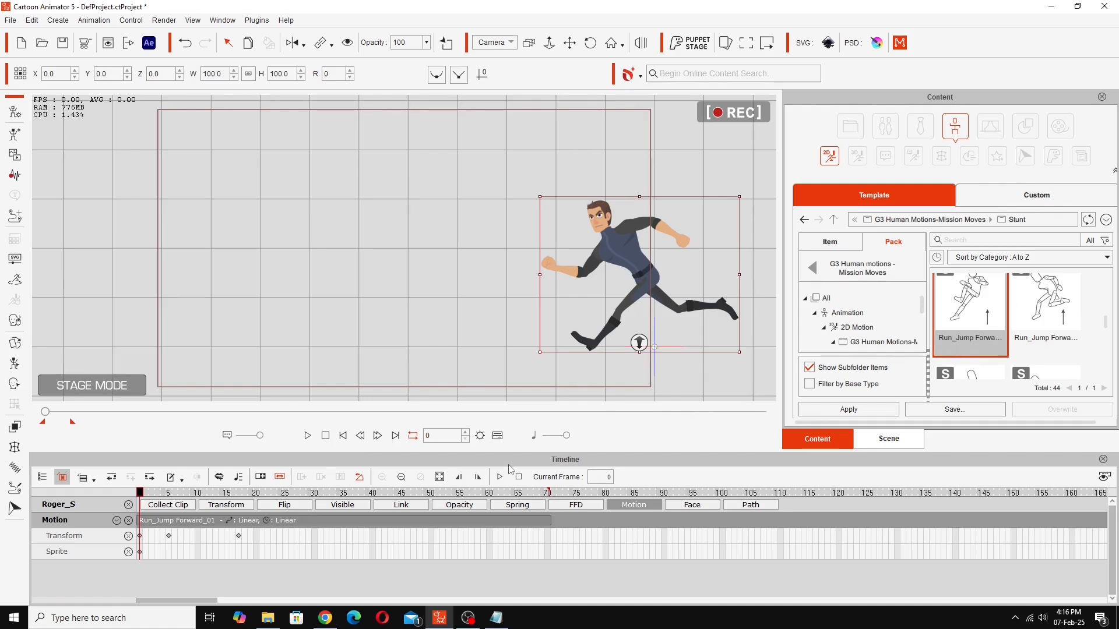
mouse_move(613, 293)
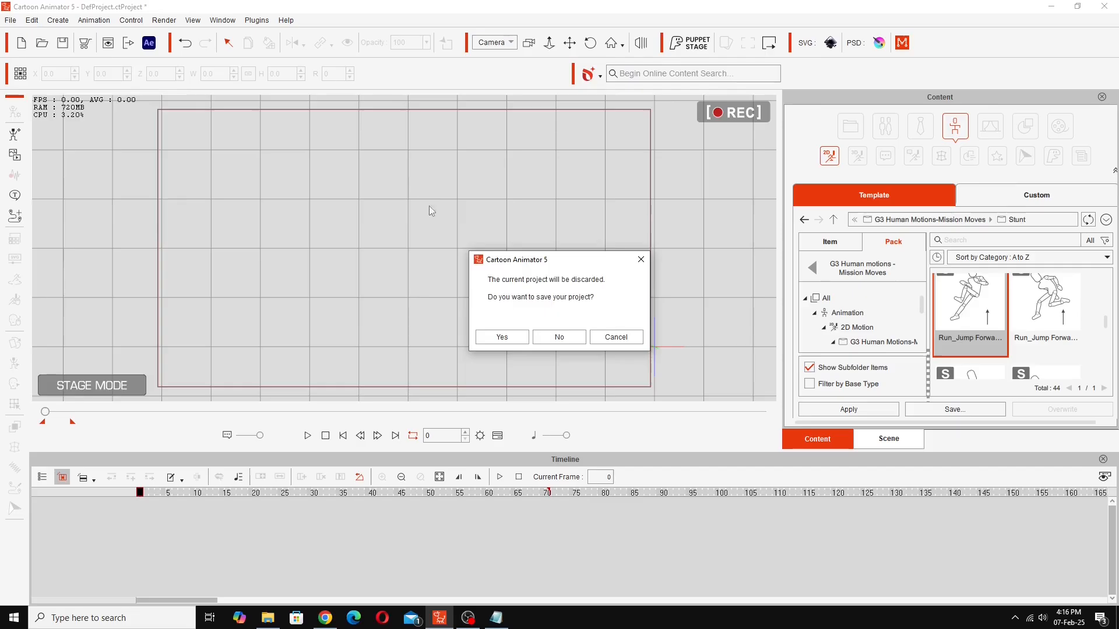
Discard the current project unsaved and browse the actor templates to add Red.
left_click(559, 337)
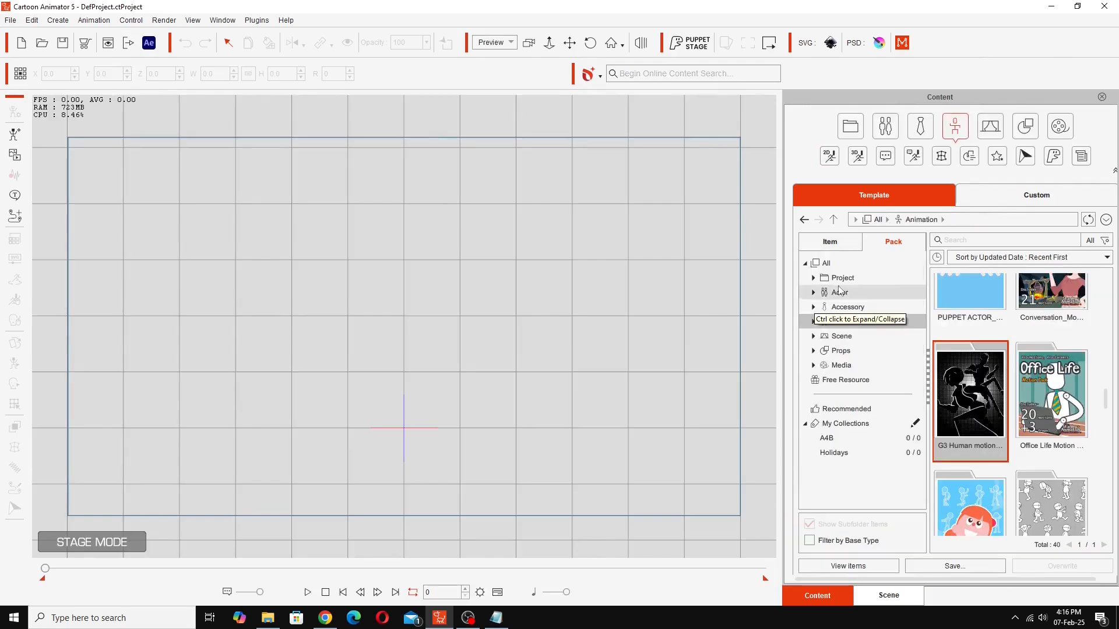
left_click(836, 292)
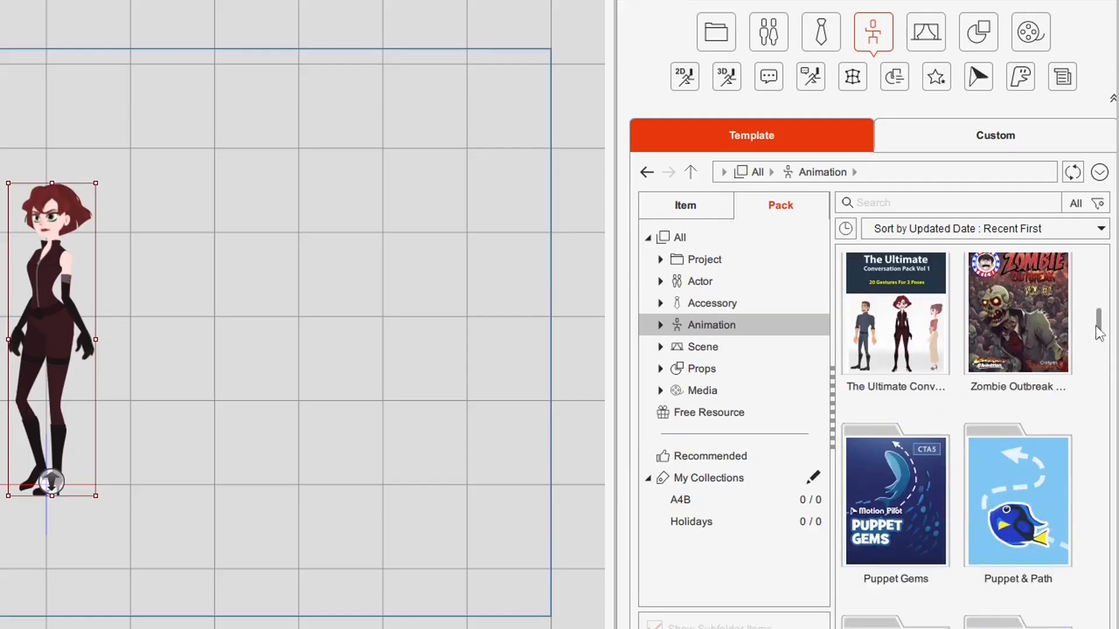
scroll("down", 3)
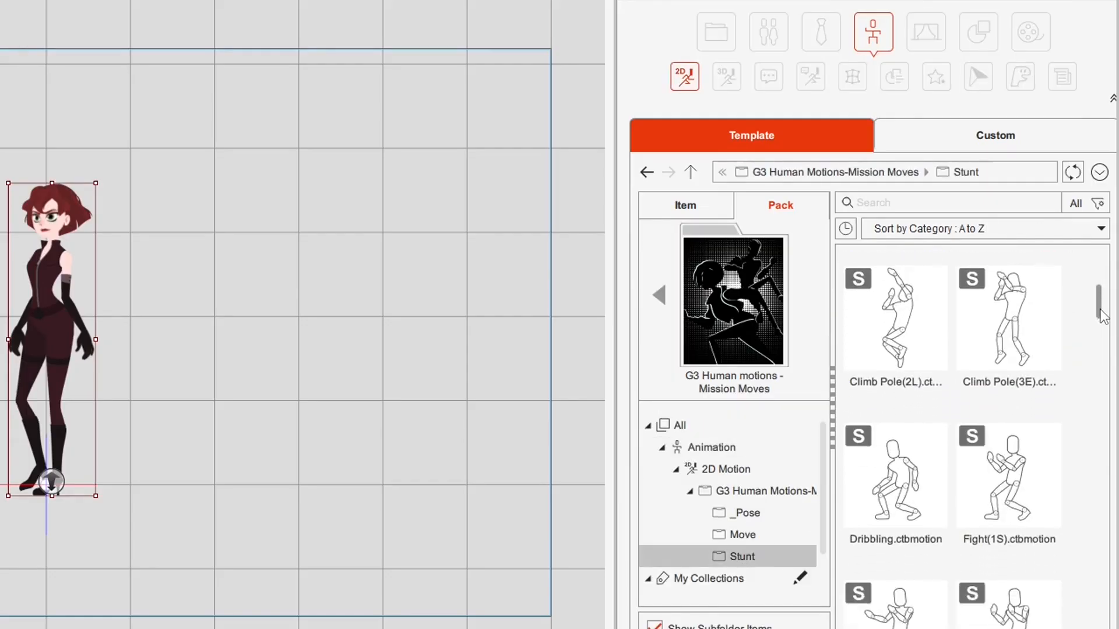
scroll("up", 3)
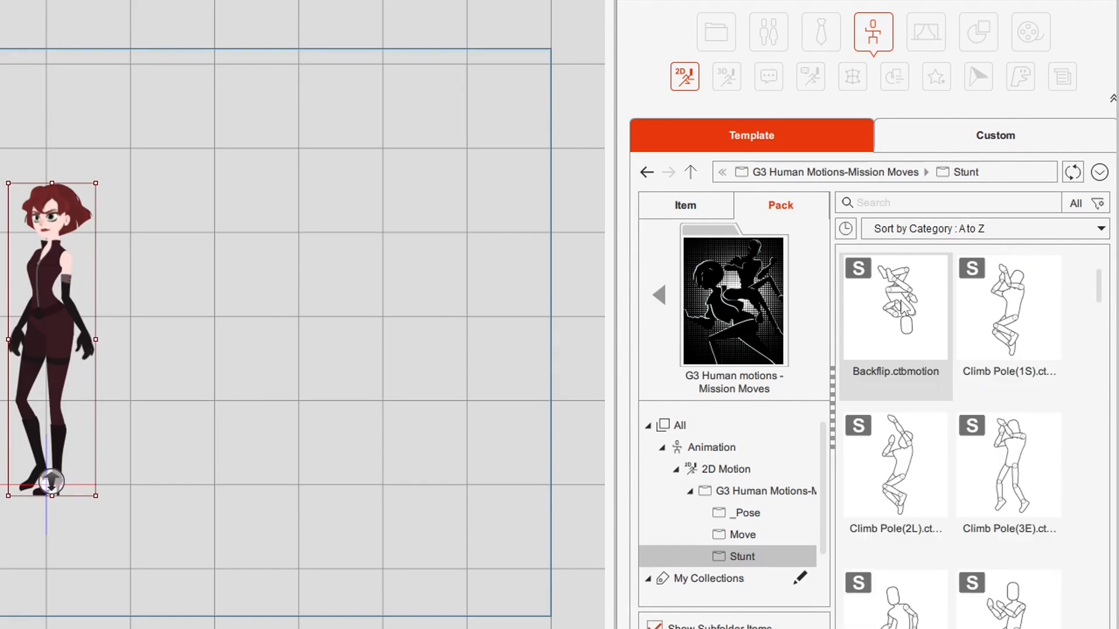
double_click(894, 305)
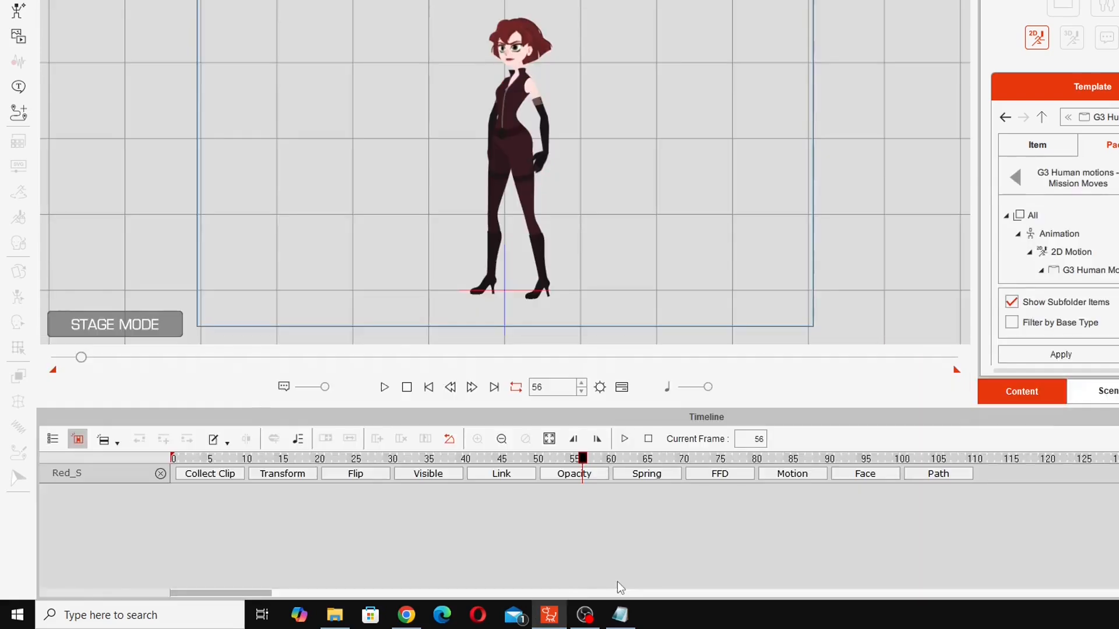
left_click(597, 439)
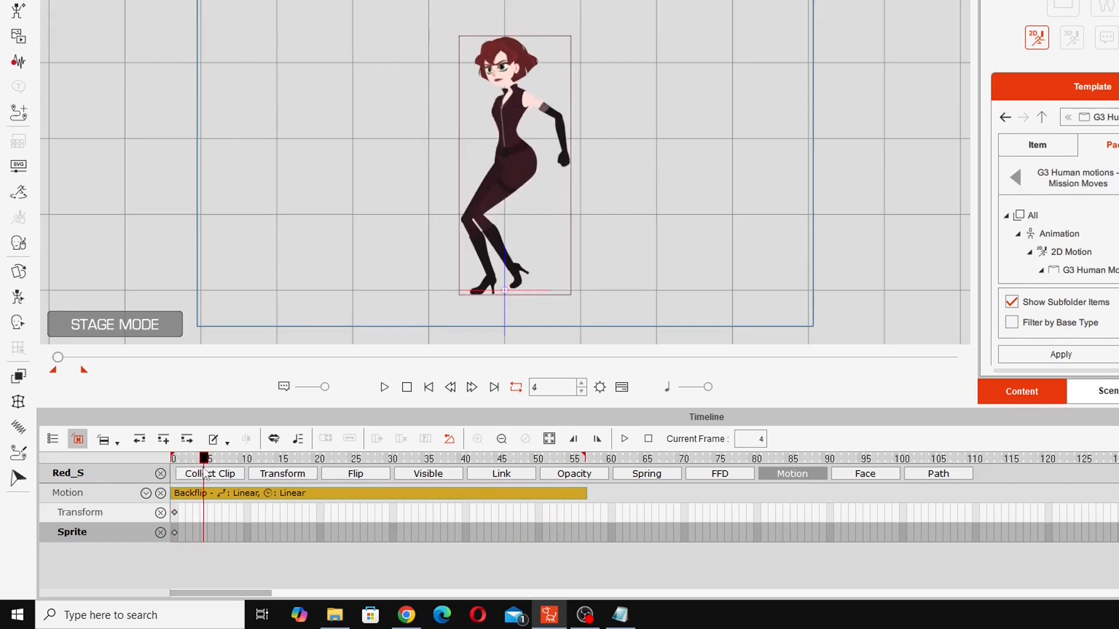
left_click(284, 458)
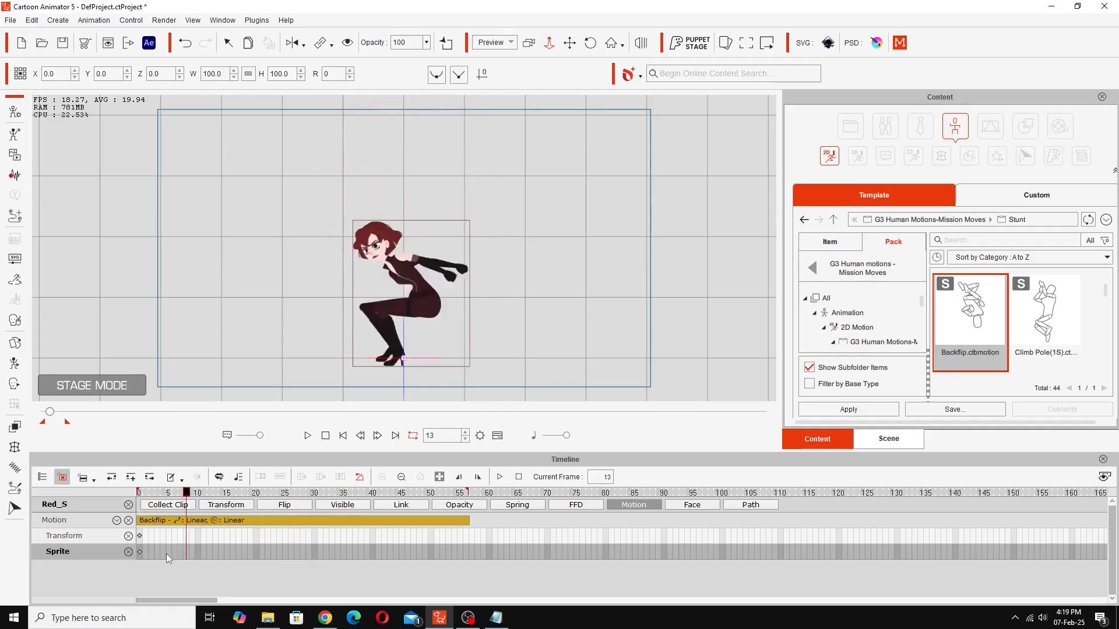
left_click(339, 492)
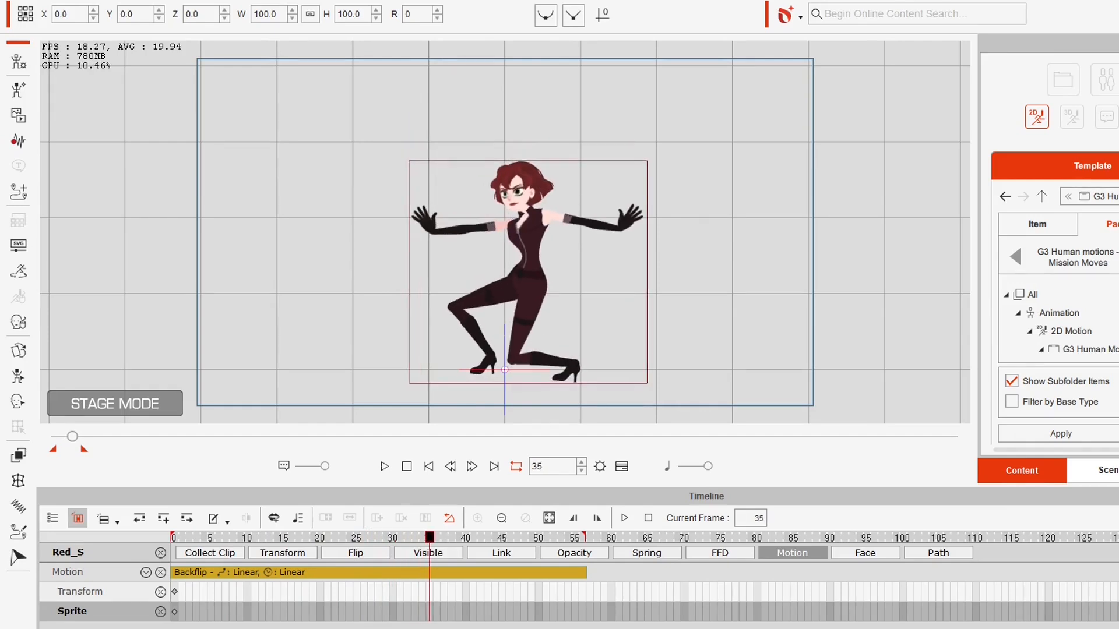
left_click(451, 466)
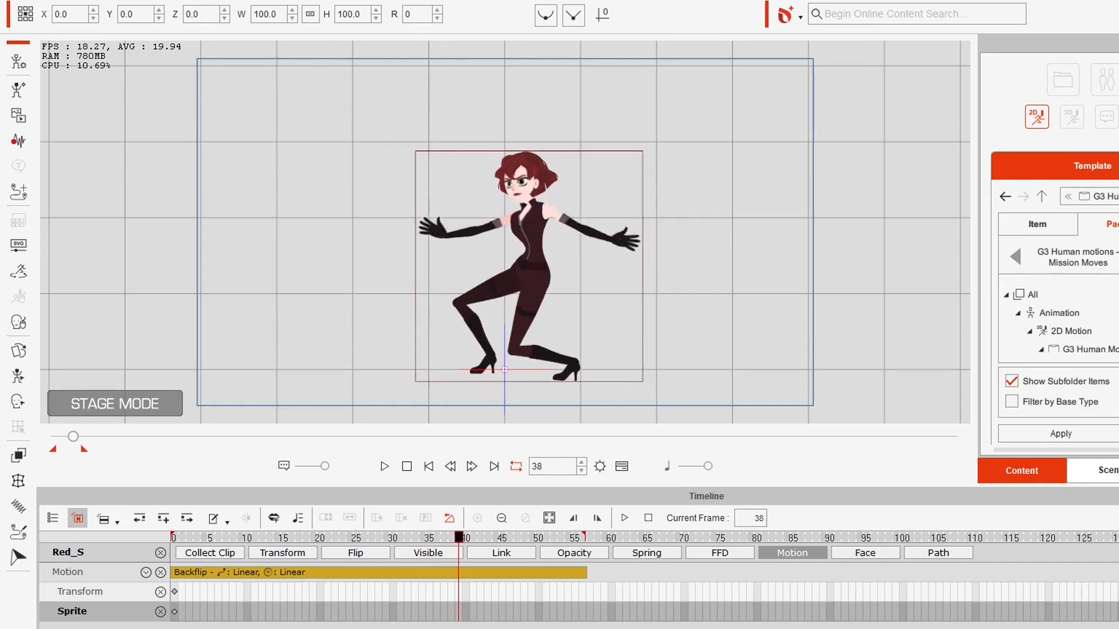
left_click(429, 537)
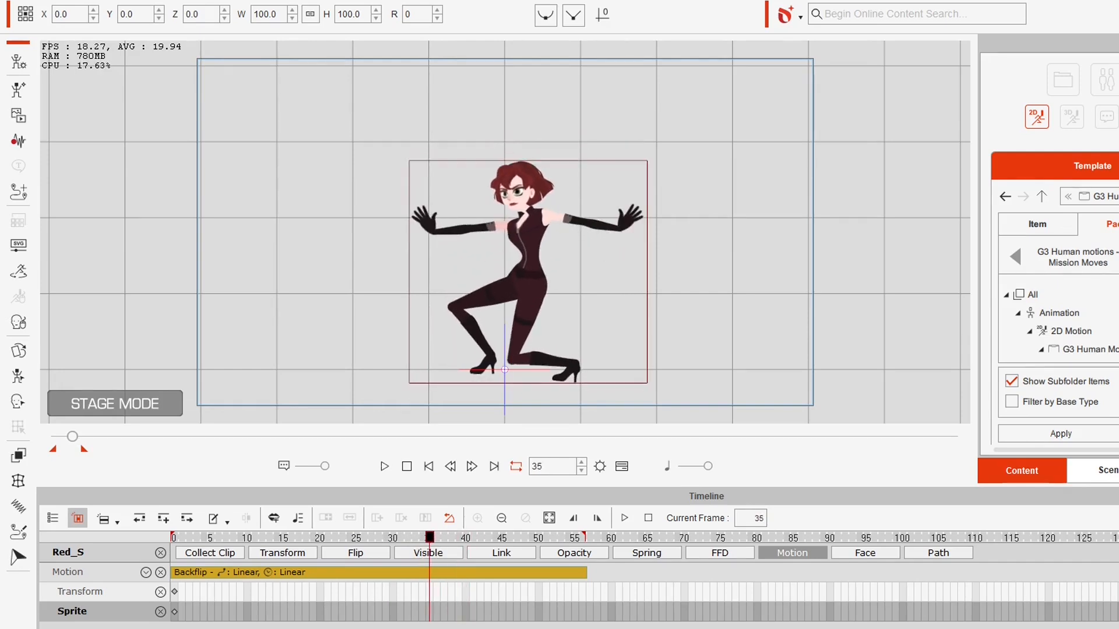
left_click(449, 466)
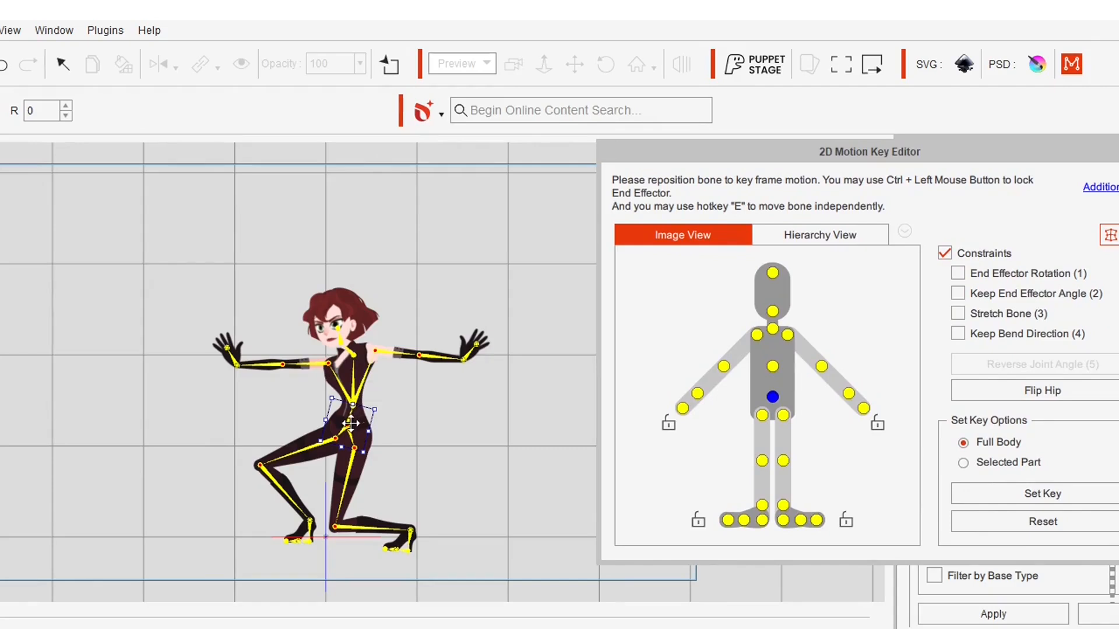
Select Red's hip bone in the 2D Motion Key Editor.
left_click(845, 520)
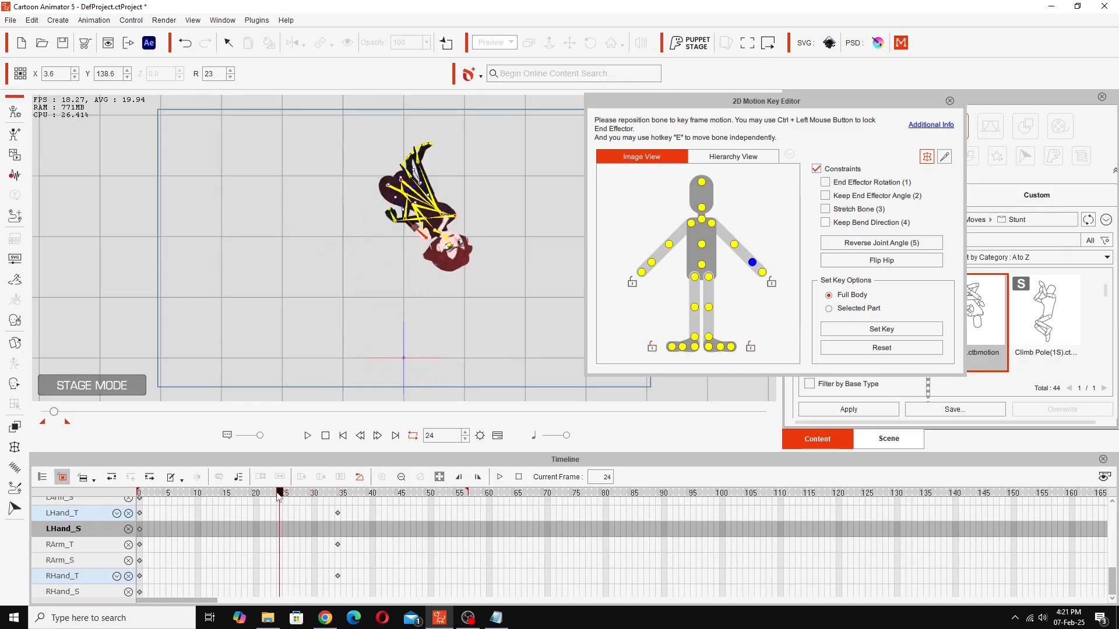
left_click(199, 493)
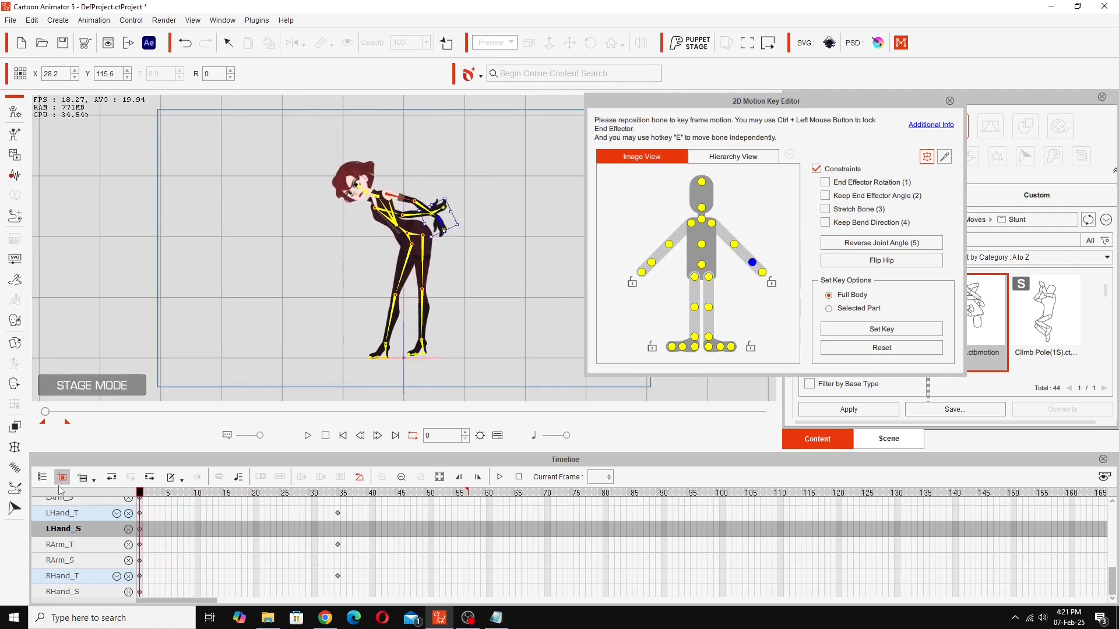
left_click(279, 492)
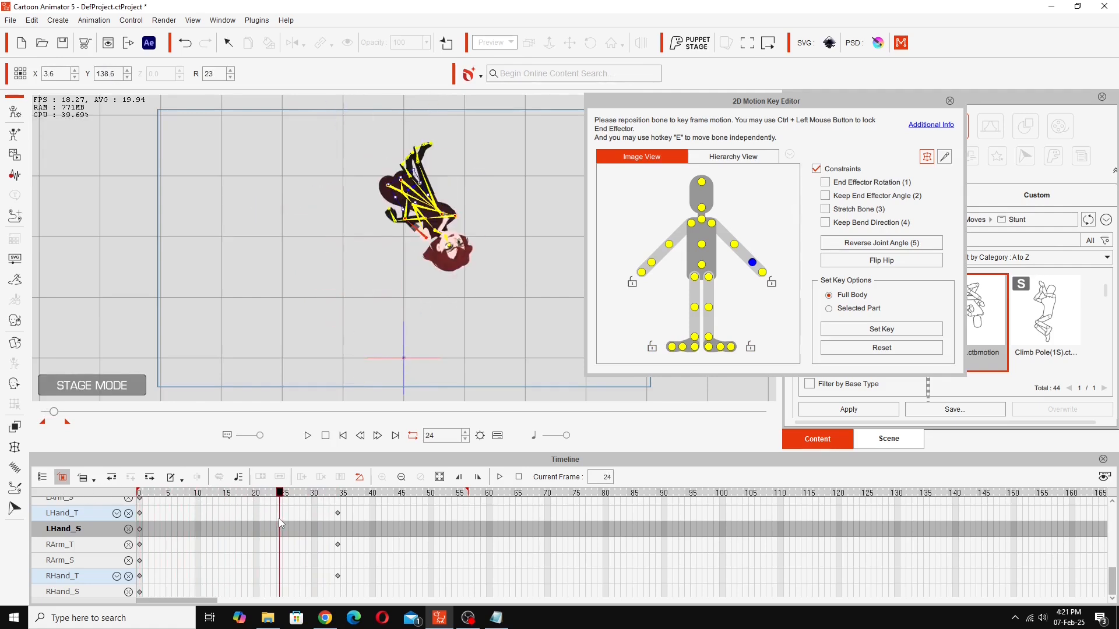
left_click(272, 493)
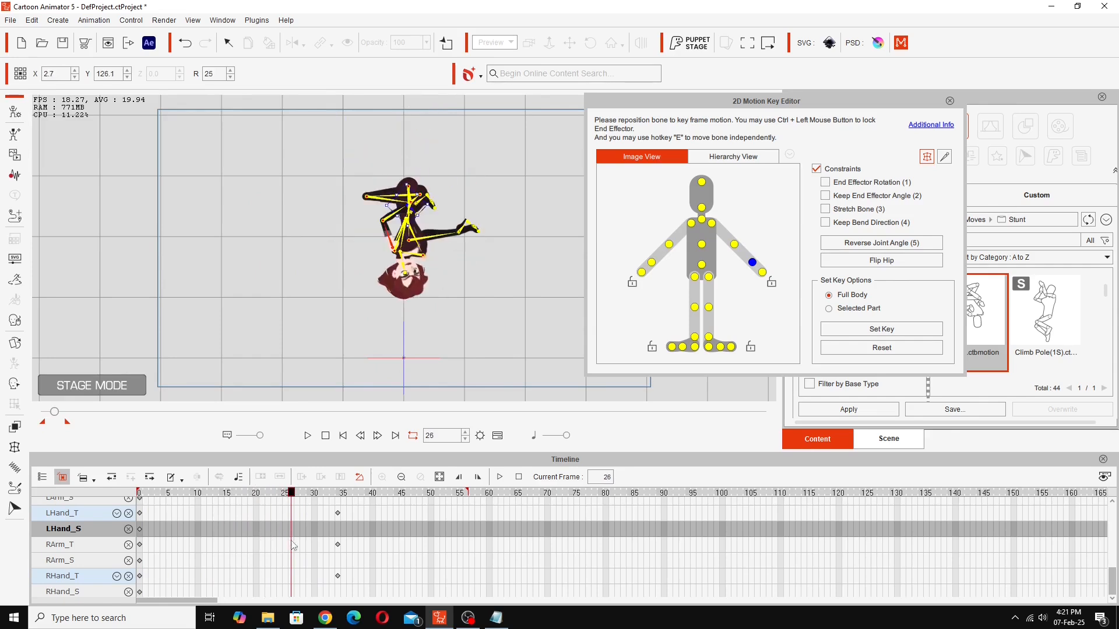
left_click(355, 492)
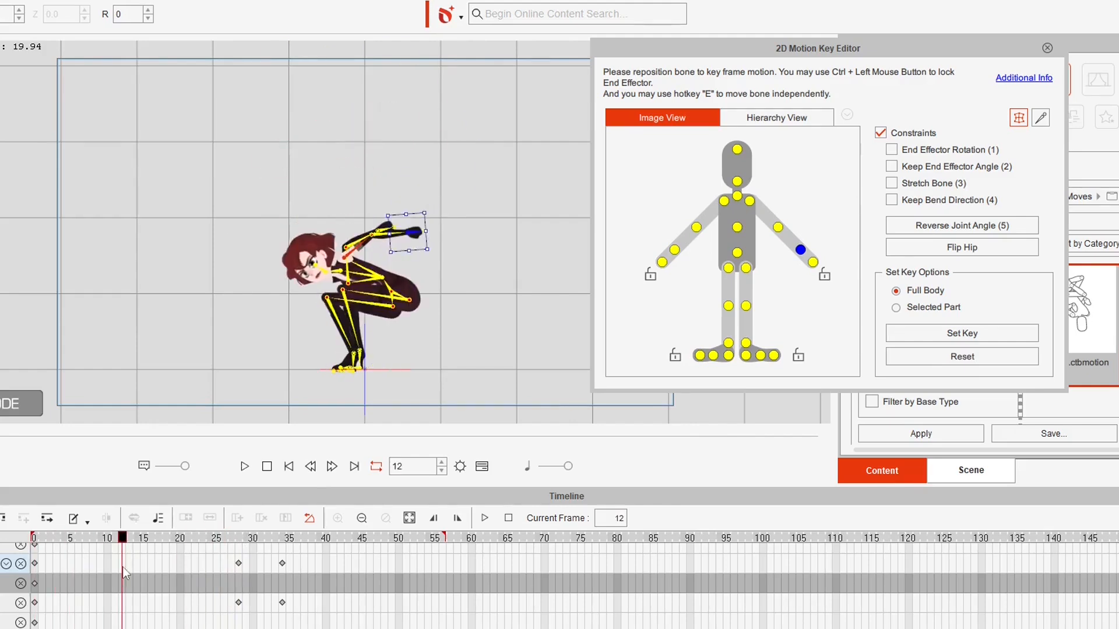
Scrub past the landing to frame 42, set a pose key, and review later frames.
left_click(252, 537)
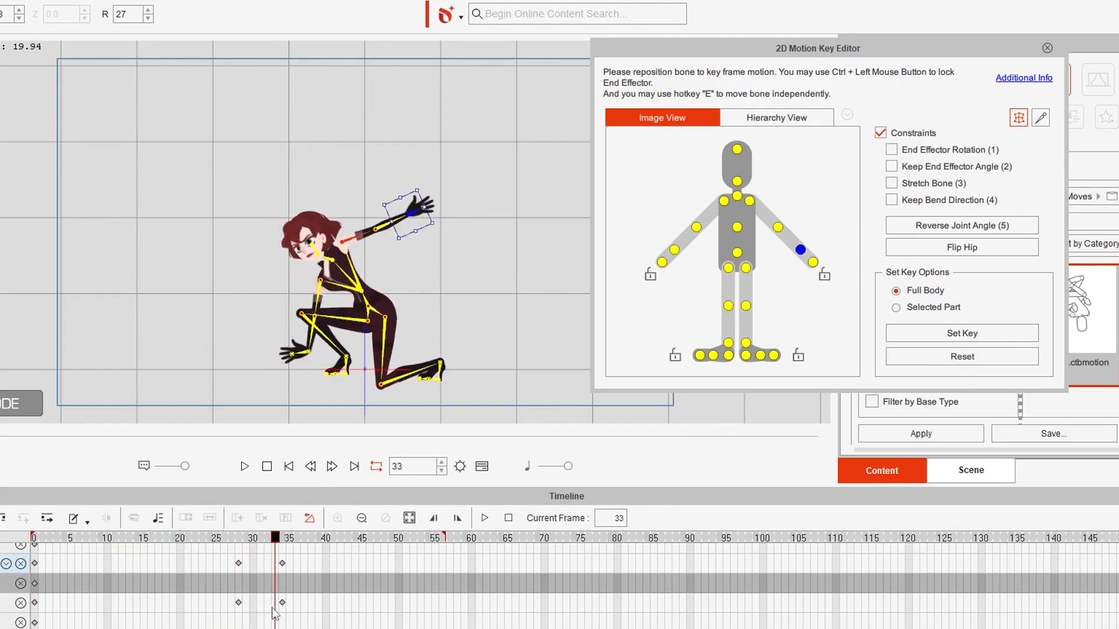
left_click(331, 466)
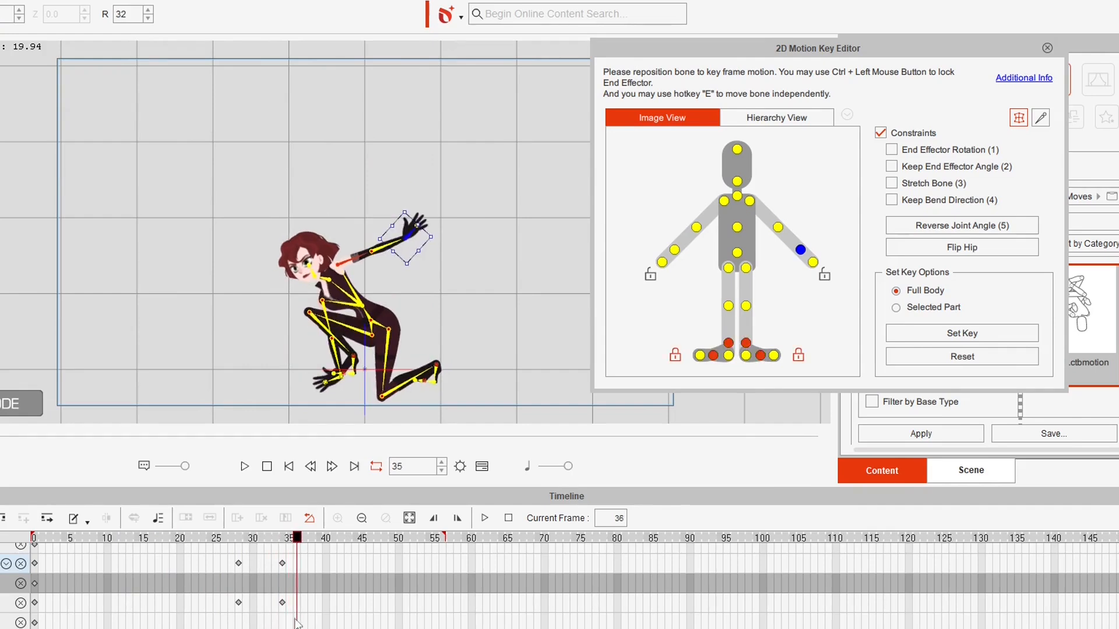
left_click(360, 538)
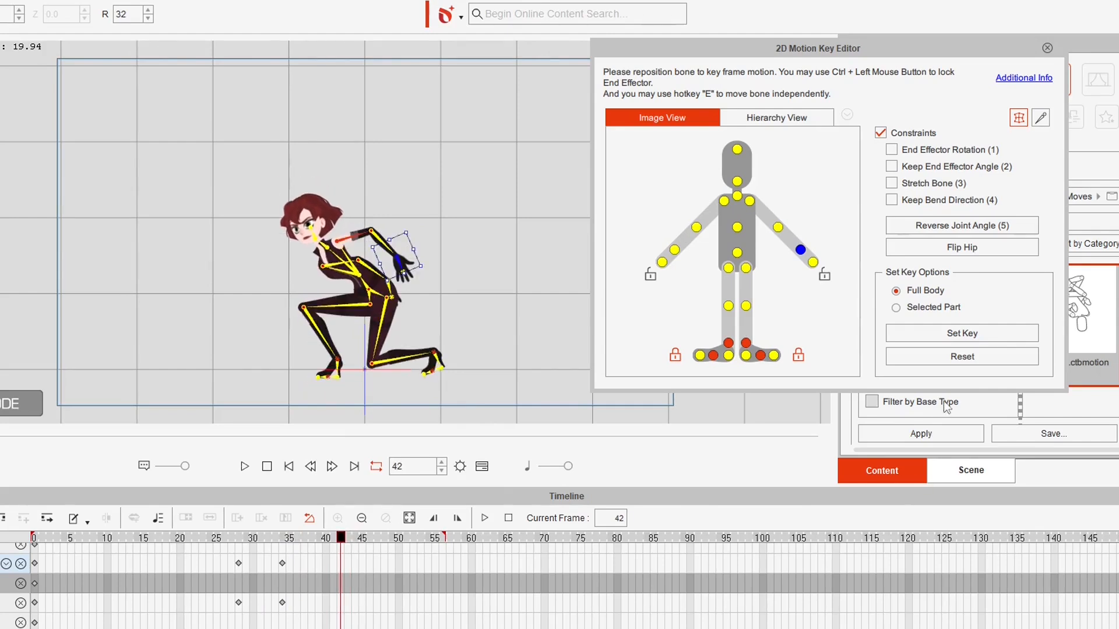
left_click(961, 357)
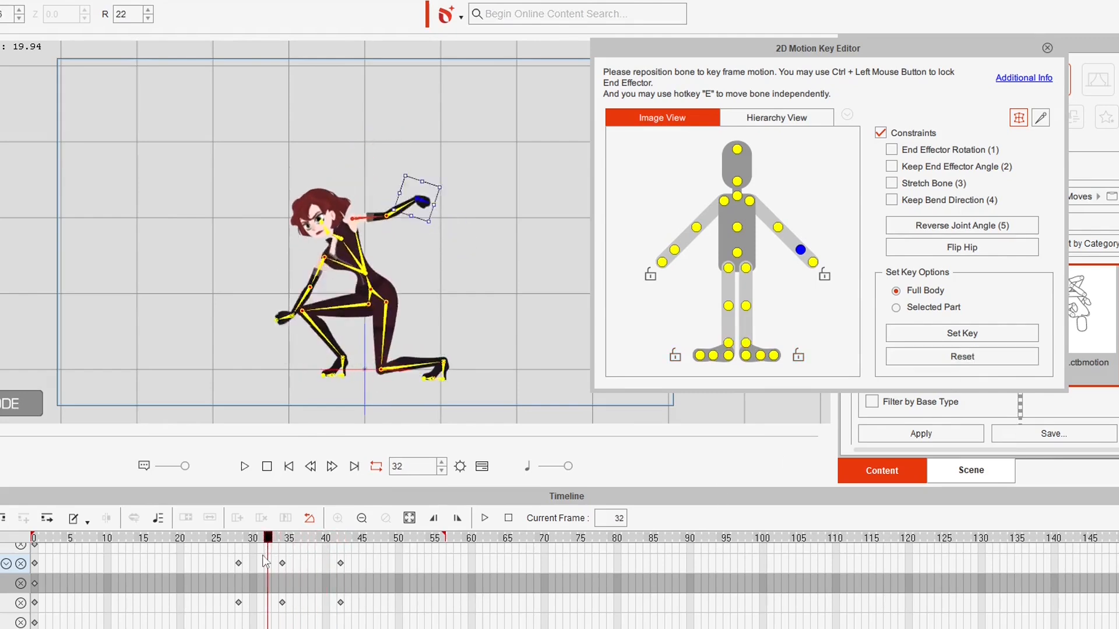
left_click(363, 537)
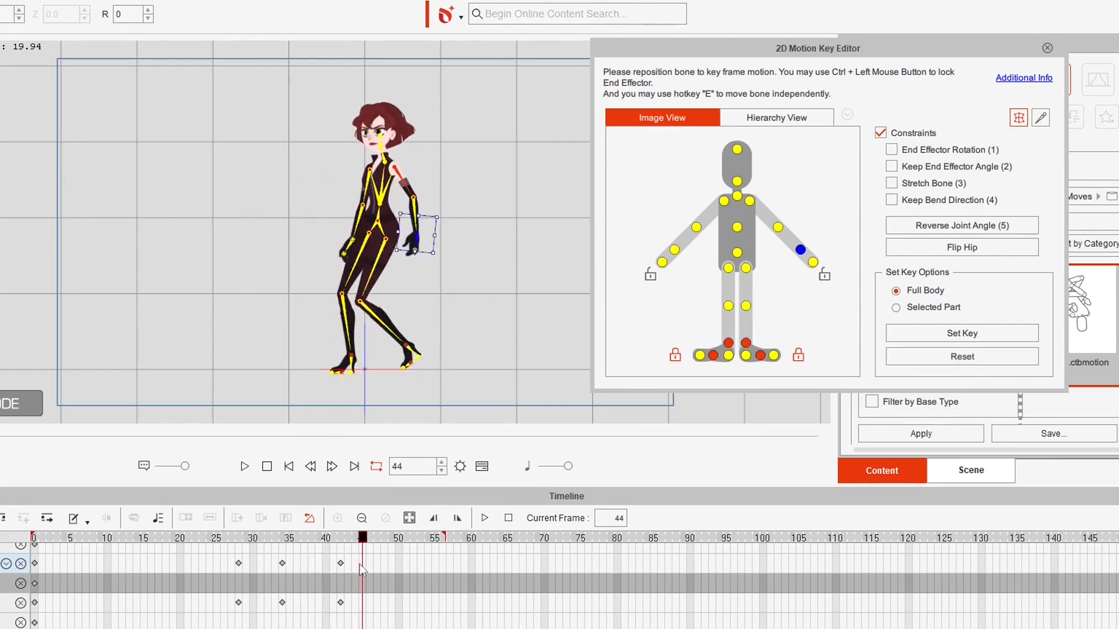
left_click(442, 537)
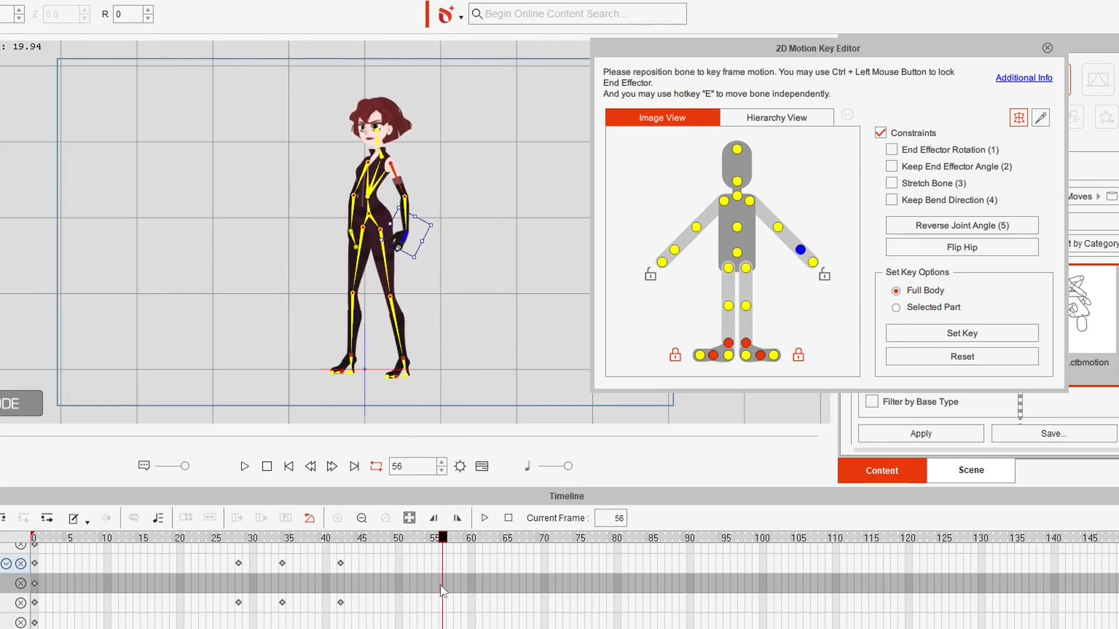
left_click(283, 537)
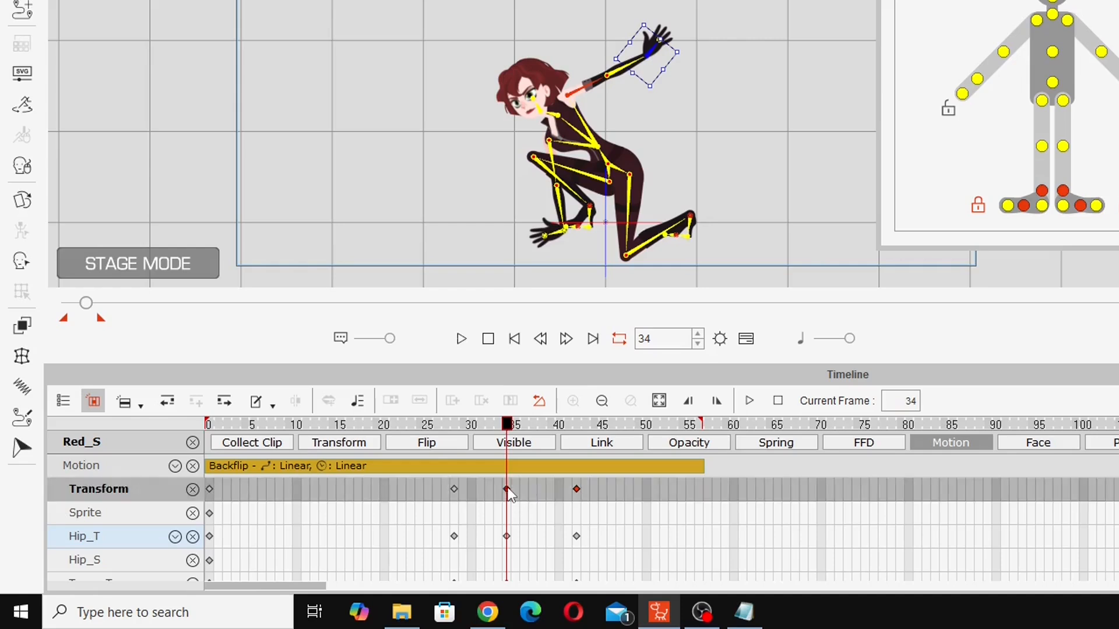
Copy the frame 34 landing key to frame 36, then rewind and play the backflip.
right_click(507, 489)
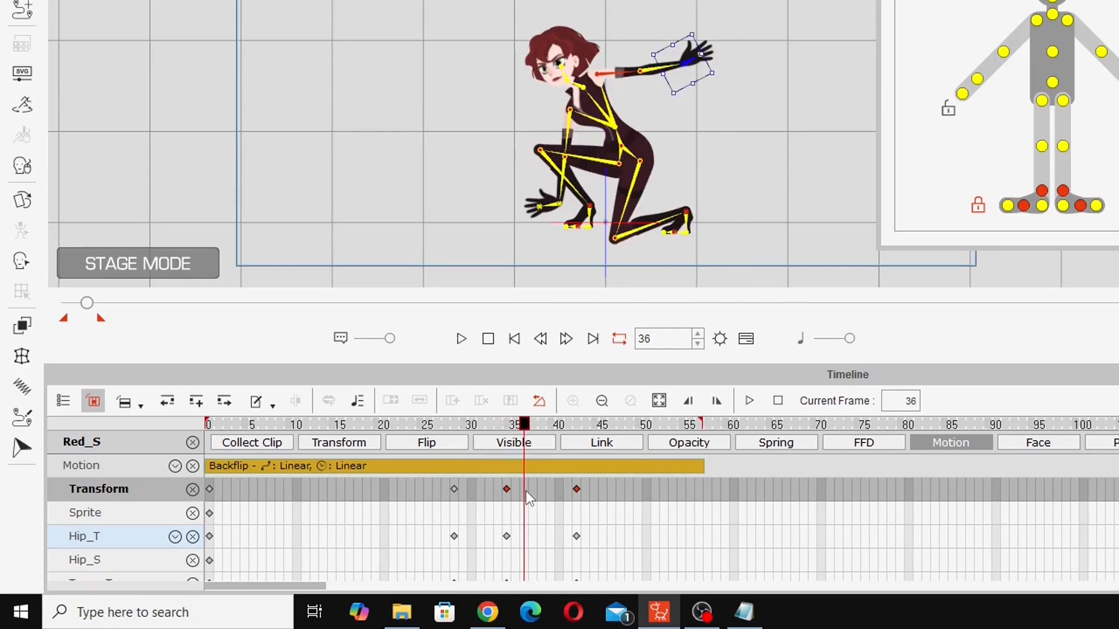
right_click(524, 492)
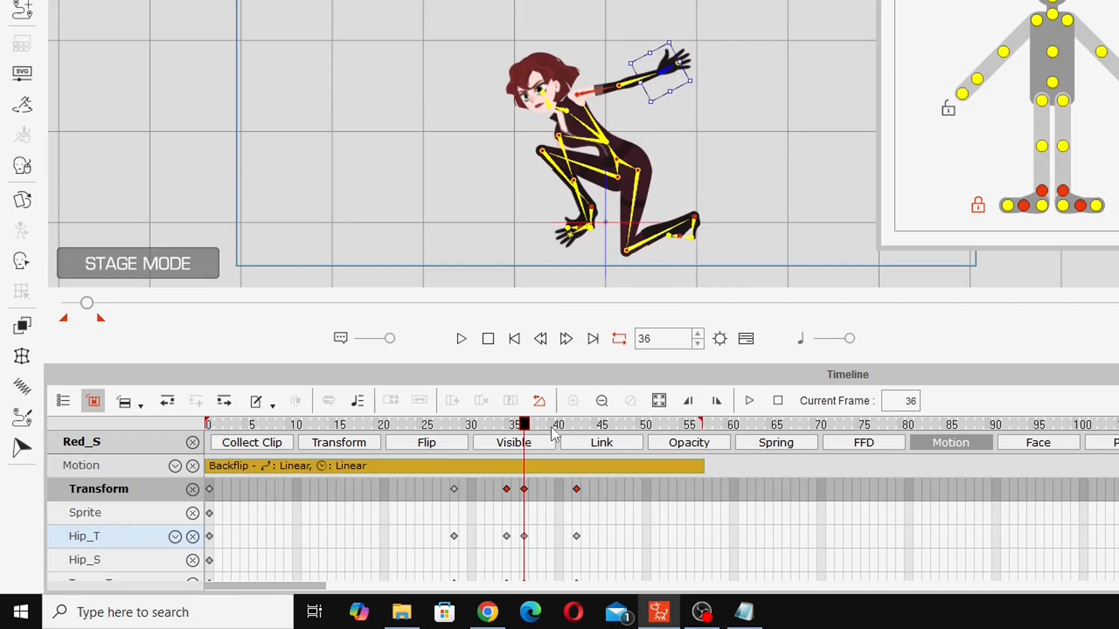
scroll("down", 3)
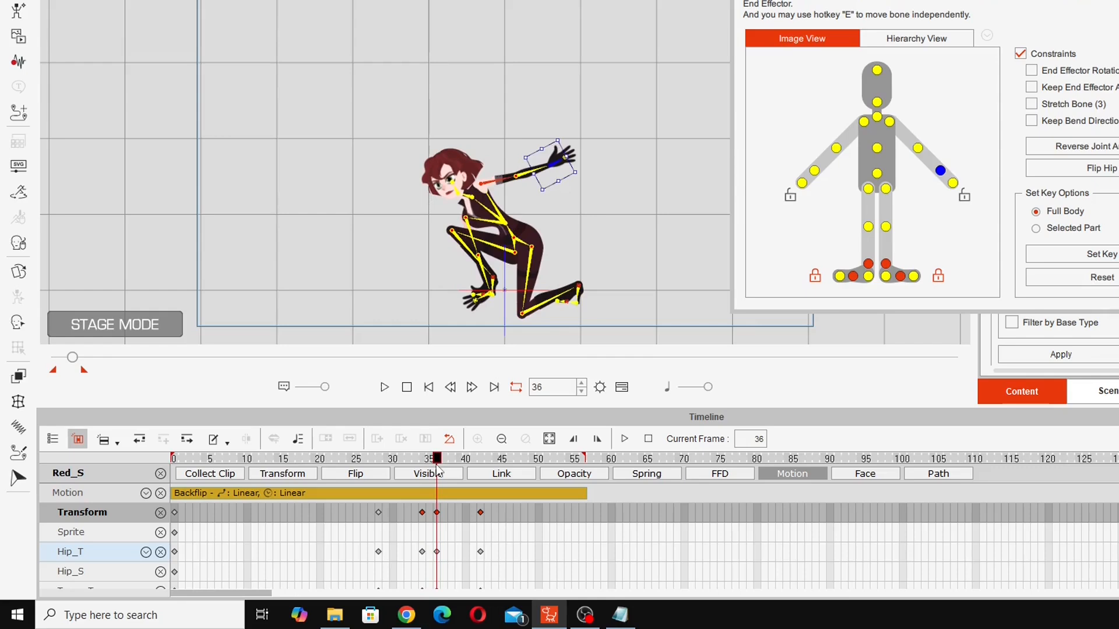
left_click(532, 458)
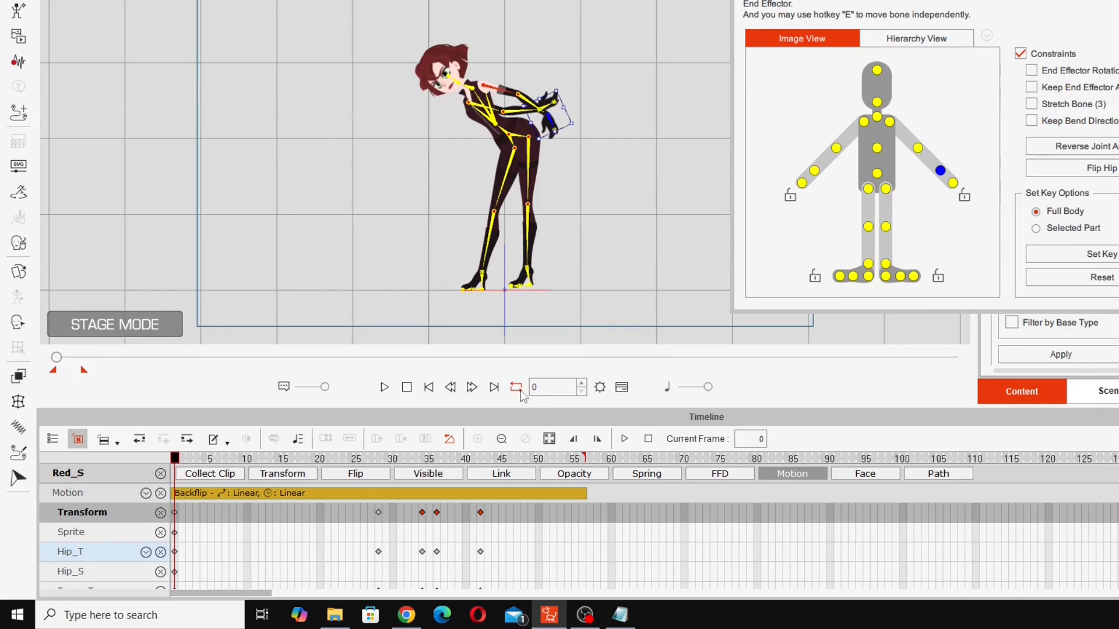
left_click(384, 387)
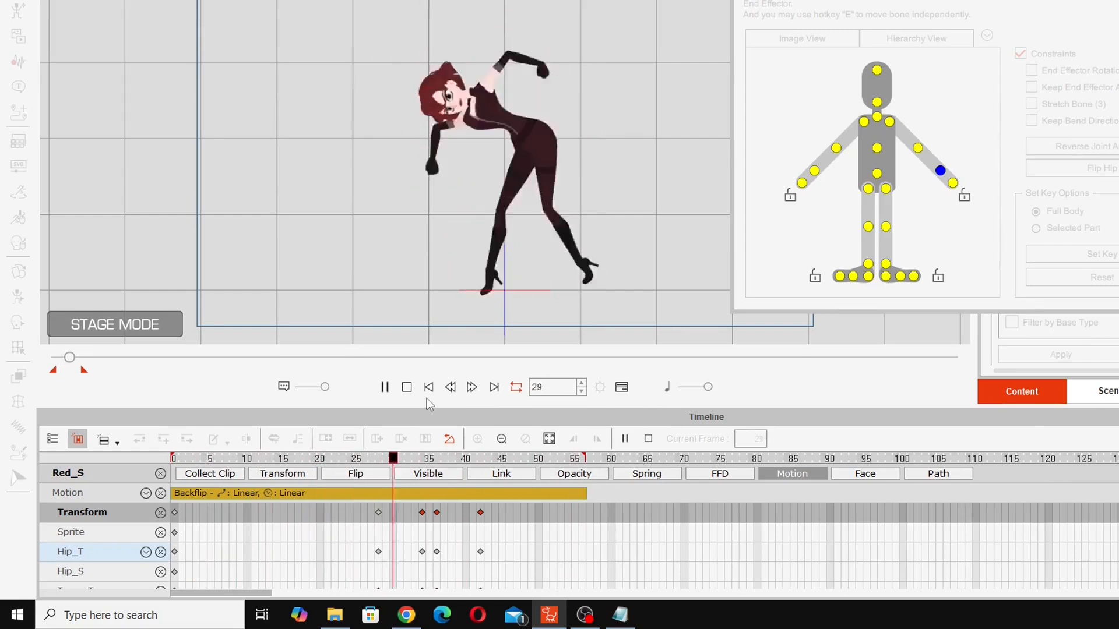
Stop playback, break the Backflip clip at frame 35, and shift Backflip_02 later.
left_click(406, 387)
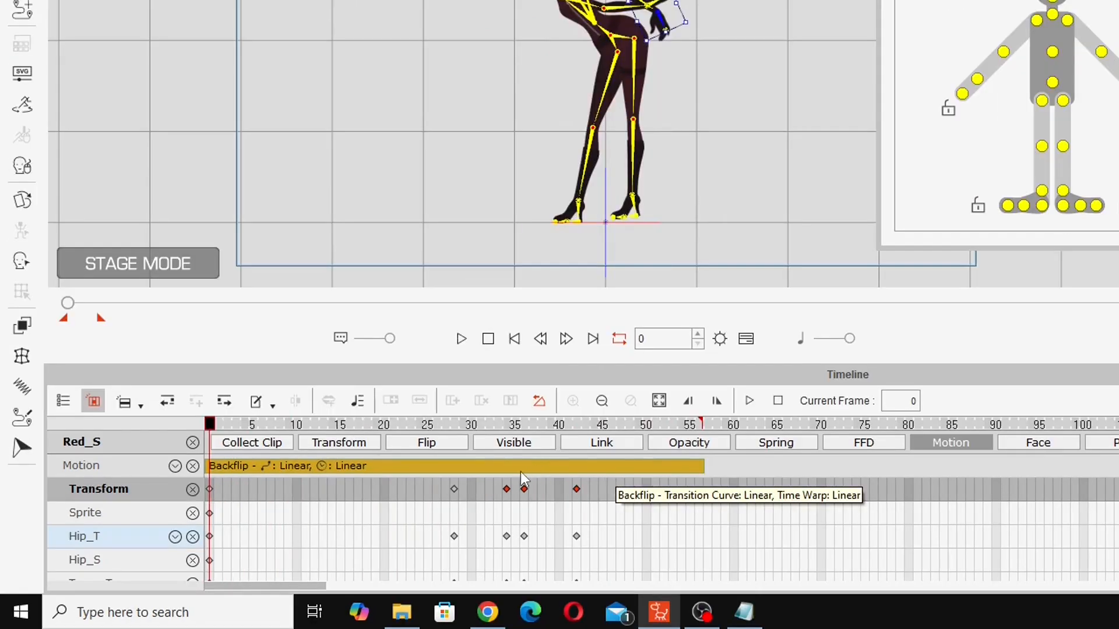
left_click(515, 424)
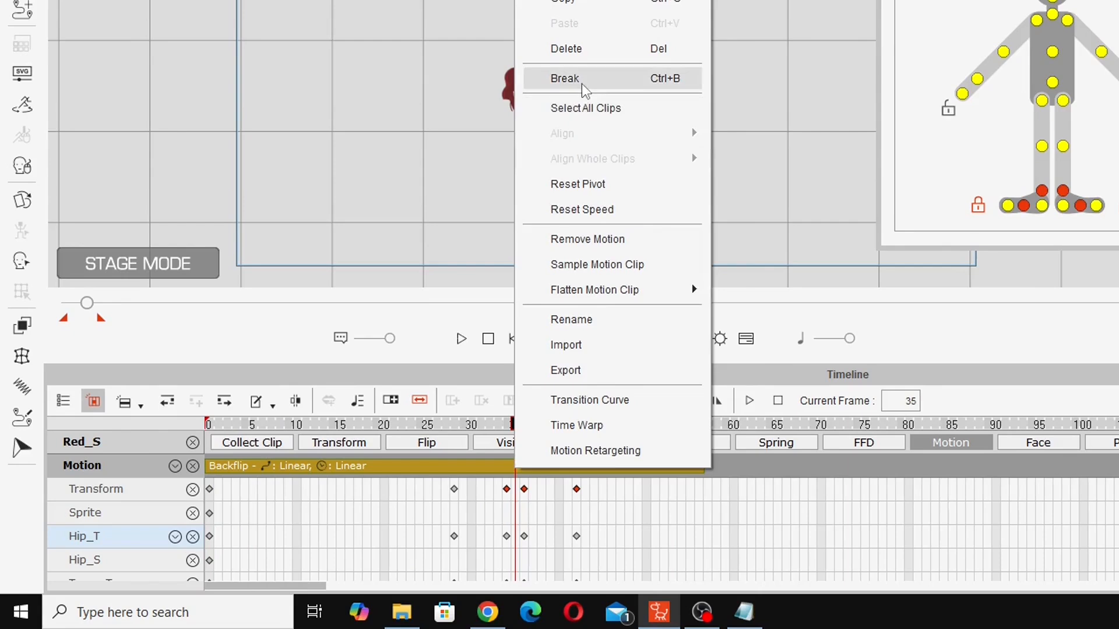
left_click(564, 78)
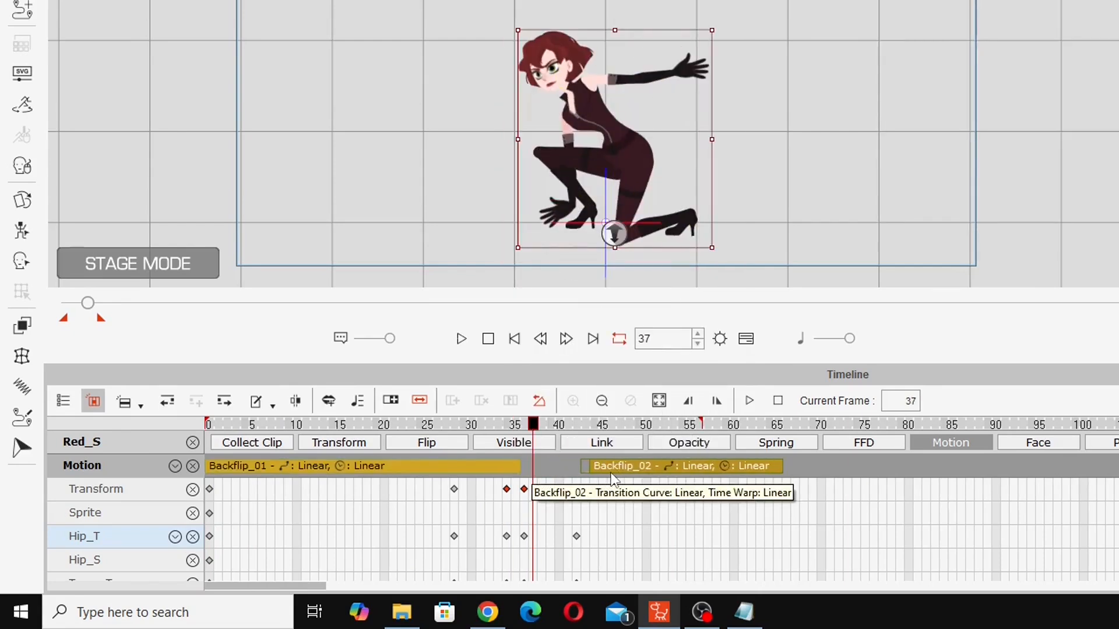
left_click(601, 424)
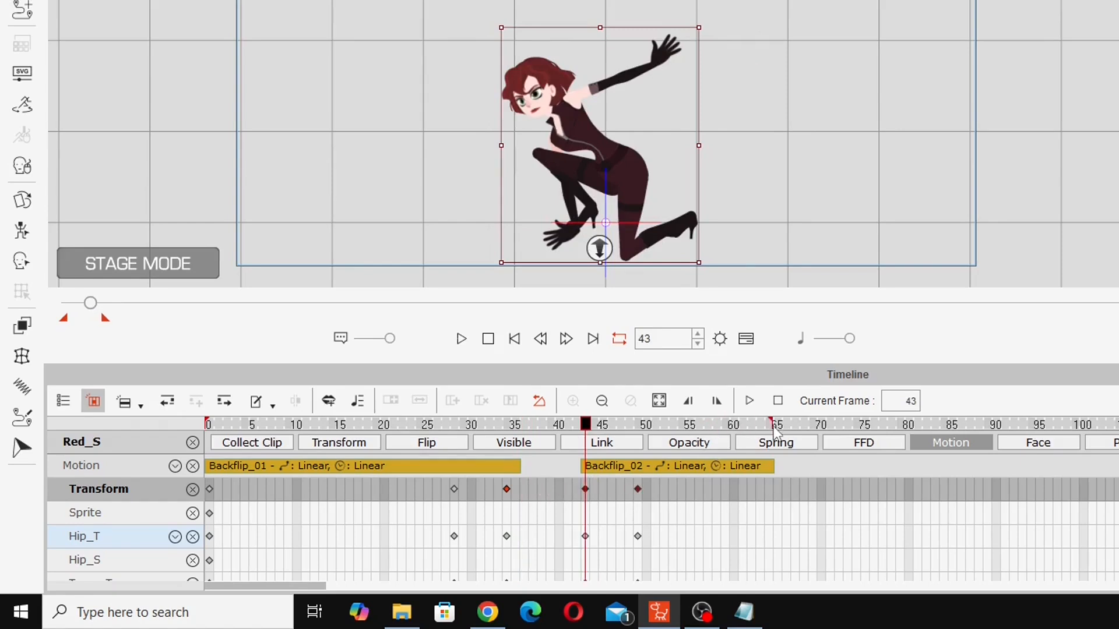
mouse_move(521, 440)
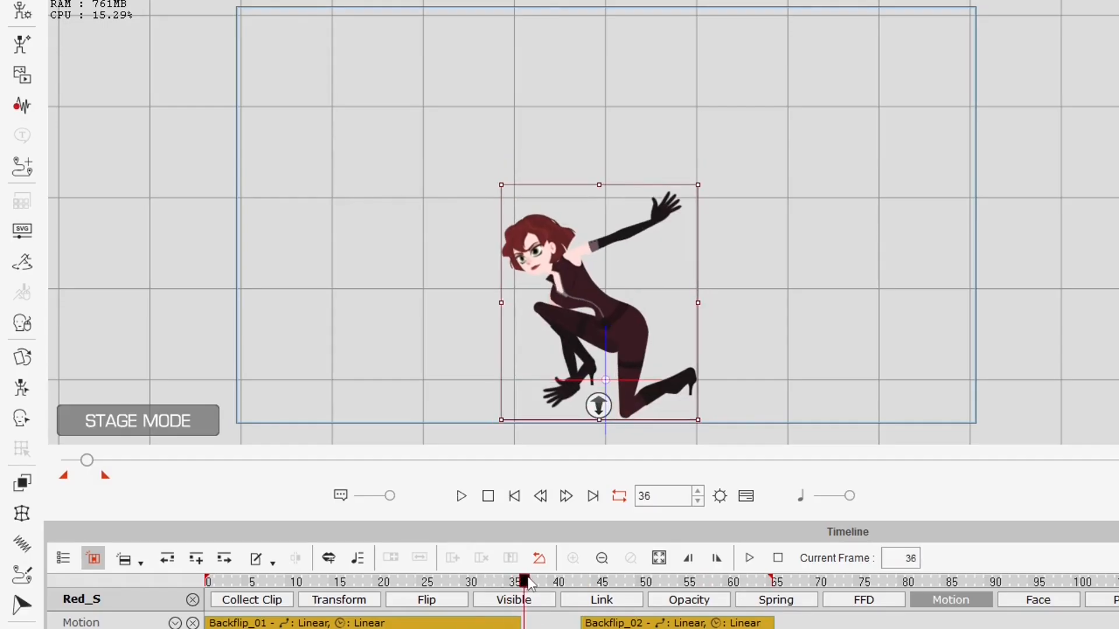
Check the pose near Backflip_02's end, then rewind and play the extended backflip.
left_click(689, 582)
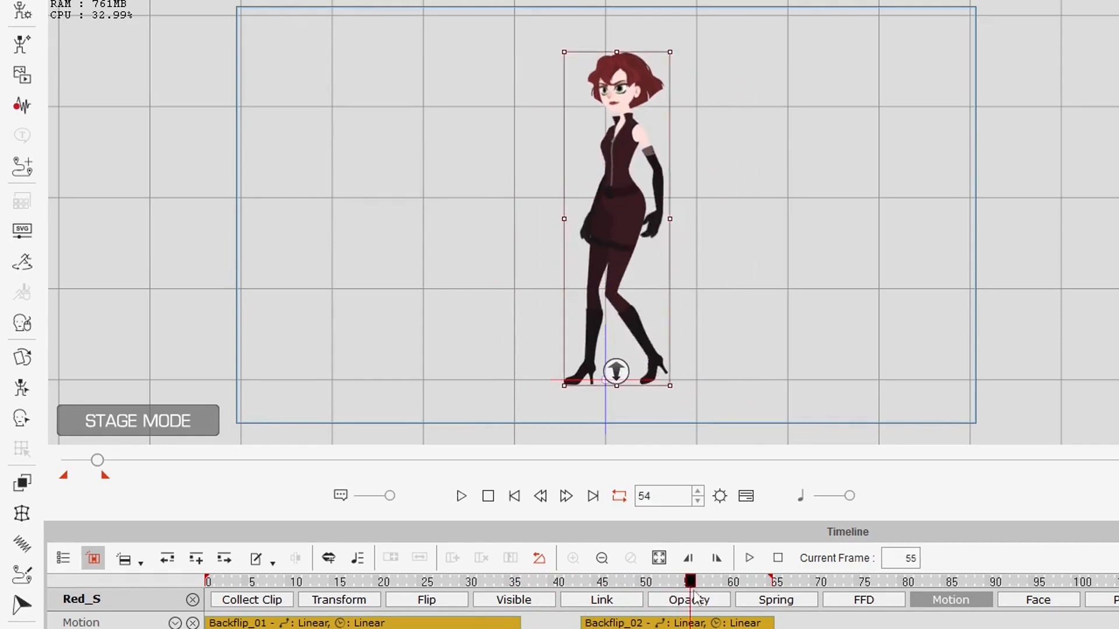
left_click(514, 495)
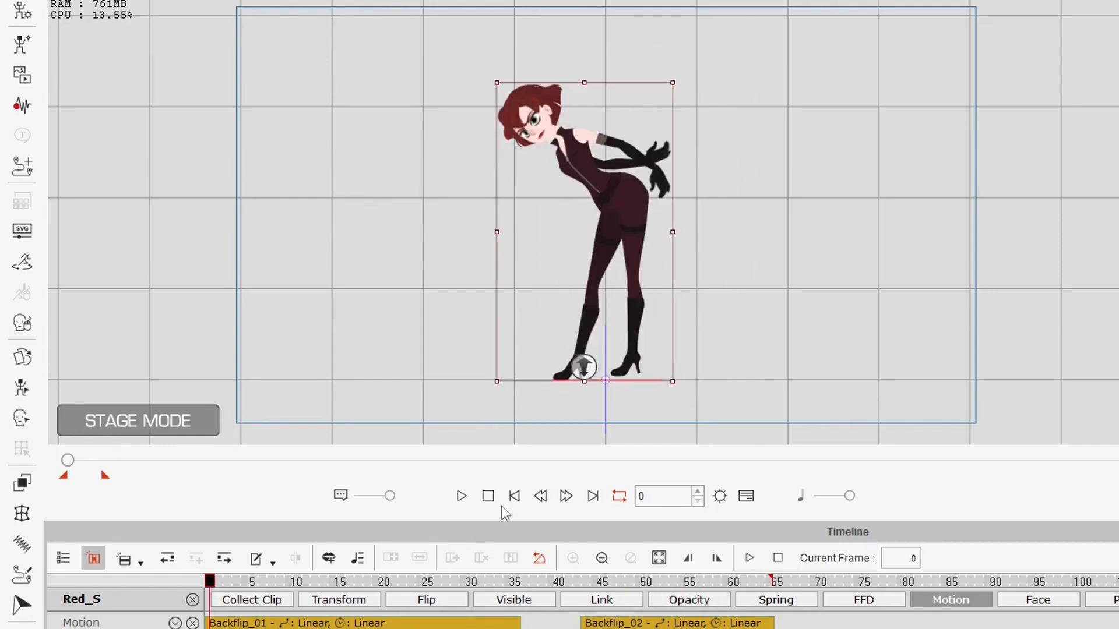
left_click(461, 496)
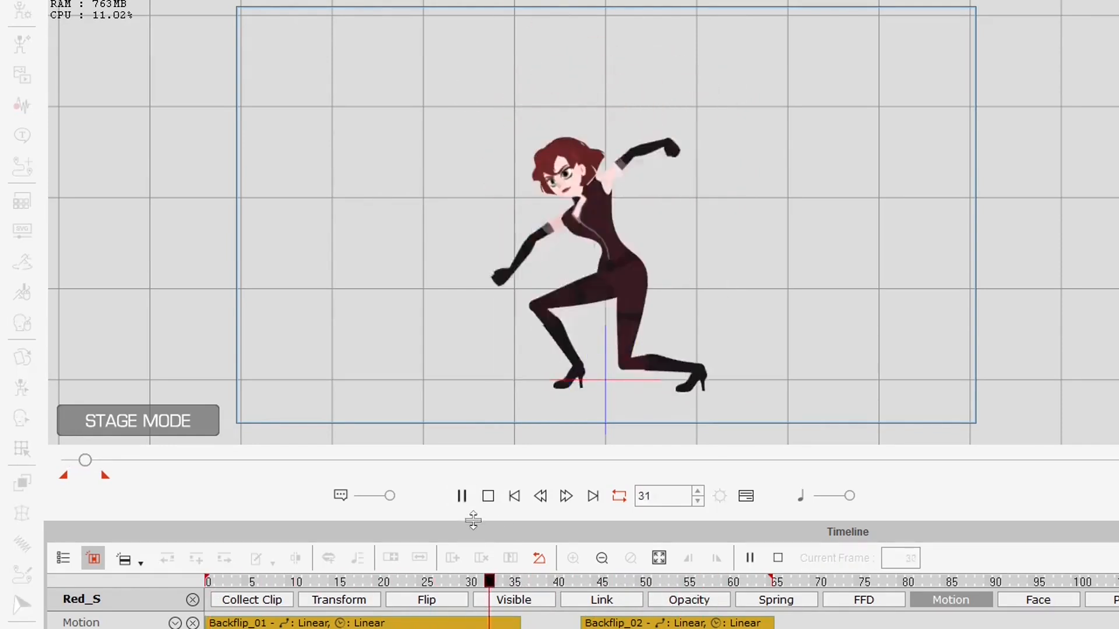